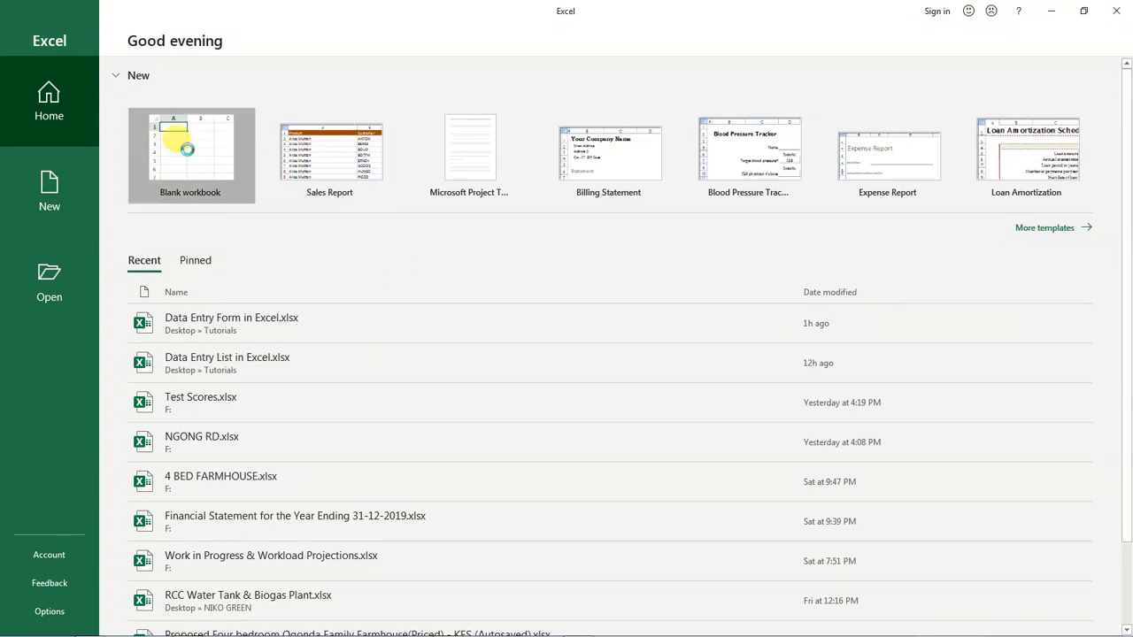
# Create a new blank workbook, Book1, from the Excel start screen.
pyautogui.click(190, 155)
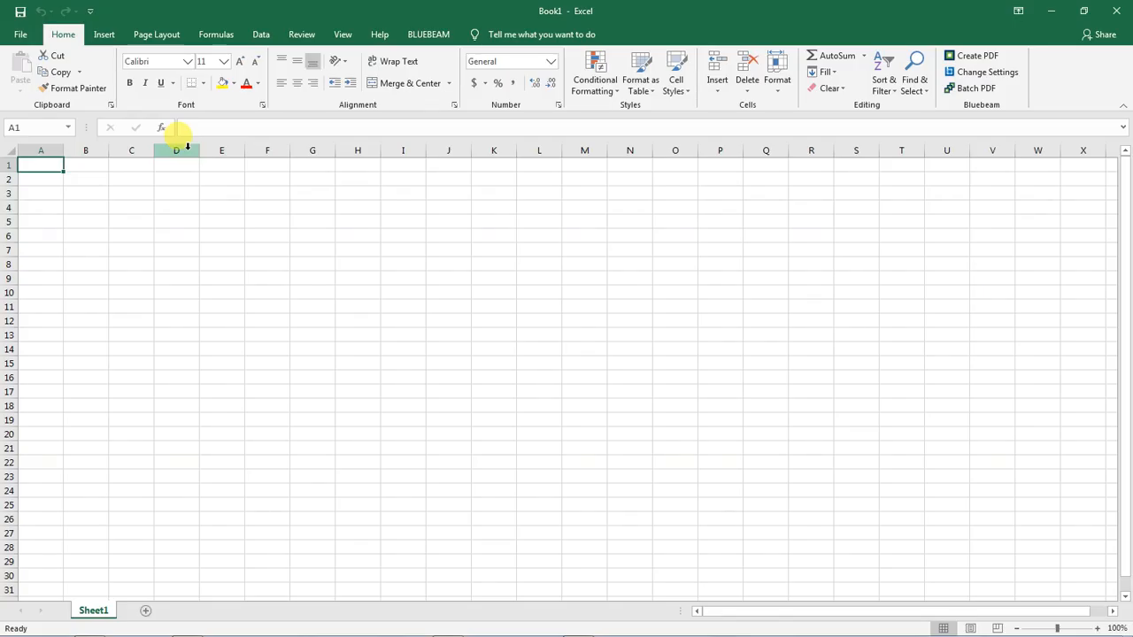
pyautogui.moveTo(674, 360)
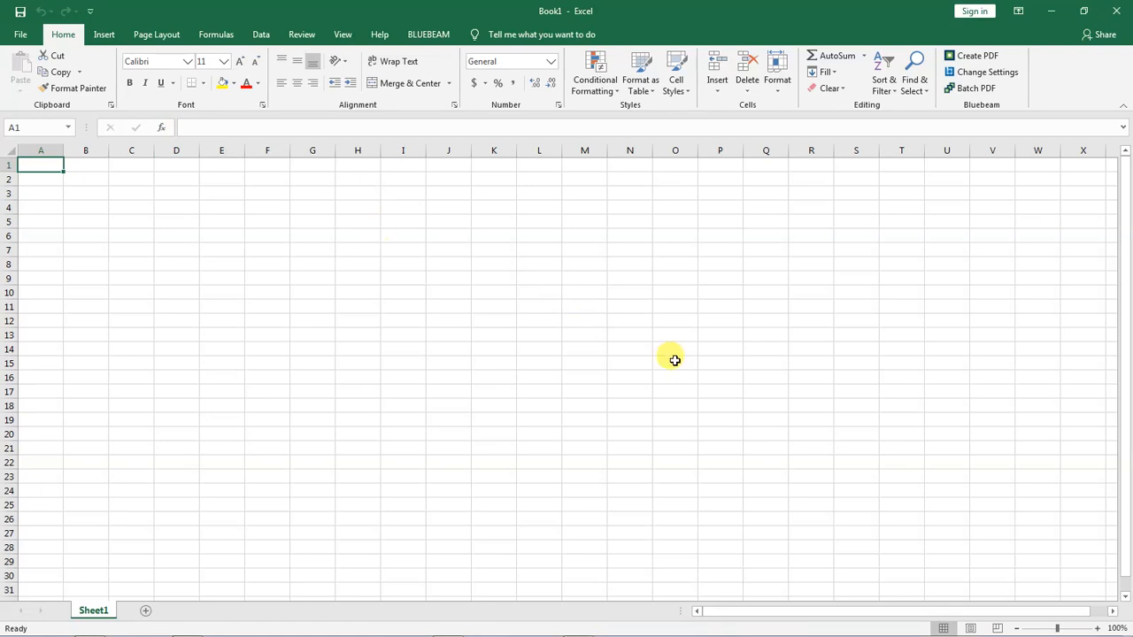
pyautogui.moveTo(584, 379)
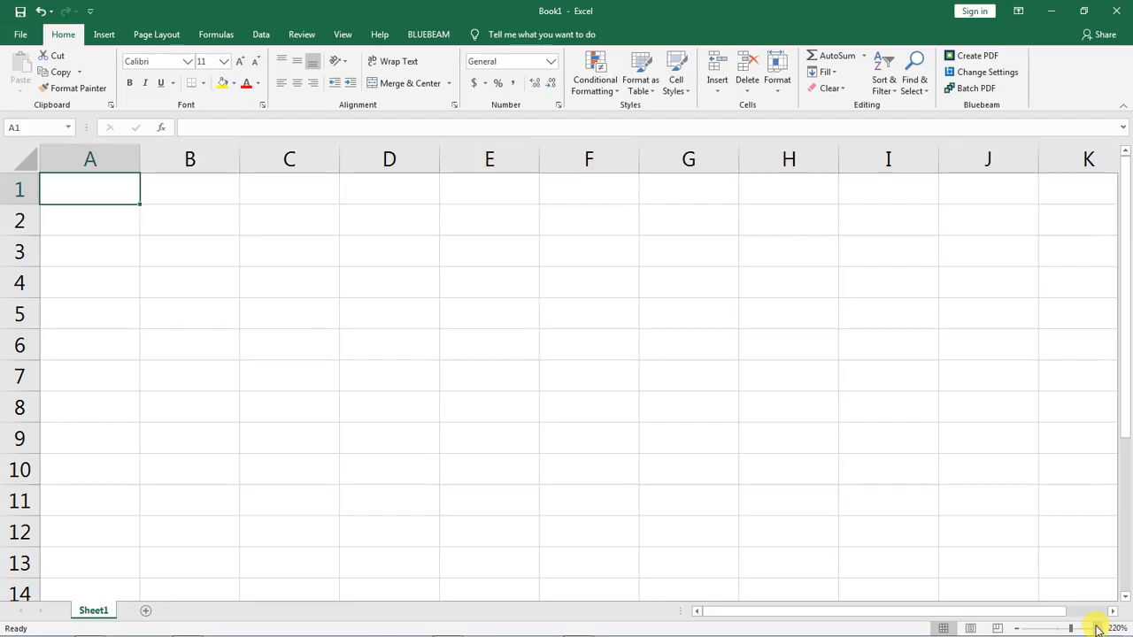
pyautogui.moveTo(314, 266)
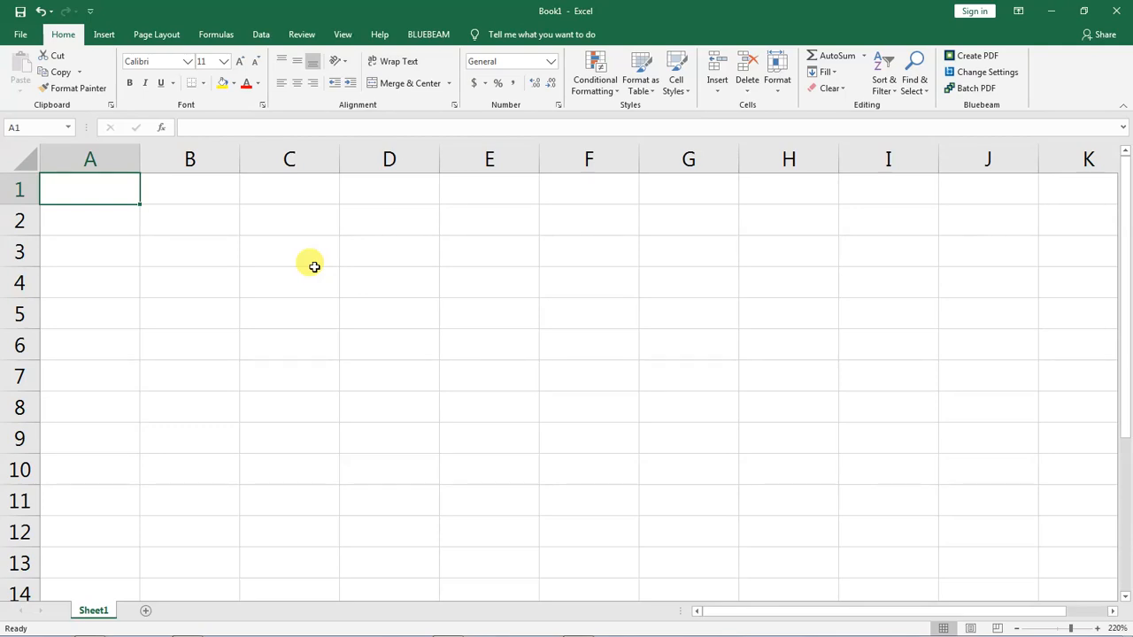
# Enter the Name and Registration Number headings in the first header cells.
pyautogui.write('Stu')
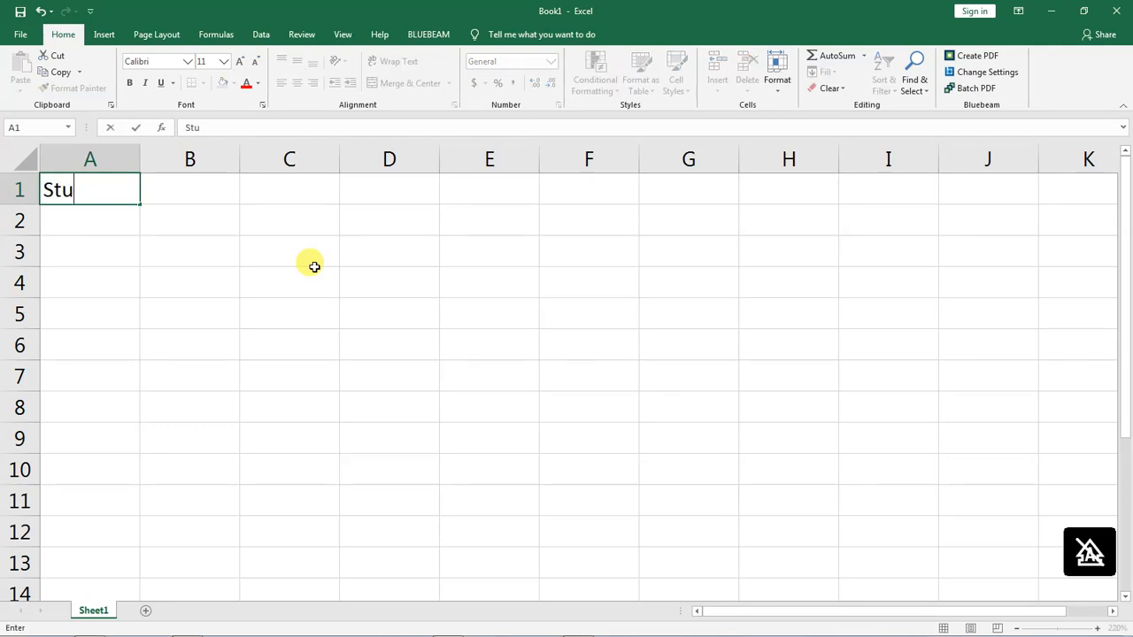
pyautogui.write('den')
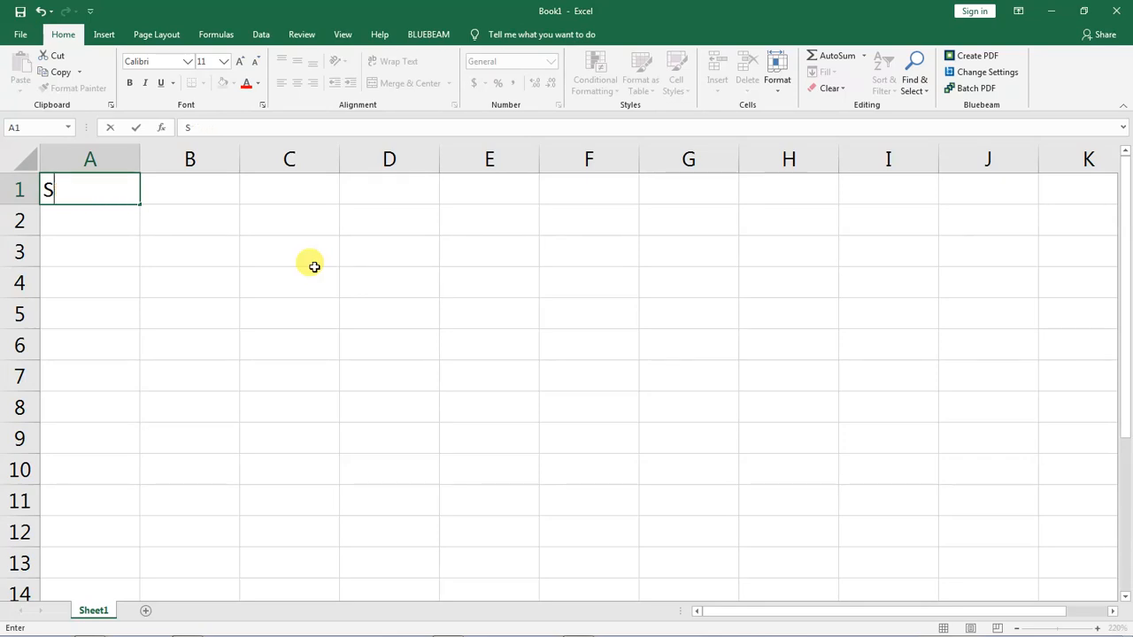
pyautogui.write('ame')
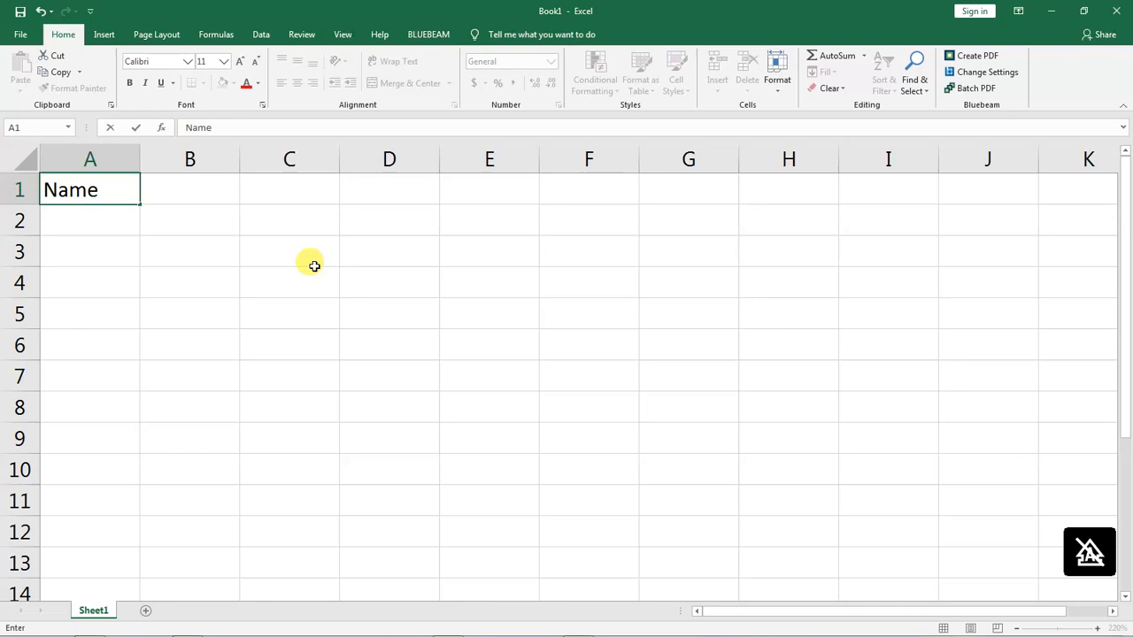
pyautogui.click(190, 189)
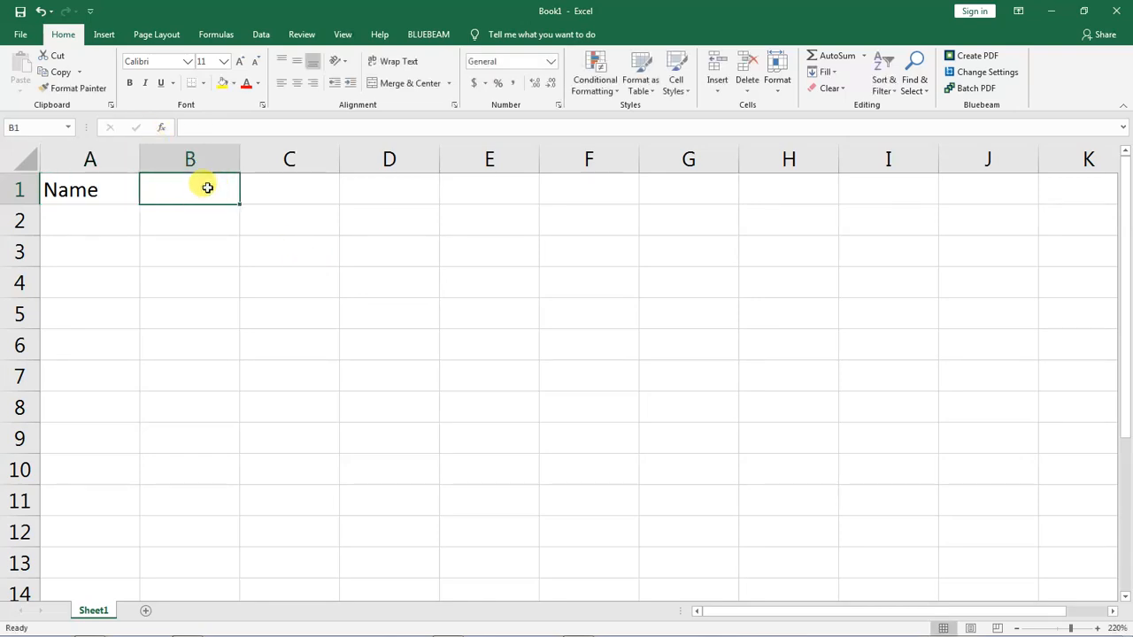
pyautogui.write('Reg')
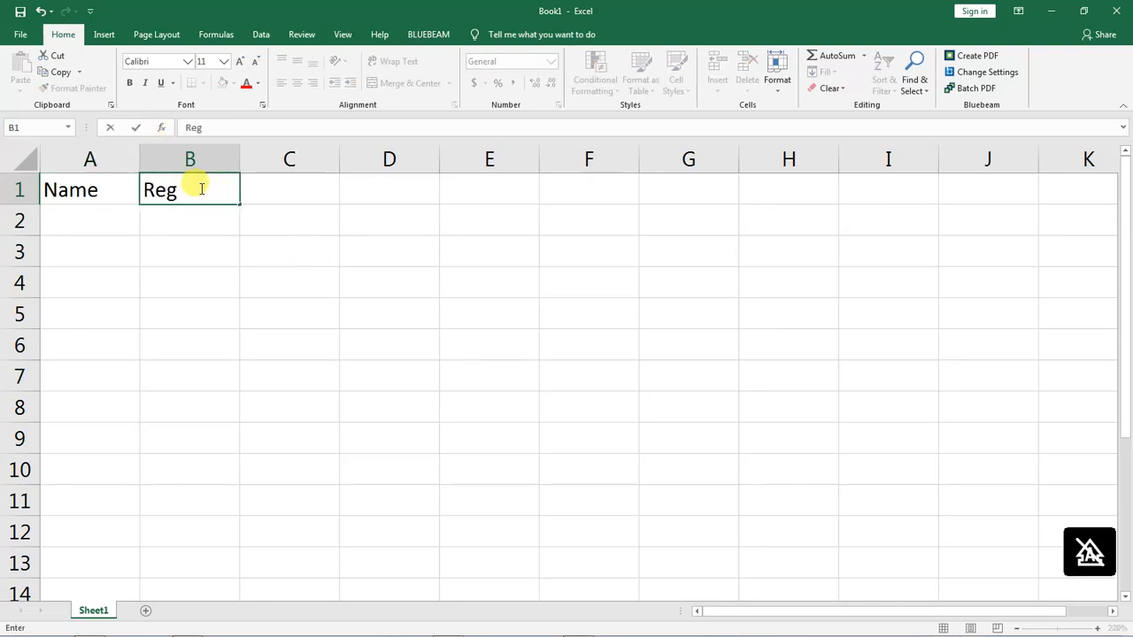
pyautogui.write('istration')
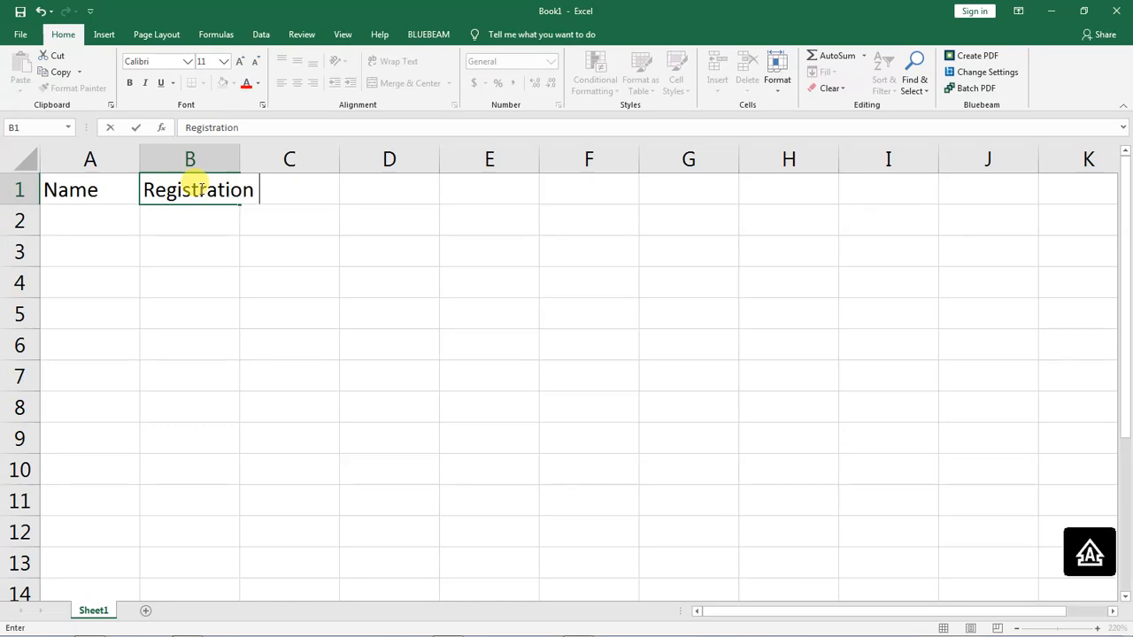
pyautogui.write('Number')
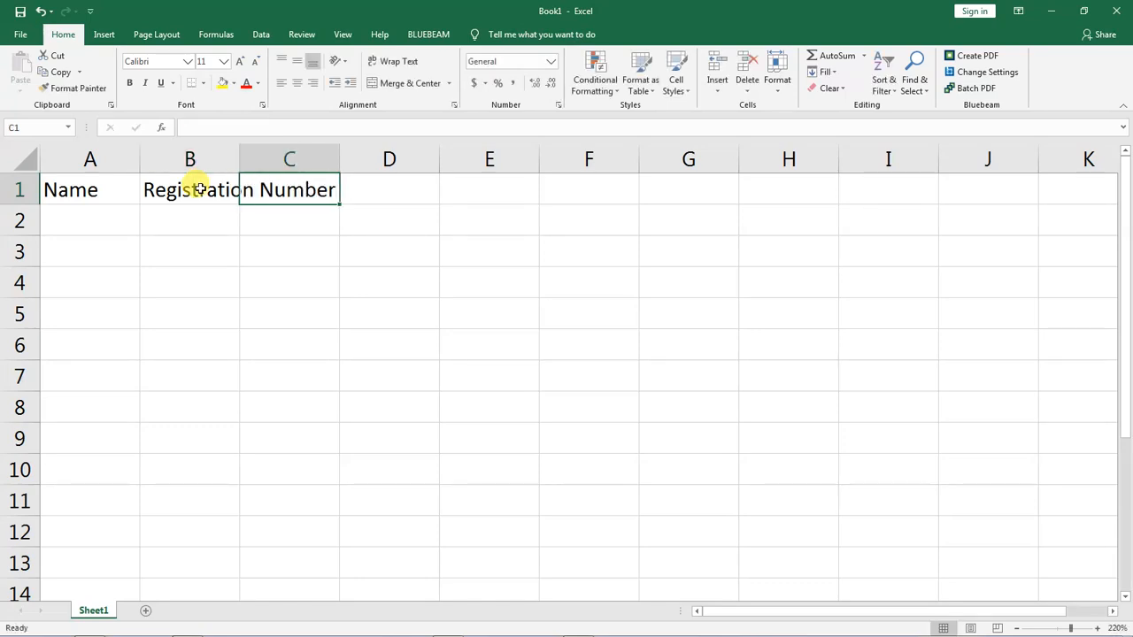
# Add the Year of Admission, School and College headings across row 1.
pyautogui.write('Y')
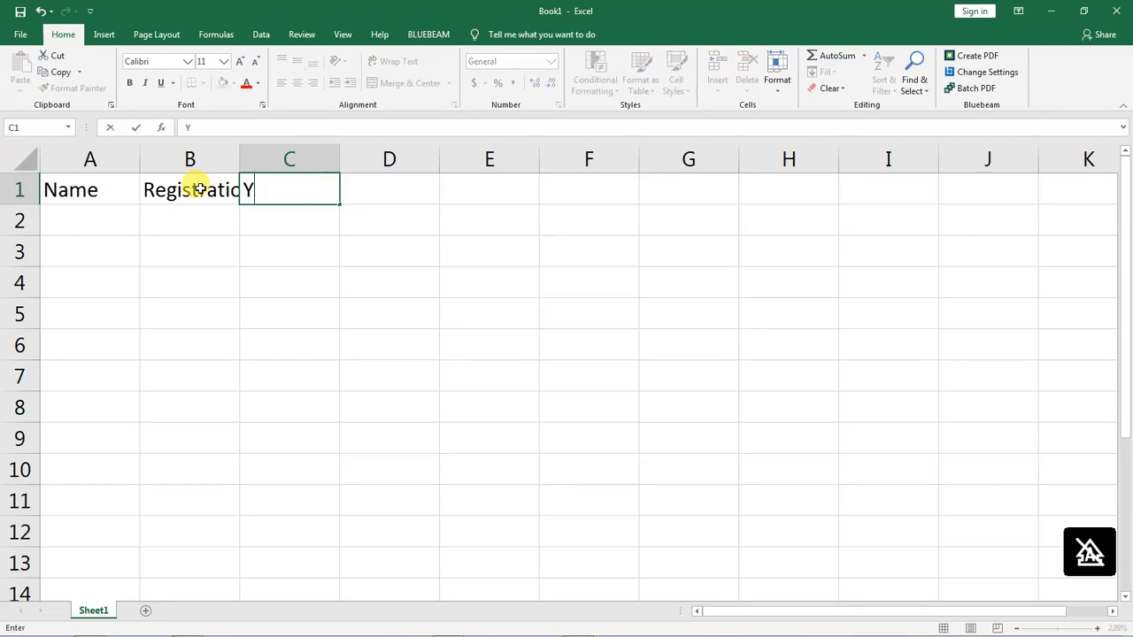
pyautogui.write('ear of A')
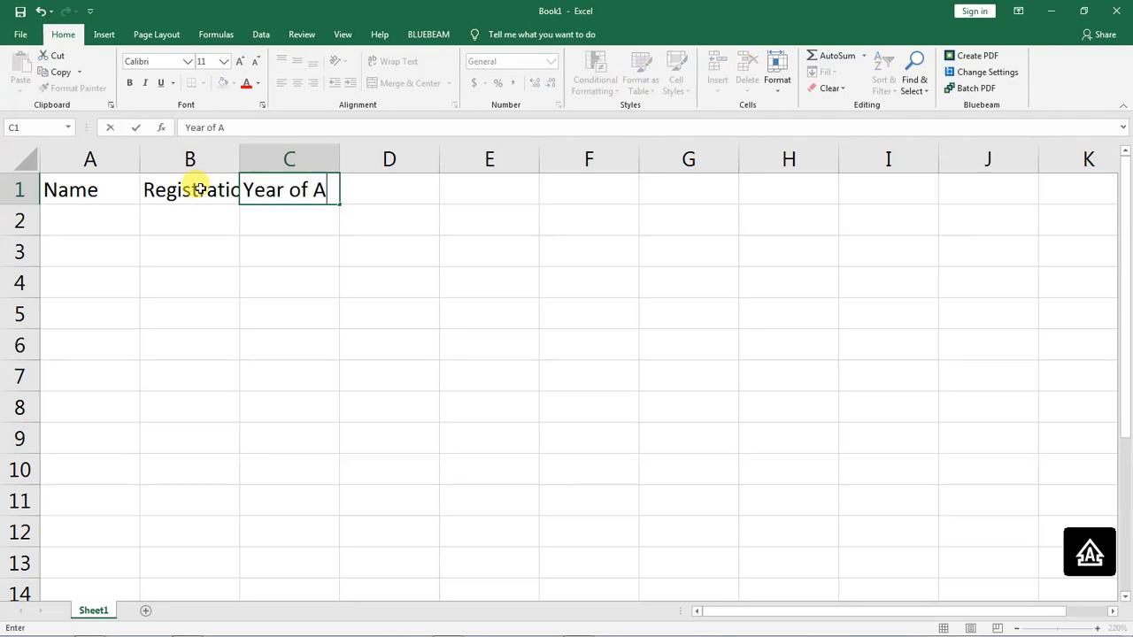
pyautogui.write('dmission')
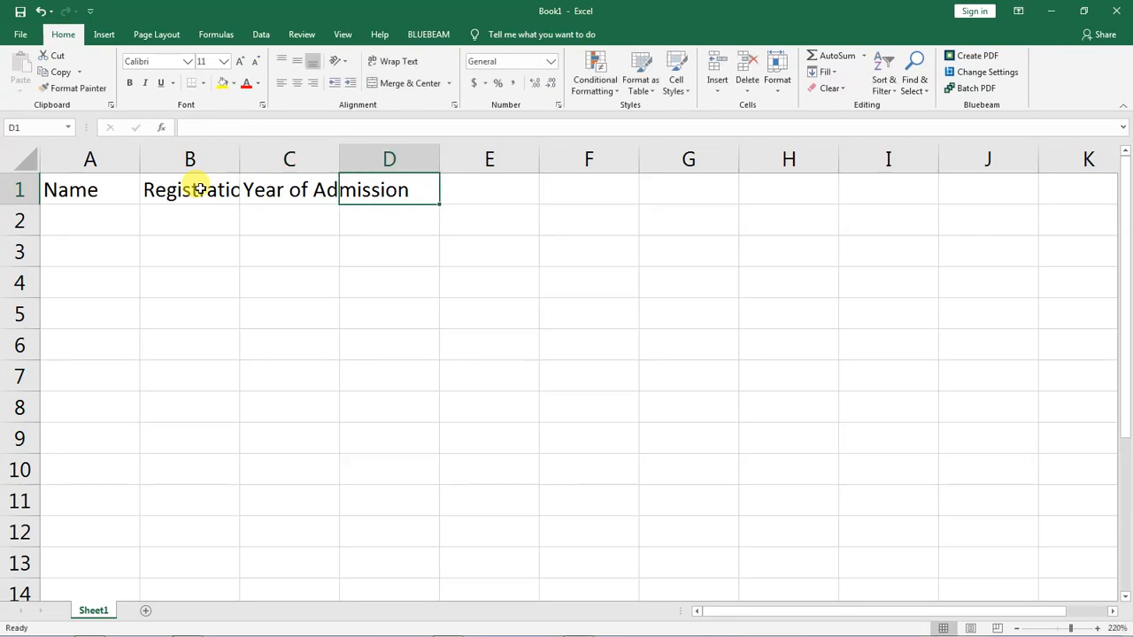
pyautogui.write('c')
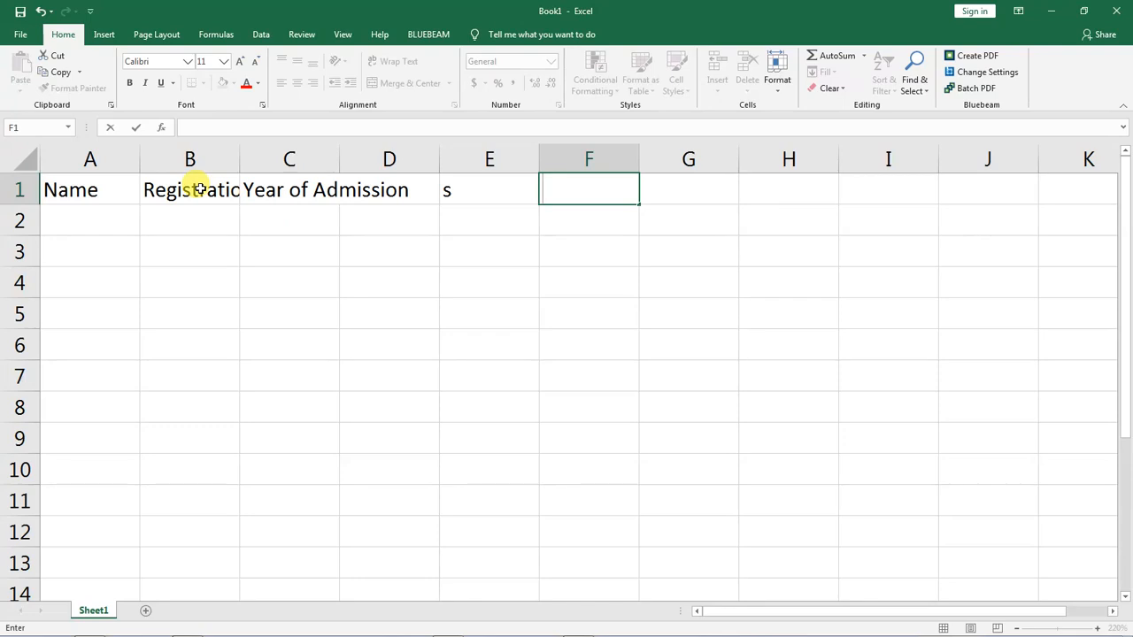
pyautogui.click(489, 189)
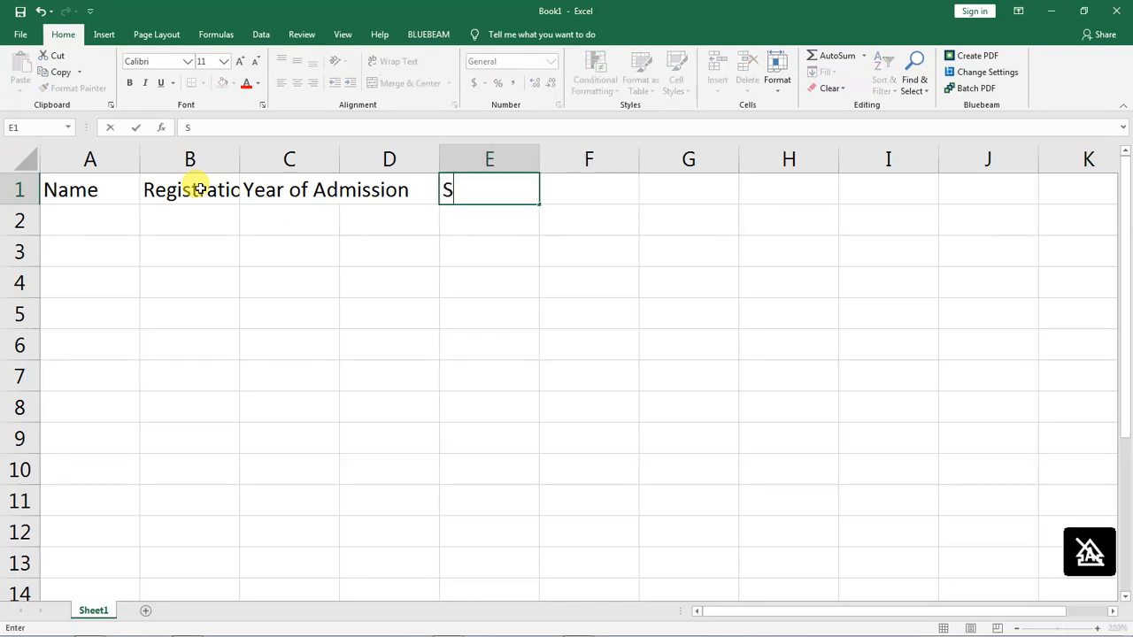
pyautogui.write('chool')
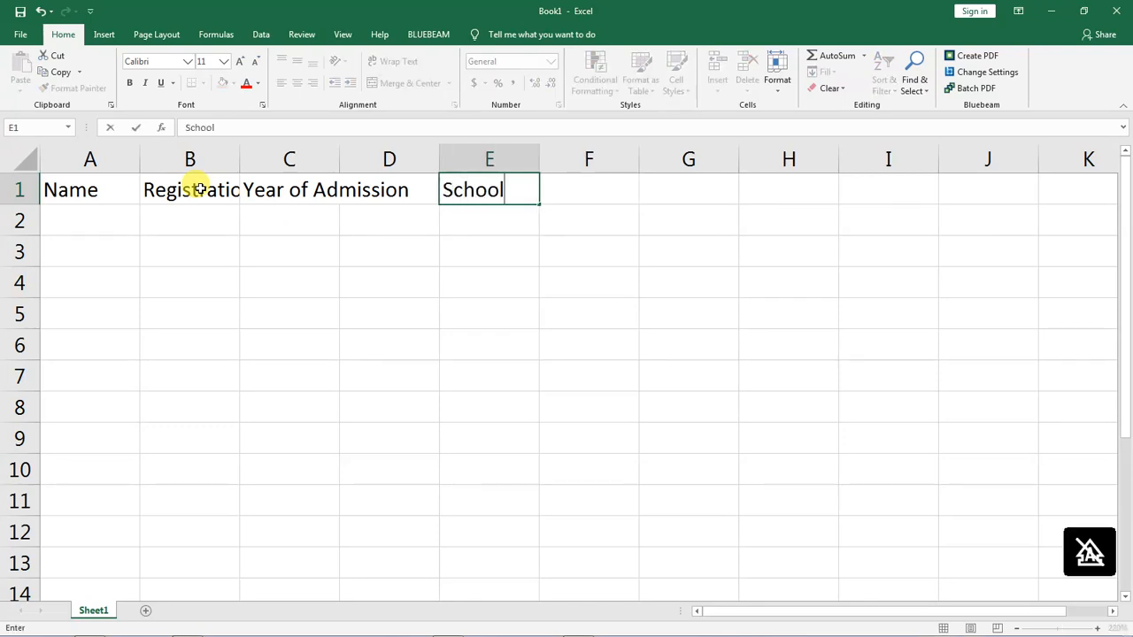
pyautogui.press('Enter')
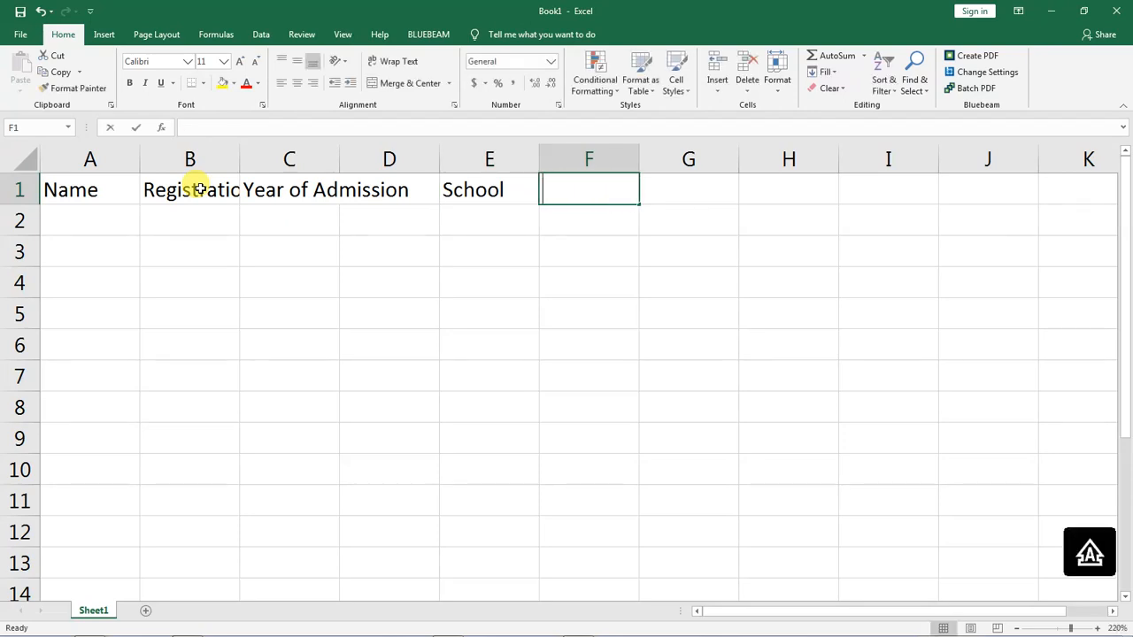
pyautogui.write('College')
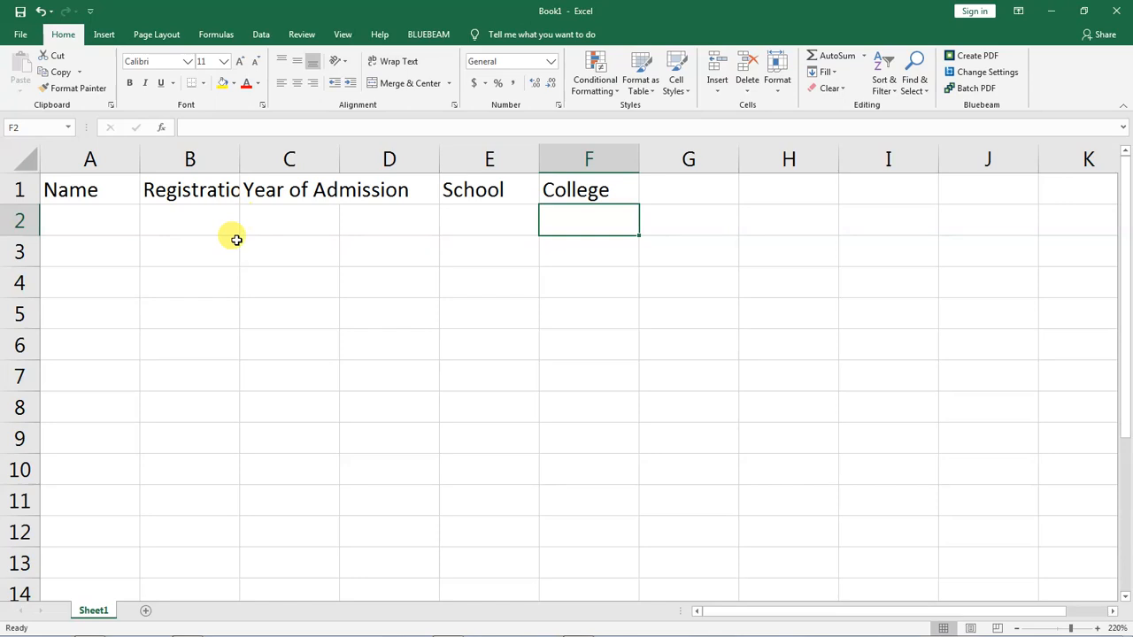
pyautogui.moveTo(243, 270)
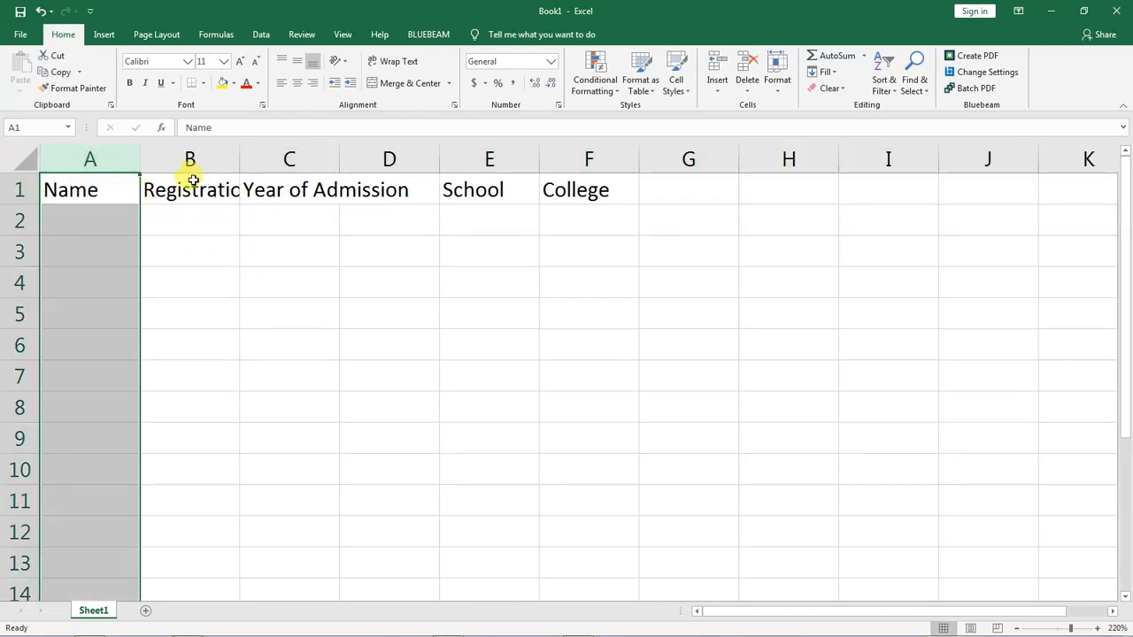
# Re-edit the Registration Number heading and widen column B so it displays fully.
pyautogui.click(289, 160)
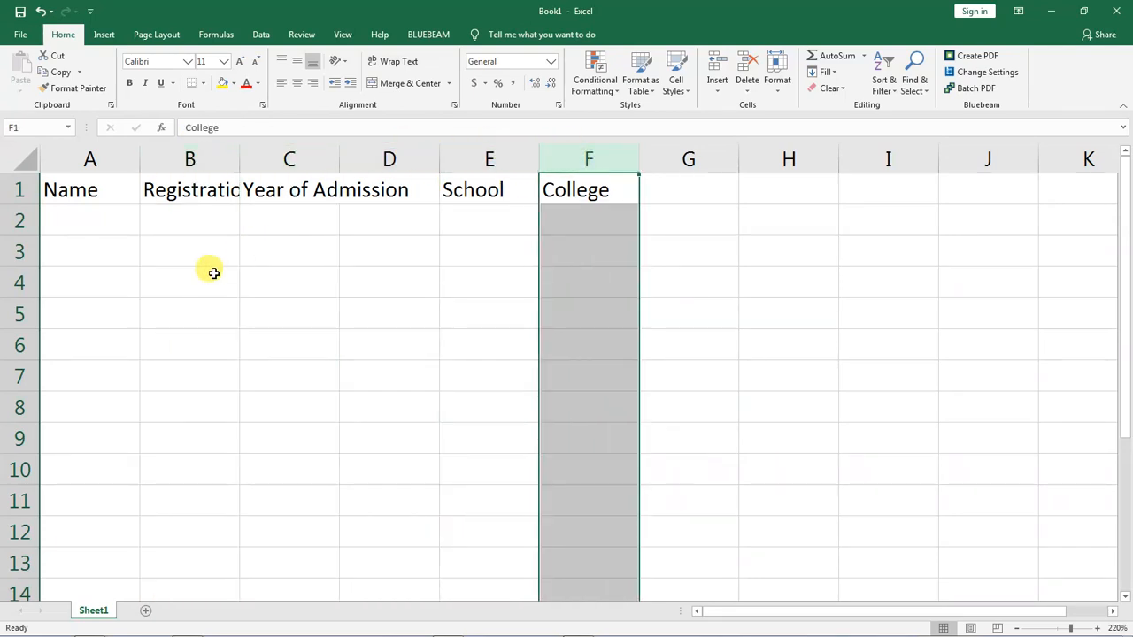
pyautogui.click(190, 189)
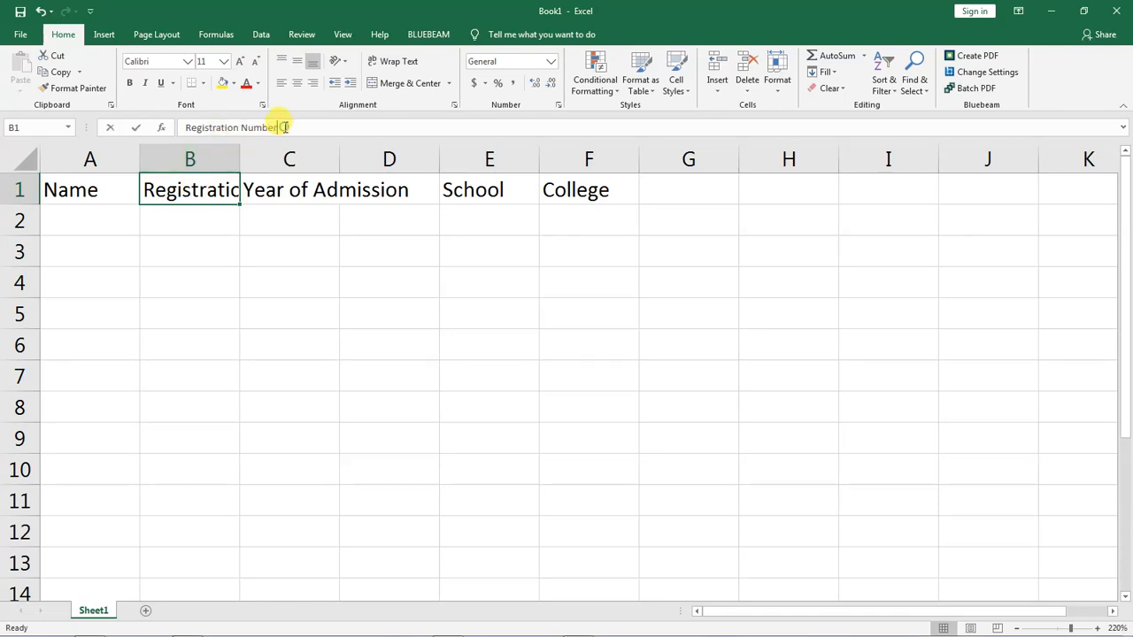
pyautogui.press('Return')
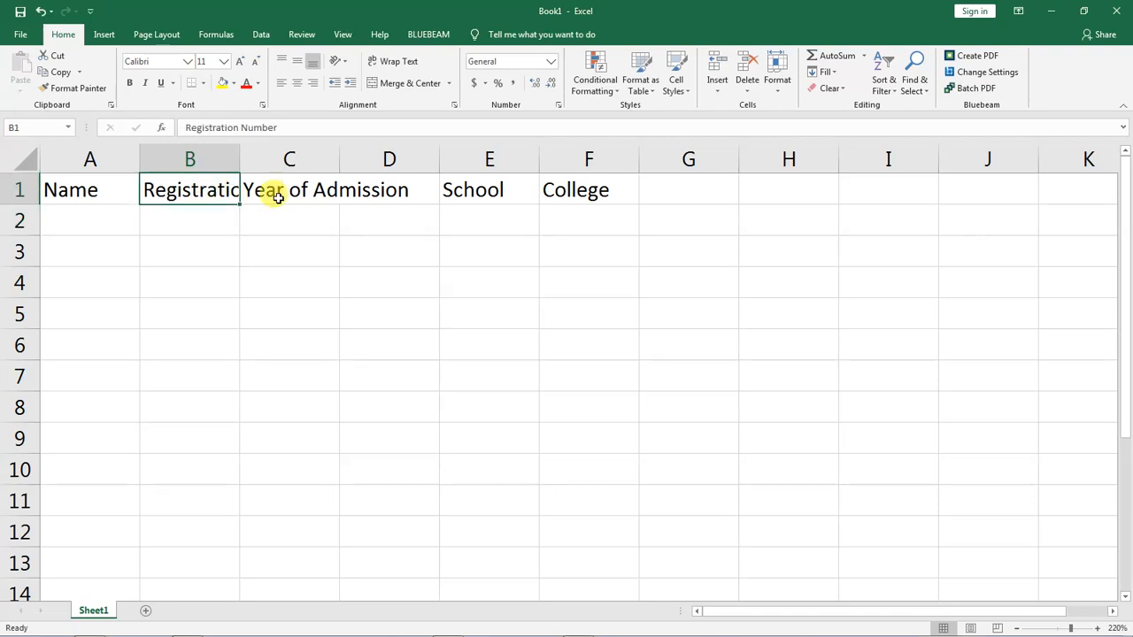
pyautogui.moveTo(189, 229)
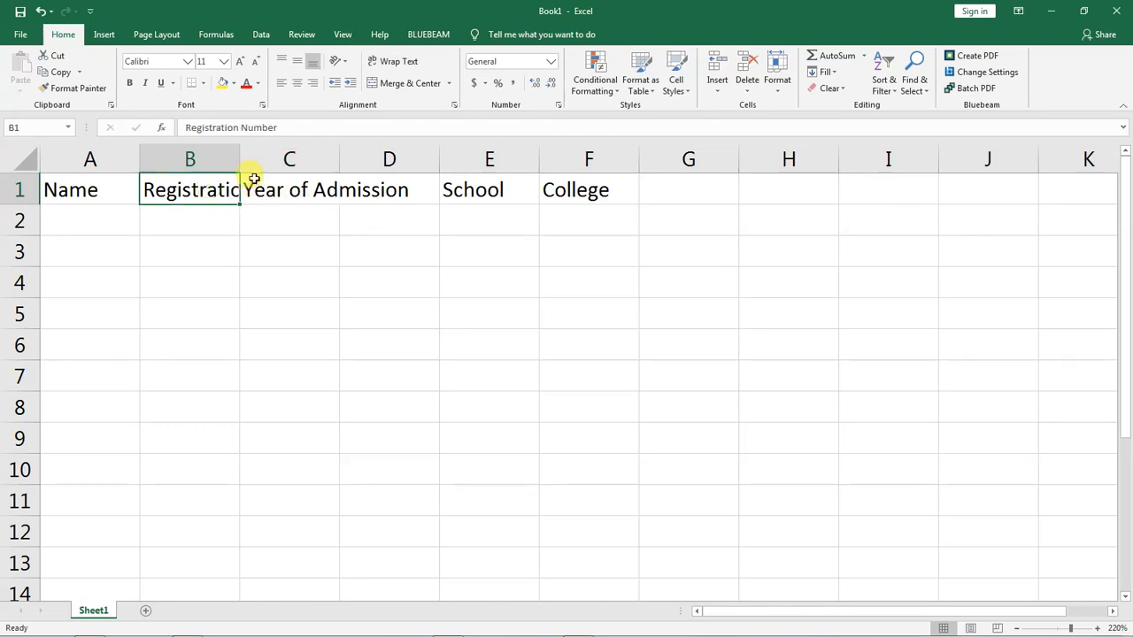
pyautogui.moveTo(239, 160)
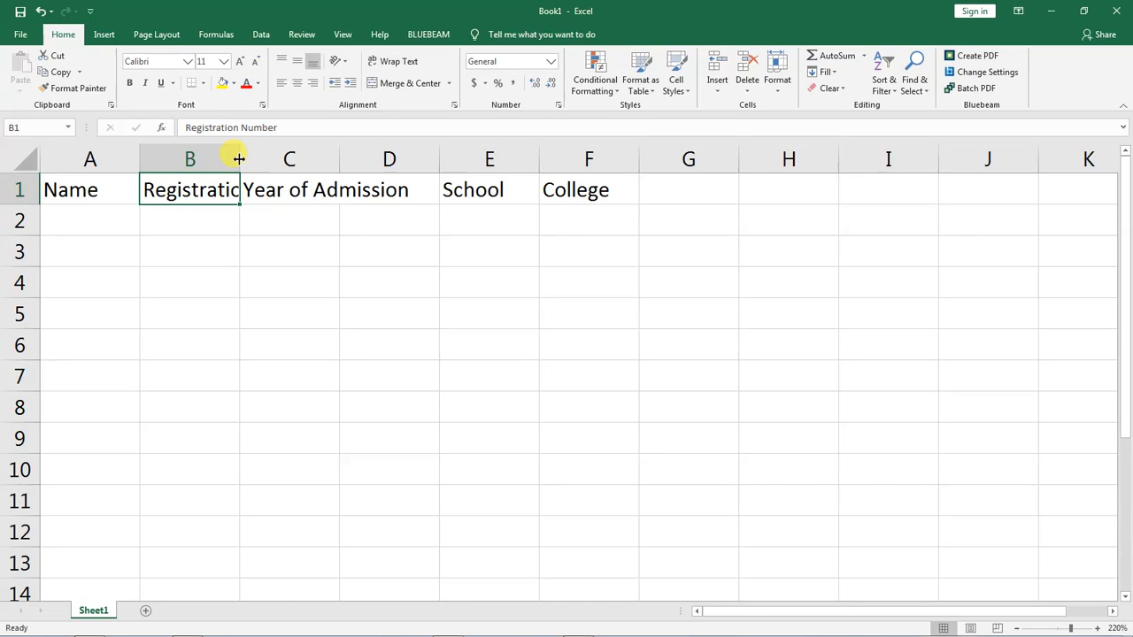
pyautogui.moveTo(239, 158); pyautogui.dragTo(356, 159)
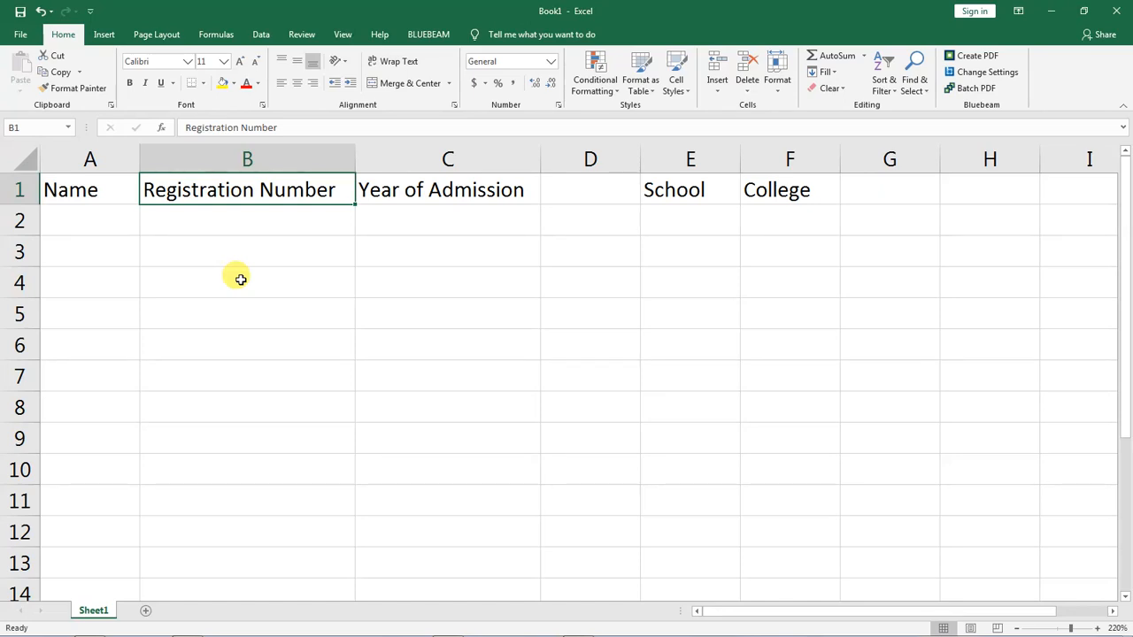
pyautogui.moveTo(70, 189)
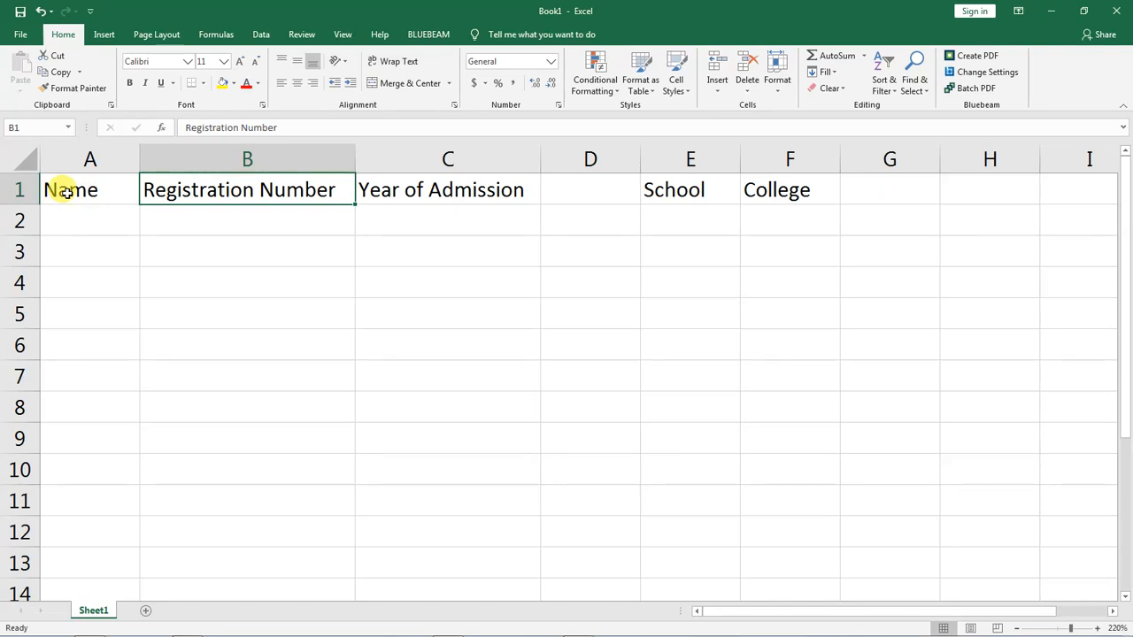
# Convert header row A1:F1 into Table1 with 'My table has headers' ticked.
pyautogui.moveTo(70, 190); pyautogui.dragTo(776, 189)
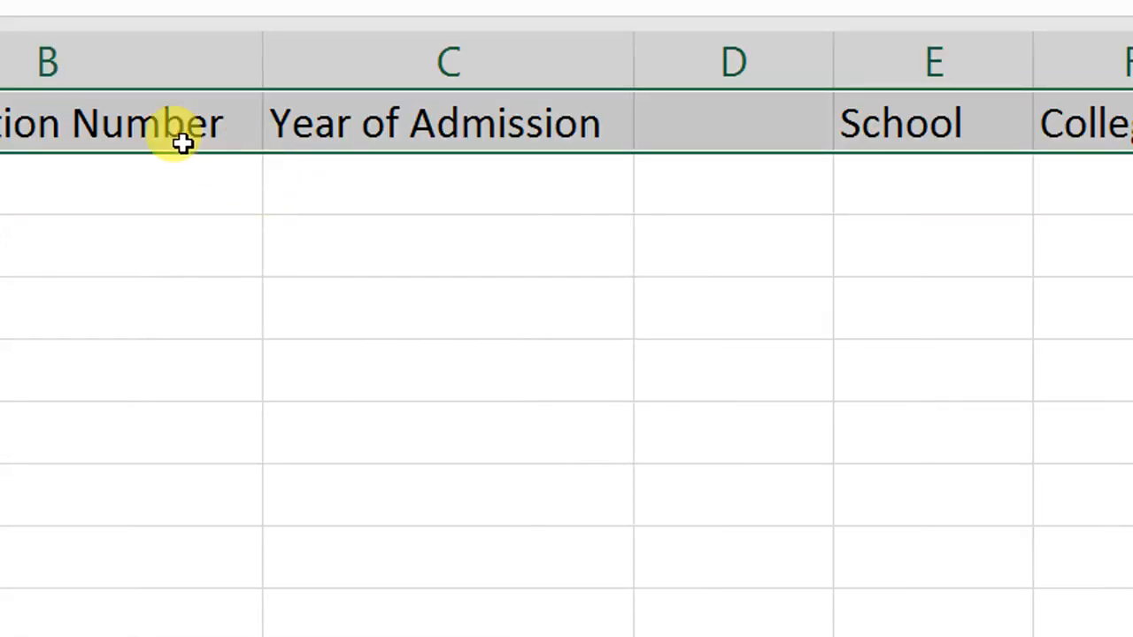
pyautogui.click(153, 69)
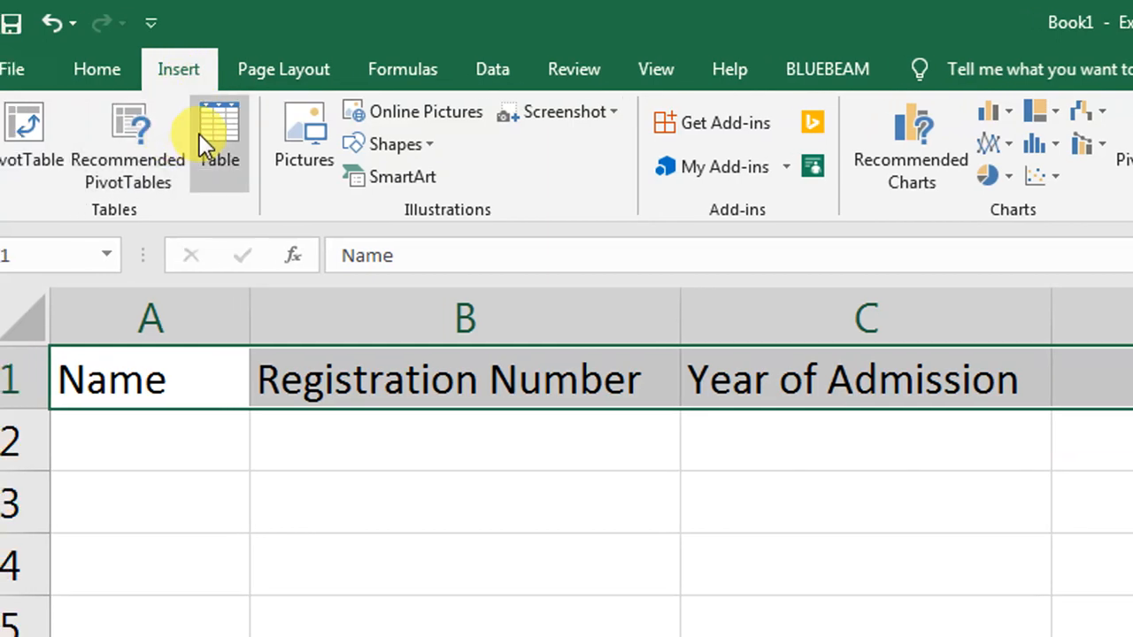
pyautogui.click(219, 133)
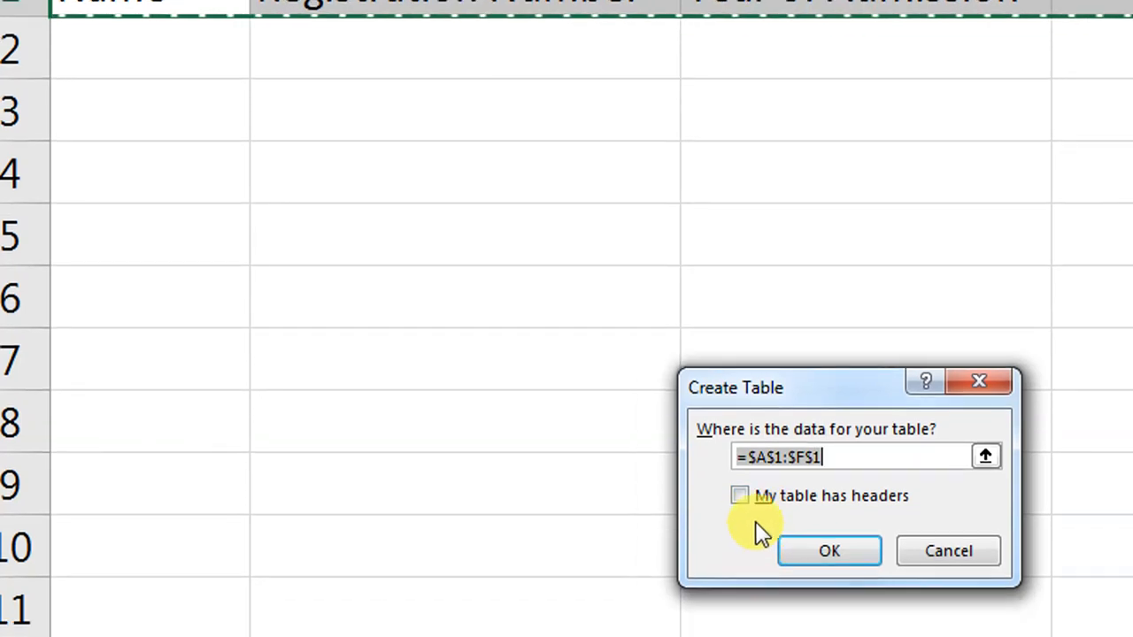
pyautogui.click(739, 495)
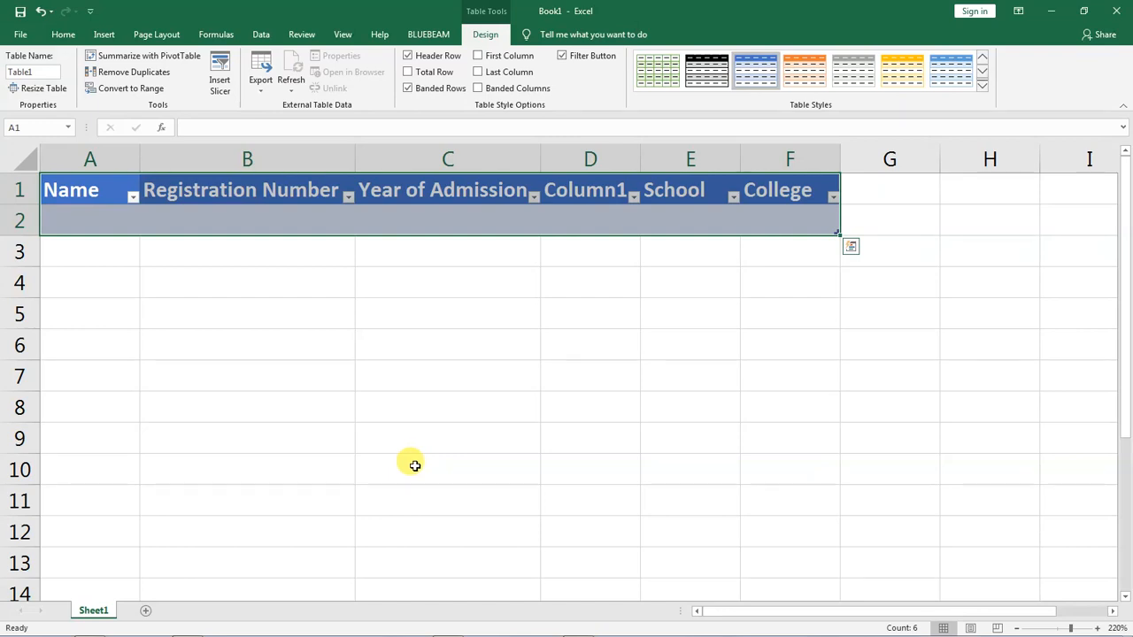
pyautogui.moveTo(581, 289)
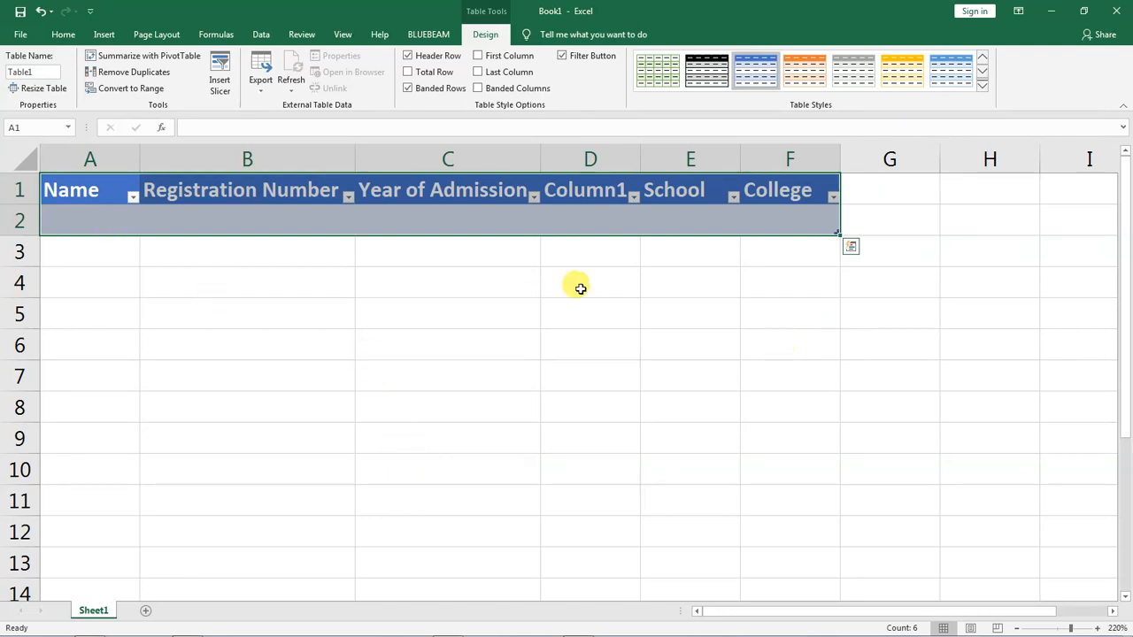
pyautogui.moveTo(234, 239)
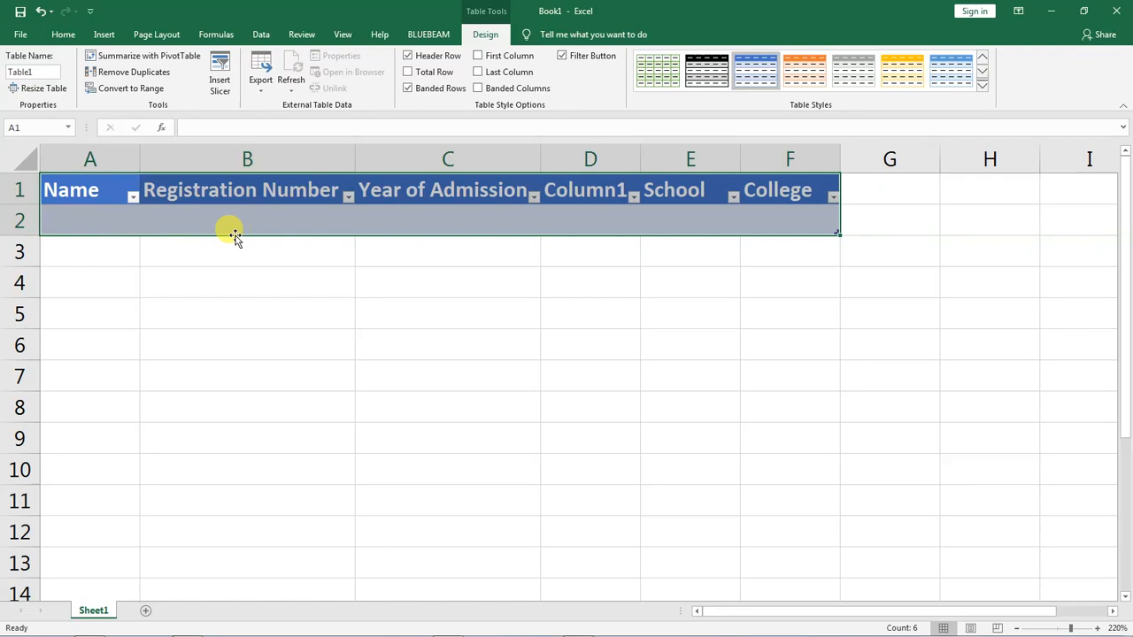
pyautogui.moveTo(218, 238)
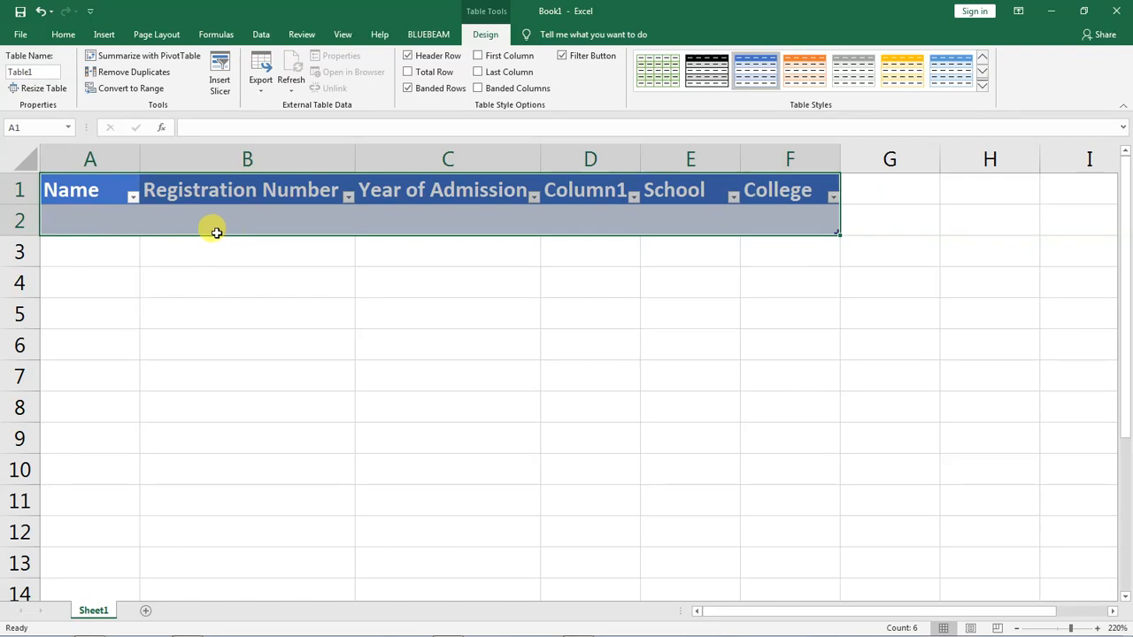
pyautogui.moveTo(113, 205)
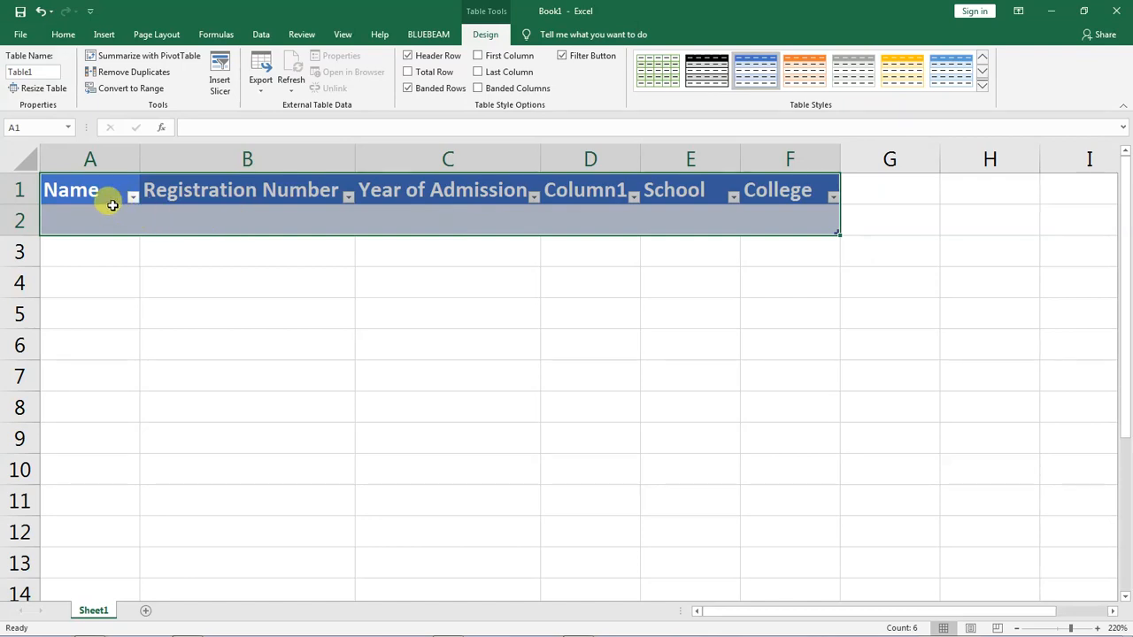
pyautogui.moveTo(97, 205)
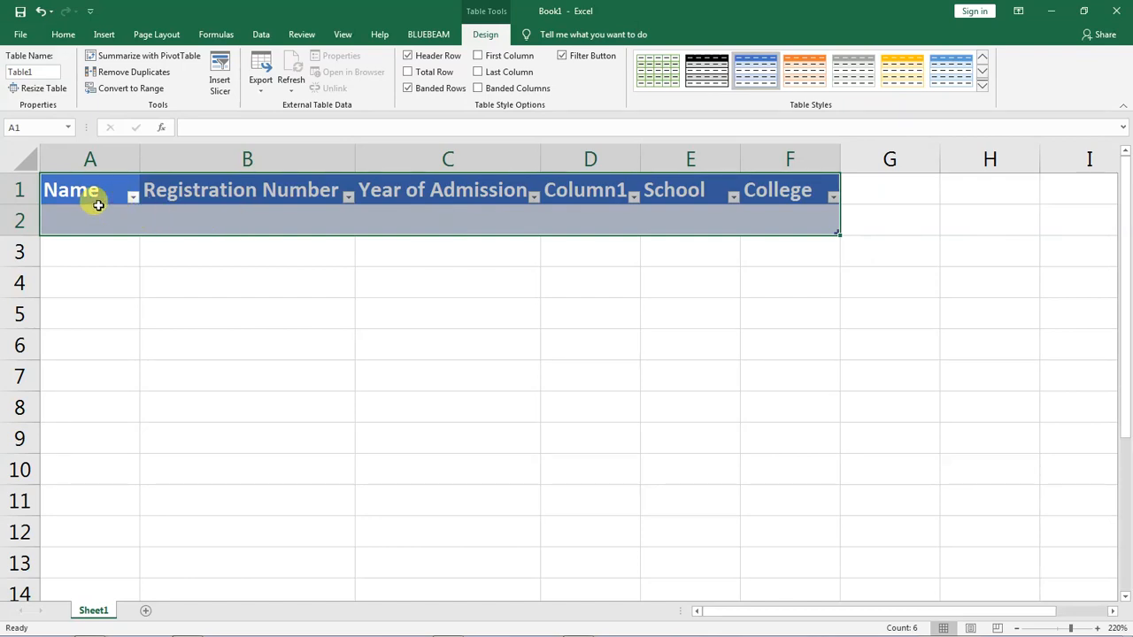
# Delete the blank Column1 from Table1, leaving headings Name through College in A to E.
pyautogui.click(89, 220)
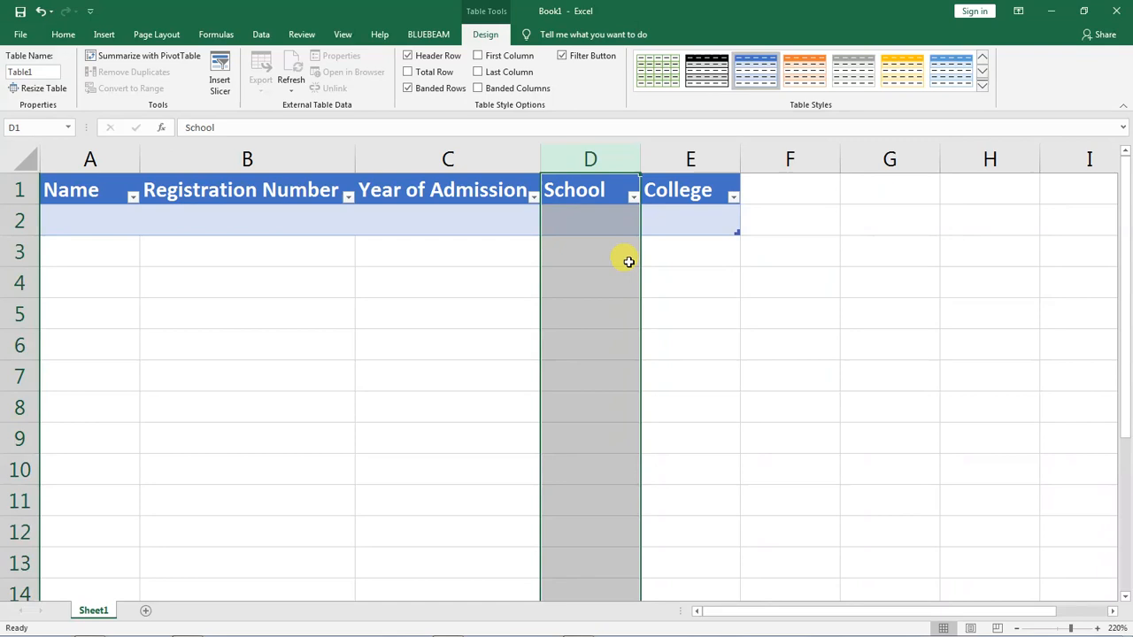
pyautogui.click(447, 220)
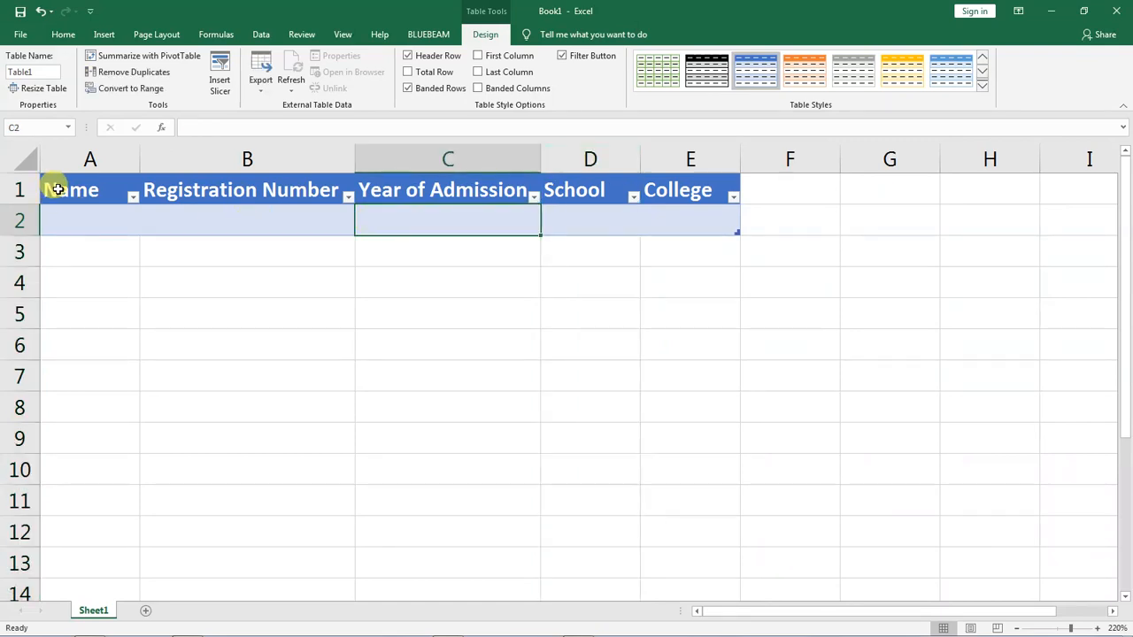
pyautogui.click(72, 189)
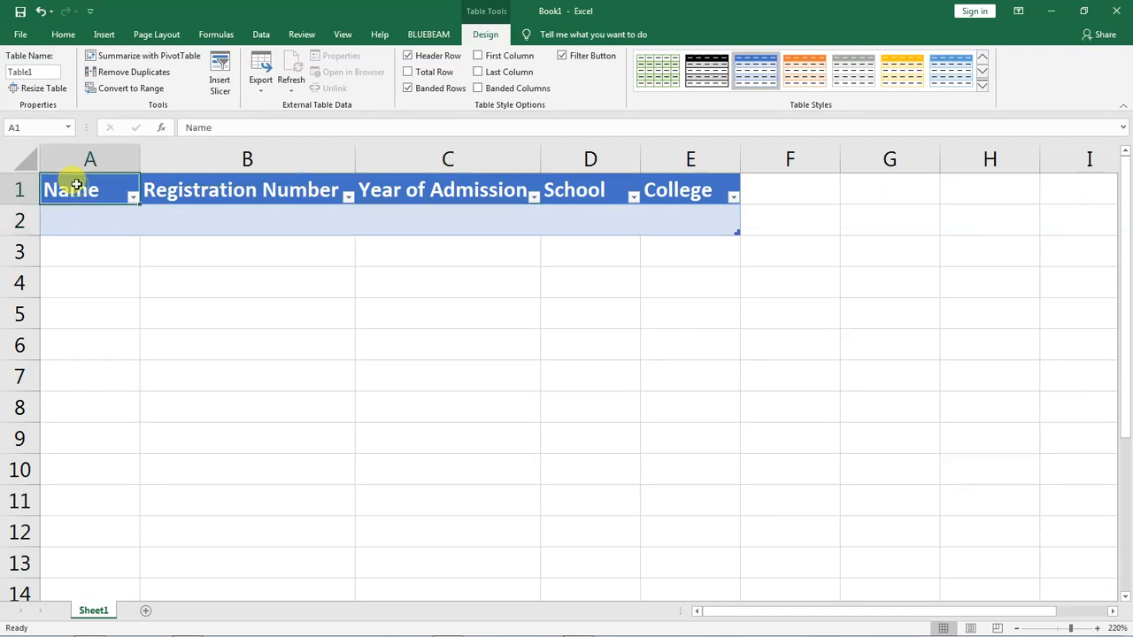
pyautogui.click(247, 188)
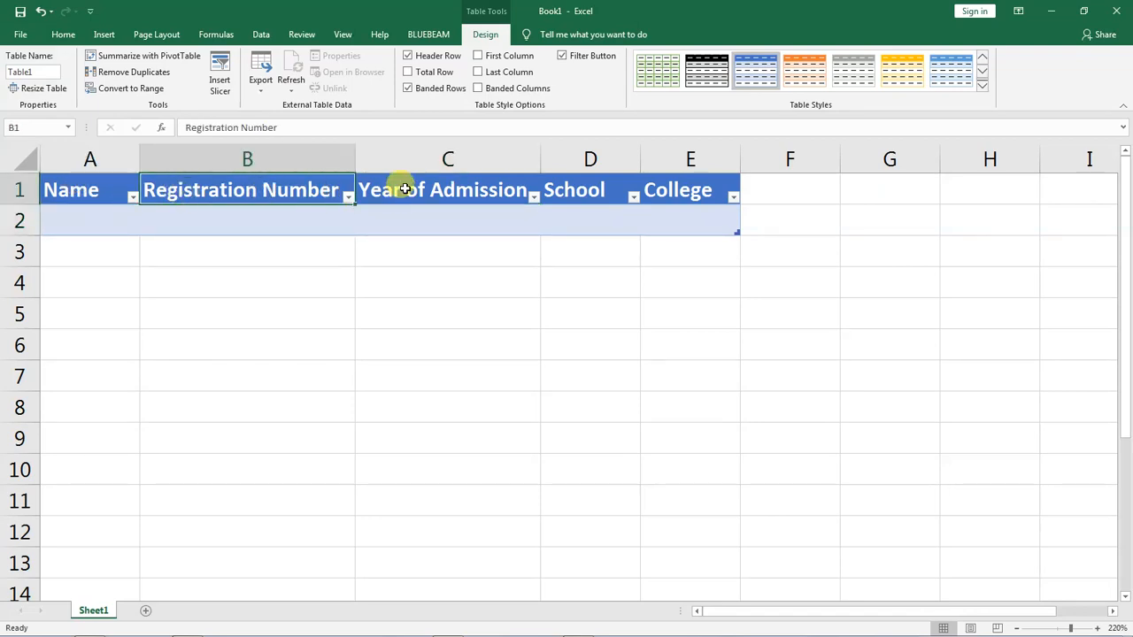
pyautogui.click(690, 190)
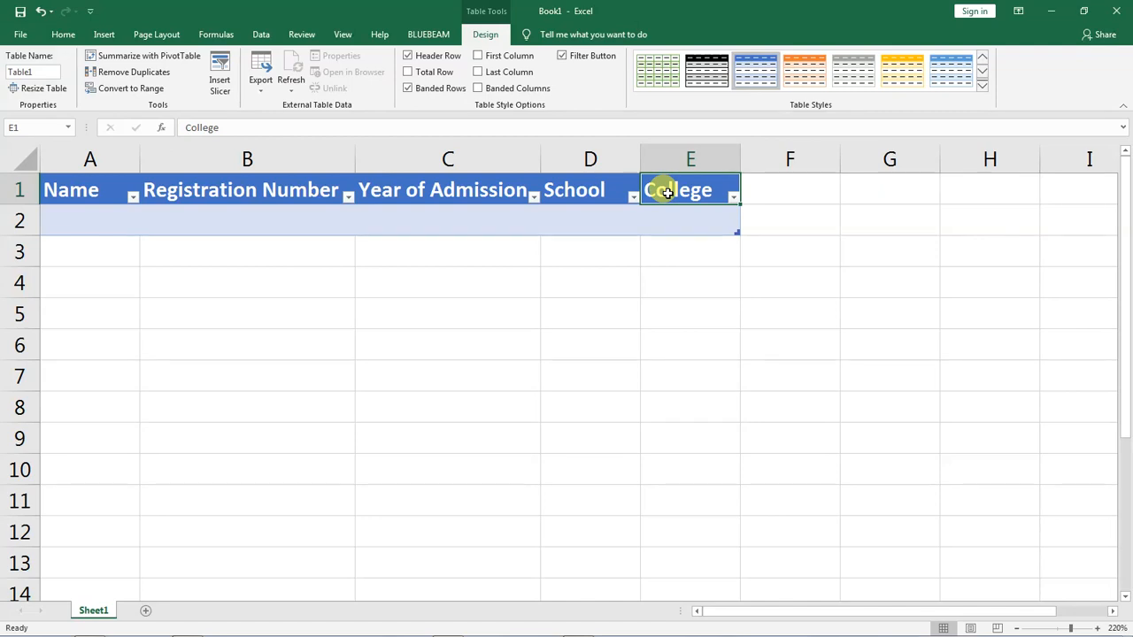
pyautogui.moveTo(425, 305)
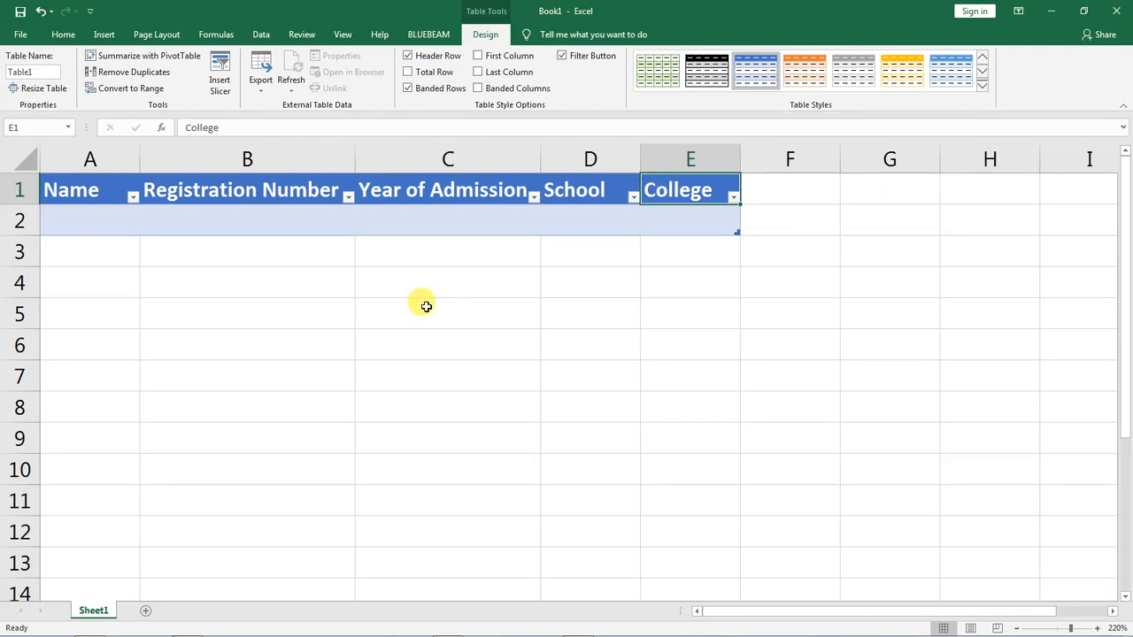
pyautogui.moveTo(432, 319)
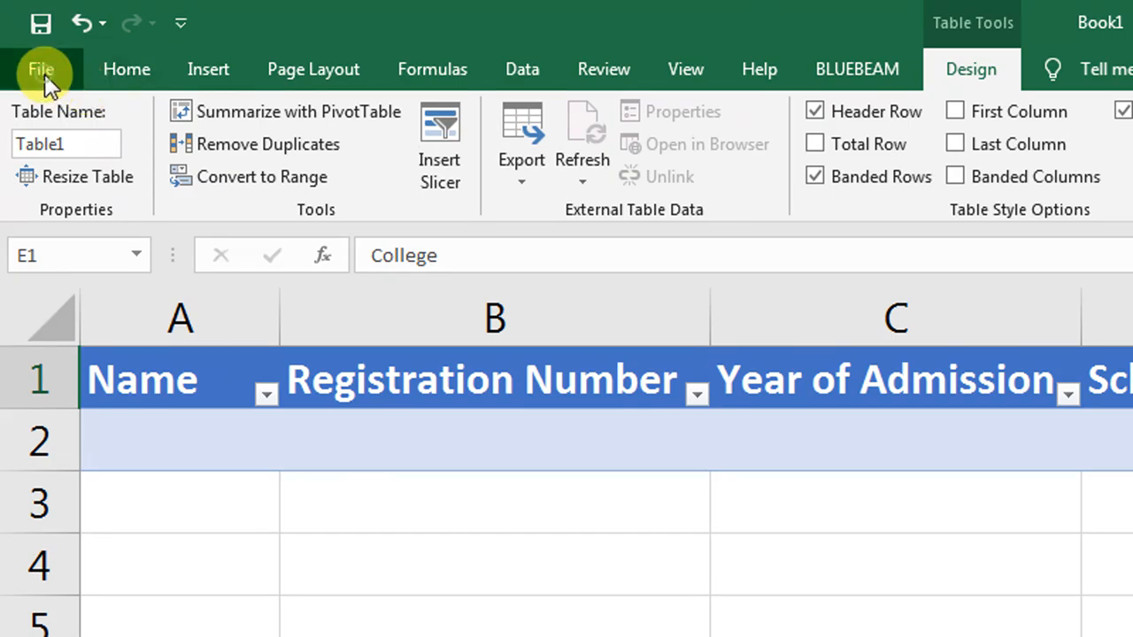
# Open Excel Options from the File menu.
pyautogui.click(40, 69)
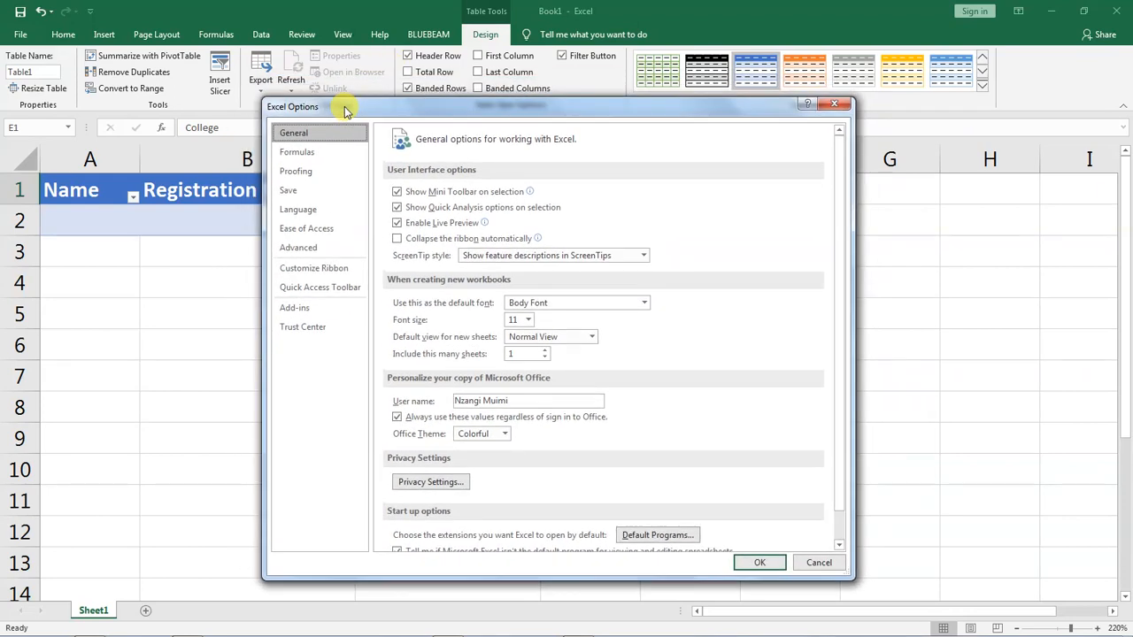
pyautogui.moveTo(372, 218)
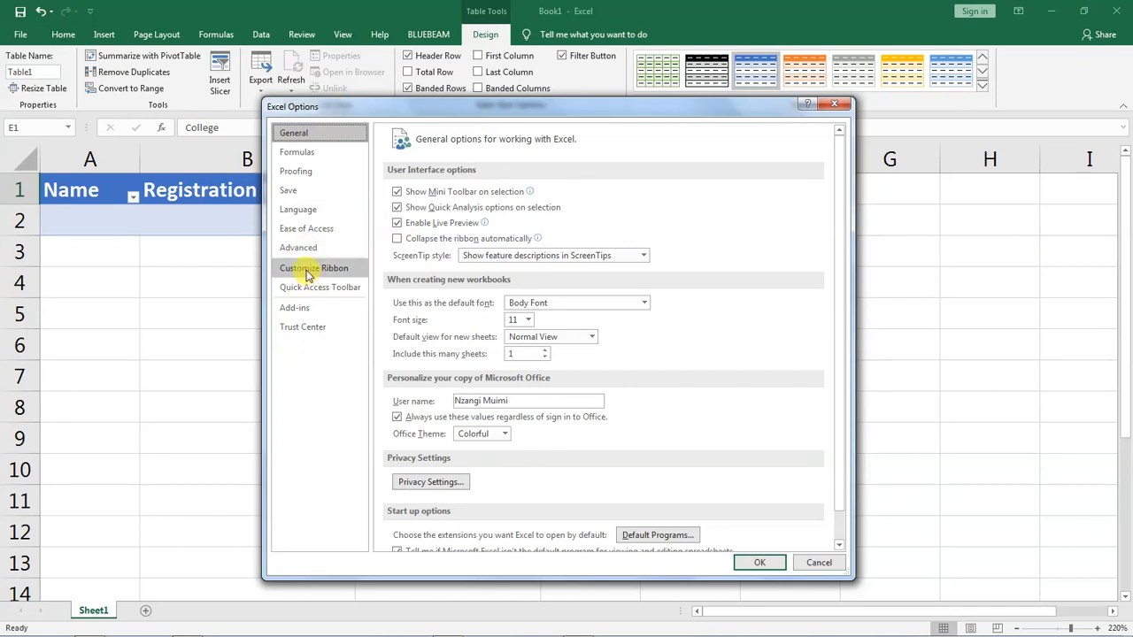
# On Customize Ribbon, list 'Commands Not in the Ribbon' and select Form.
pyautogui.click(313, 268)
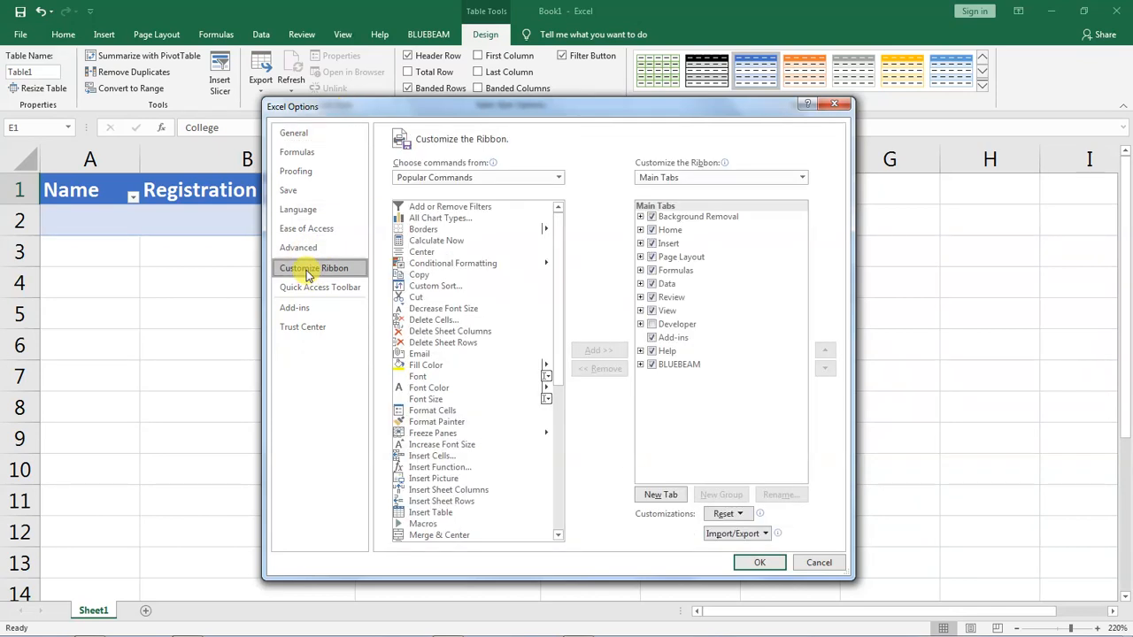
pyautogui.moveTo(446, 148)
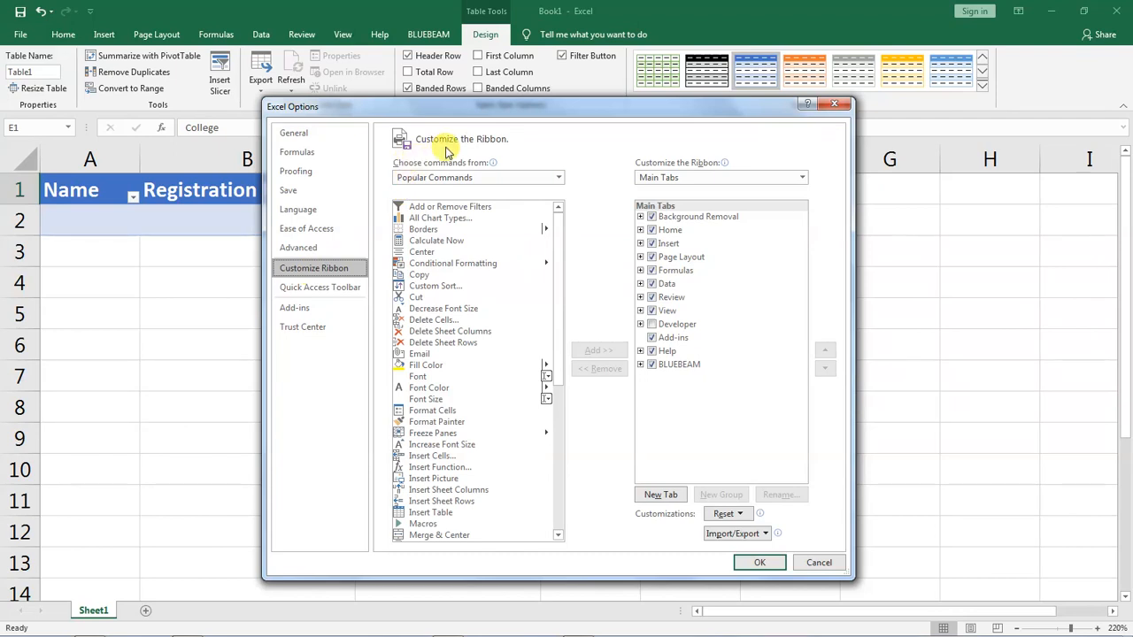
pyautogui.moveTo(625, 197)
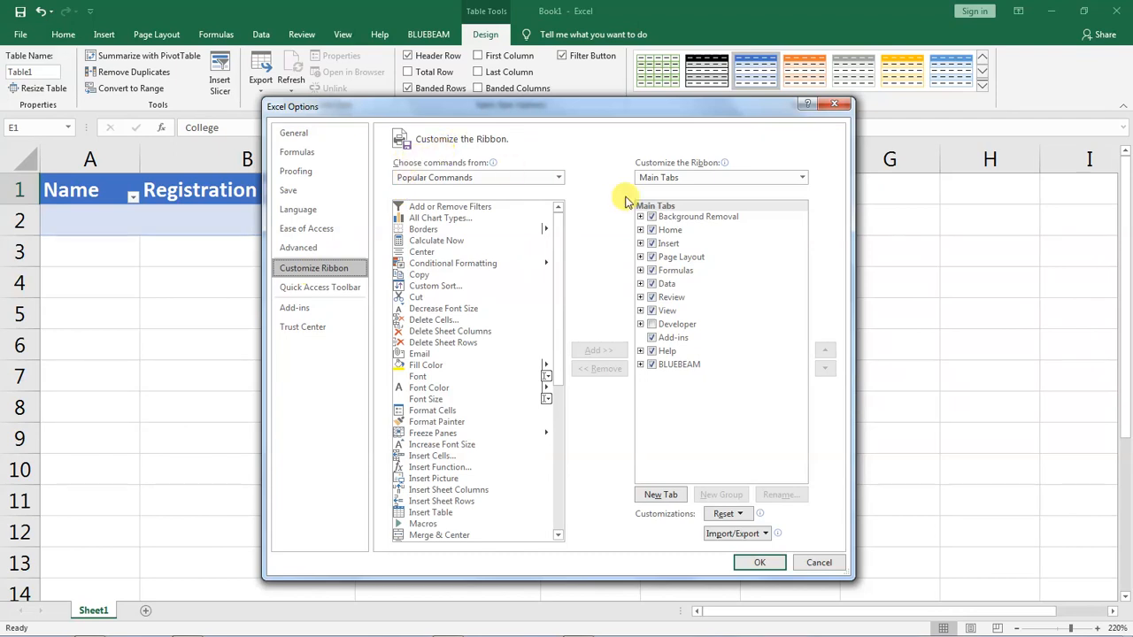
pyautogui.click(557, 177)
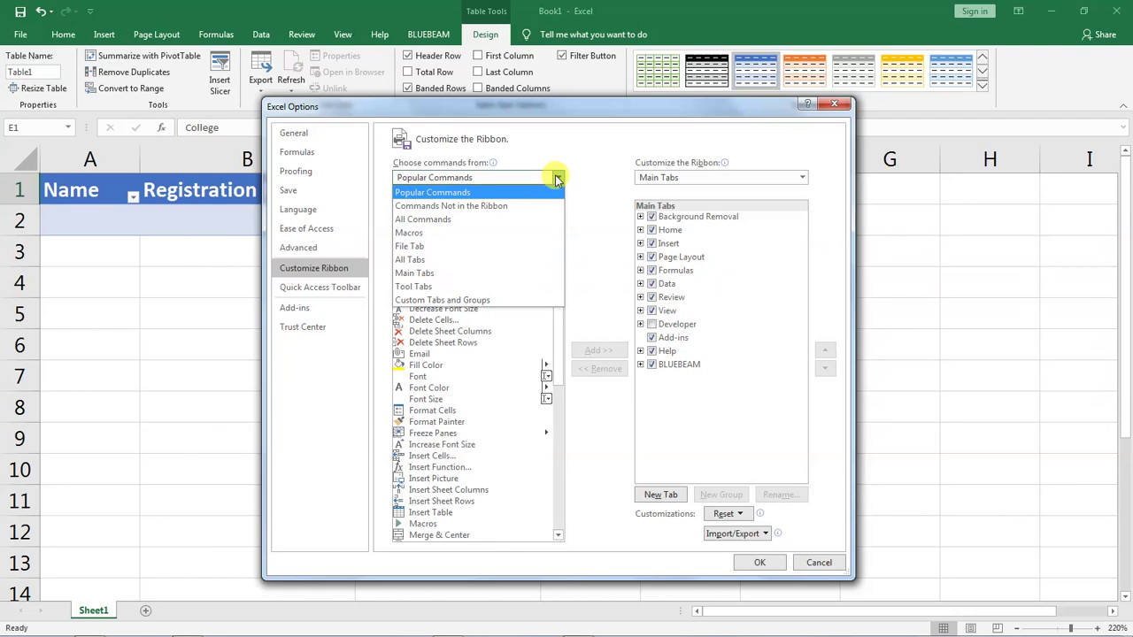
pyautogui.moveTo(433, 205)
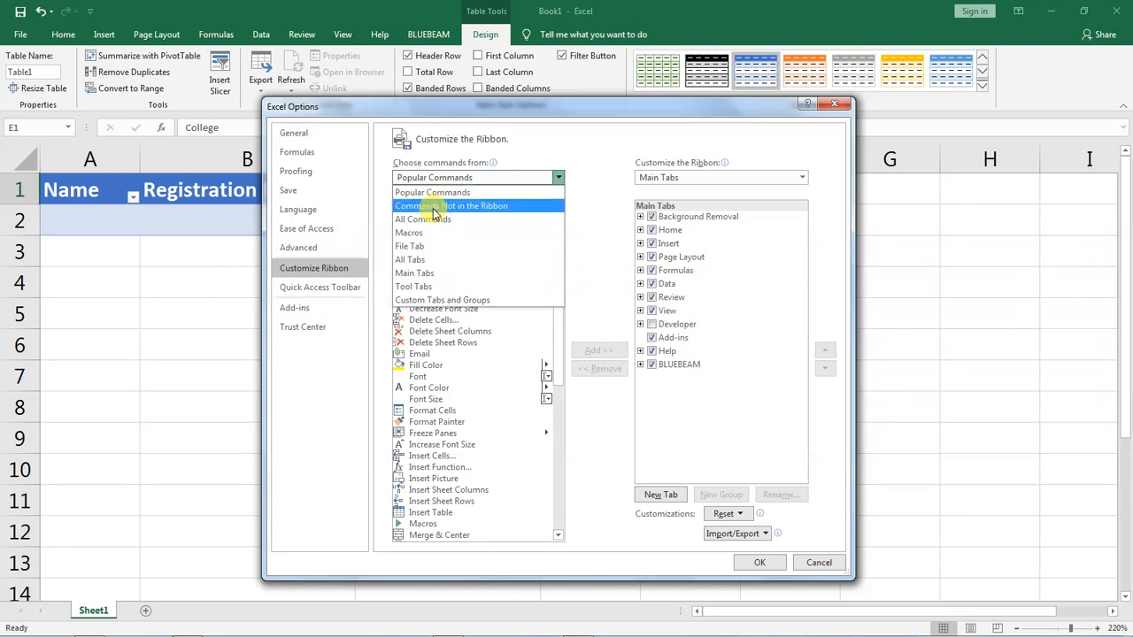
pyautogui.click(452, 206)
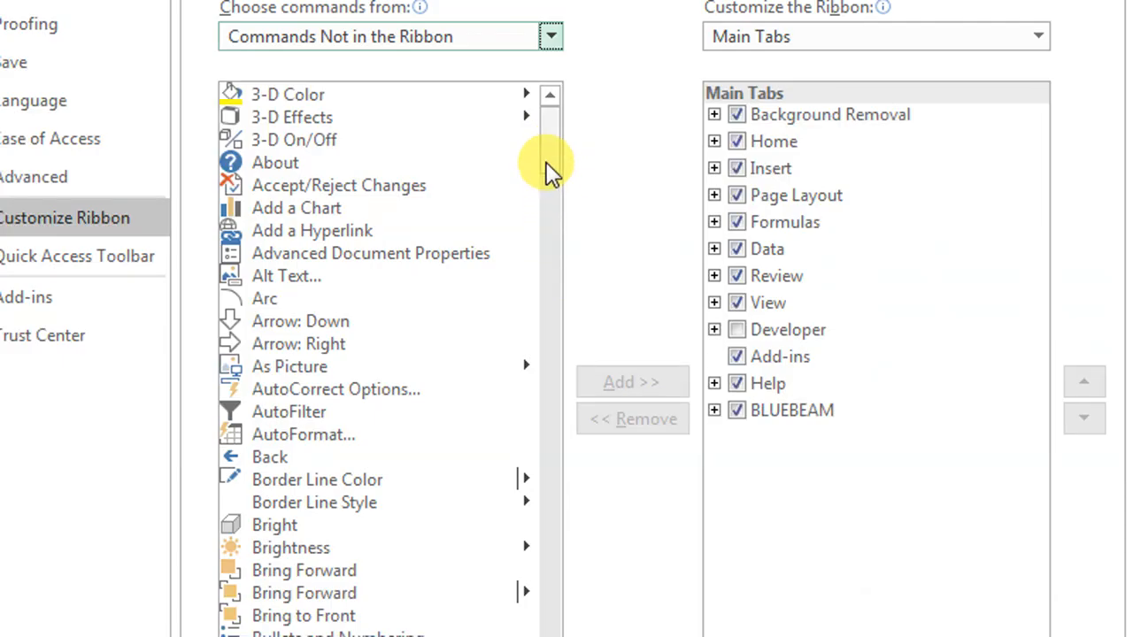
pyautogui.scroll(-3)
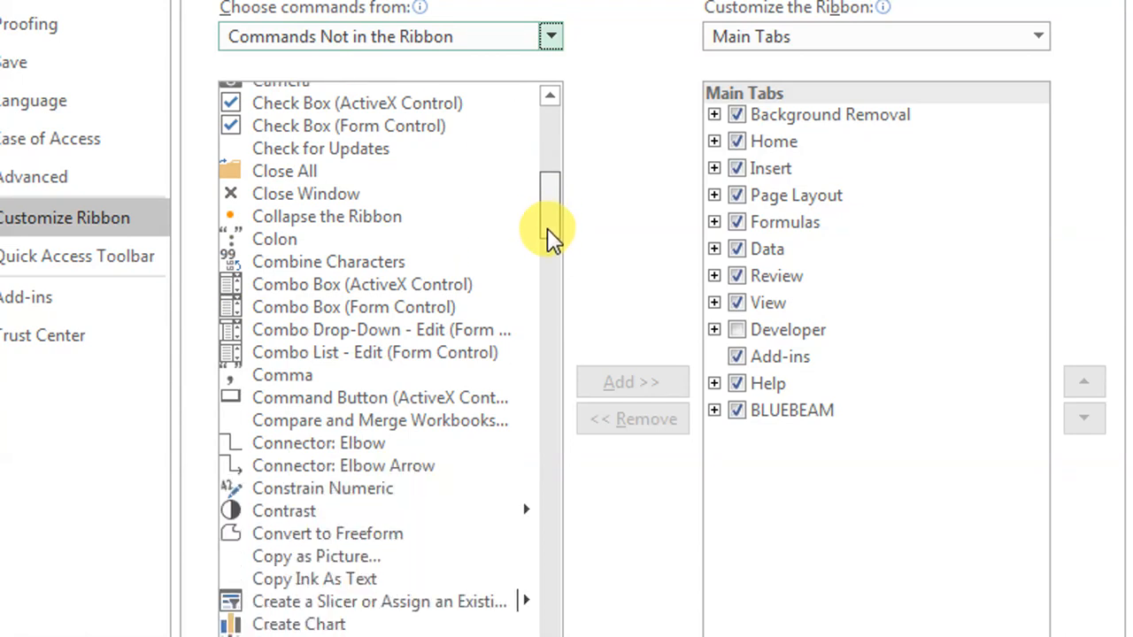
pyautogui.scroll(-3)
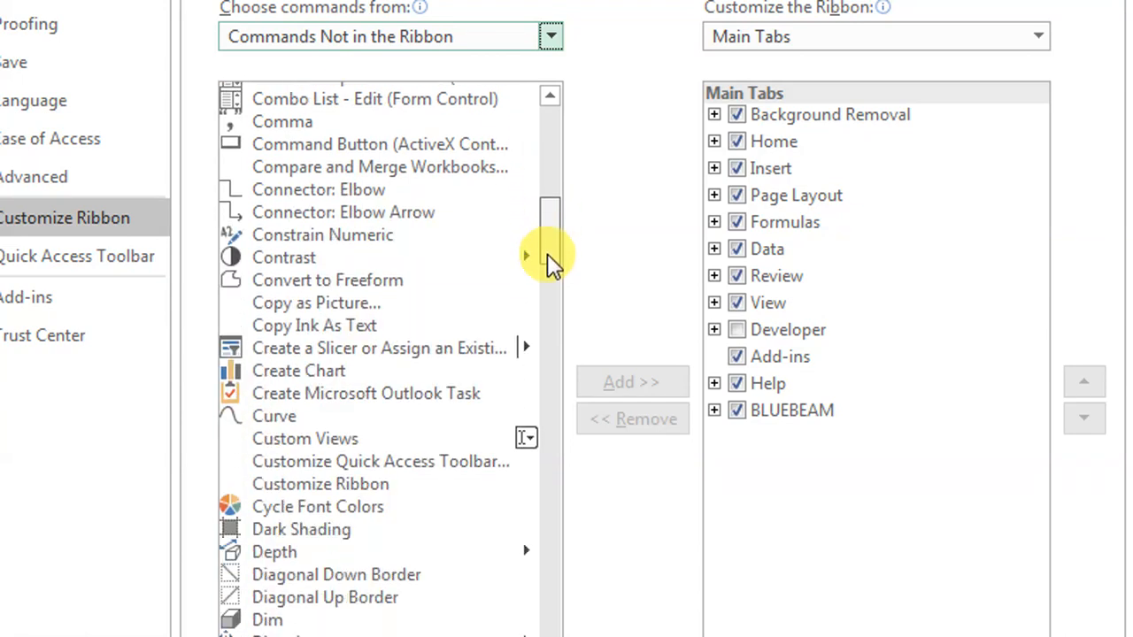
pyautogui.scroll(-3)
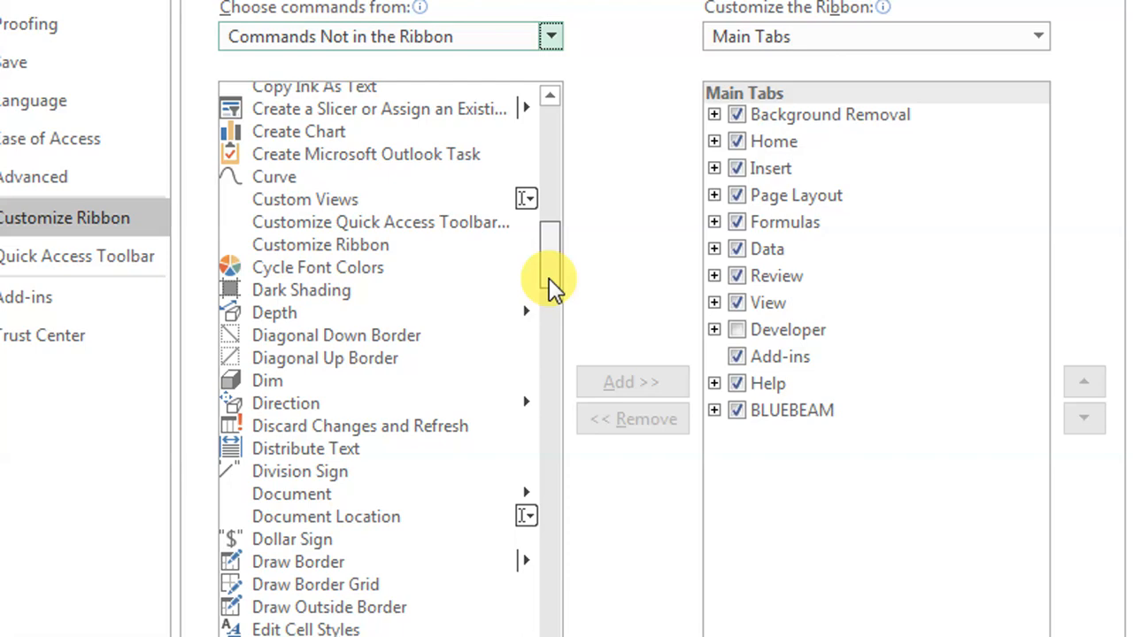
pyautogui.scroll(-3)
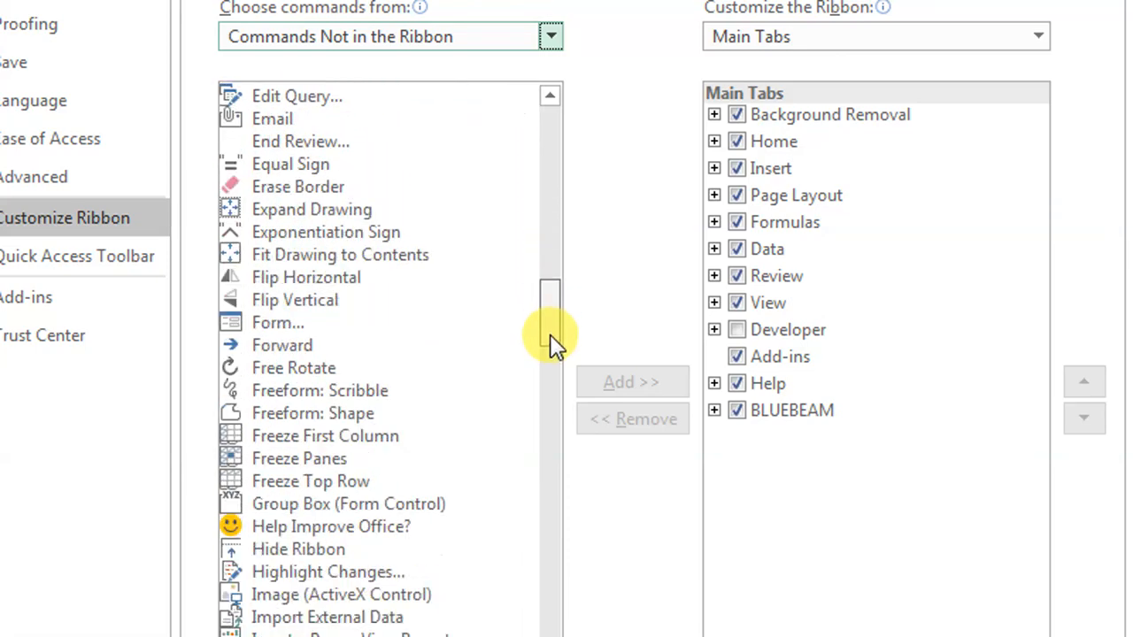
pyautogui.click(278, 322)
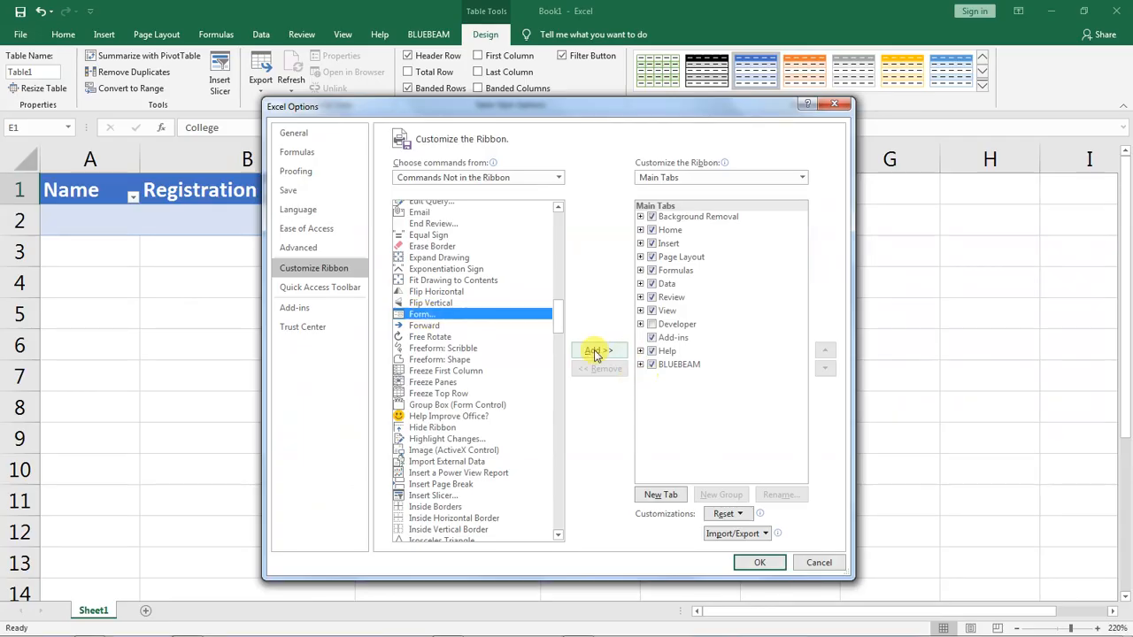
pyautogui.click(600, 351)
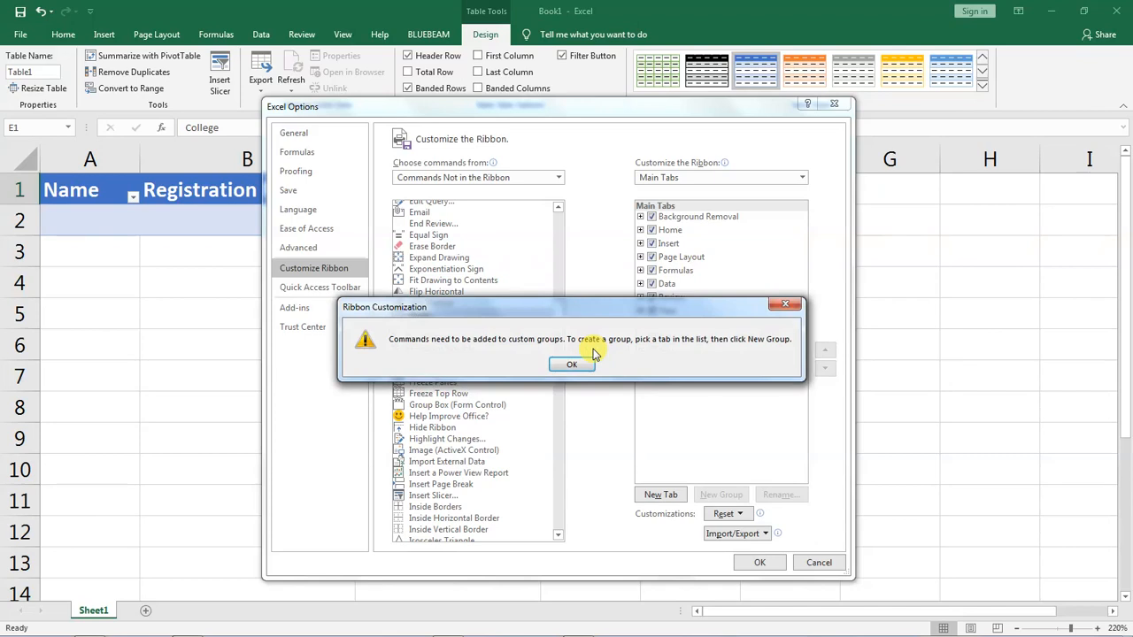
pyautogui.click(572, 364)
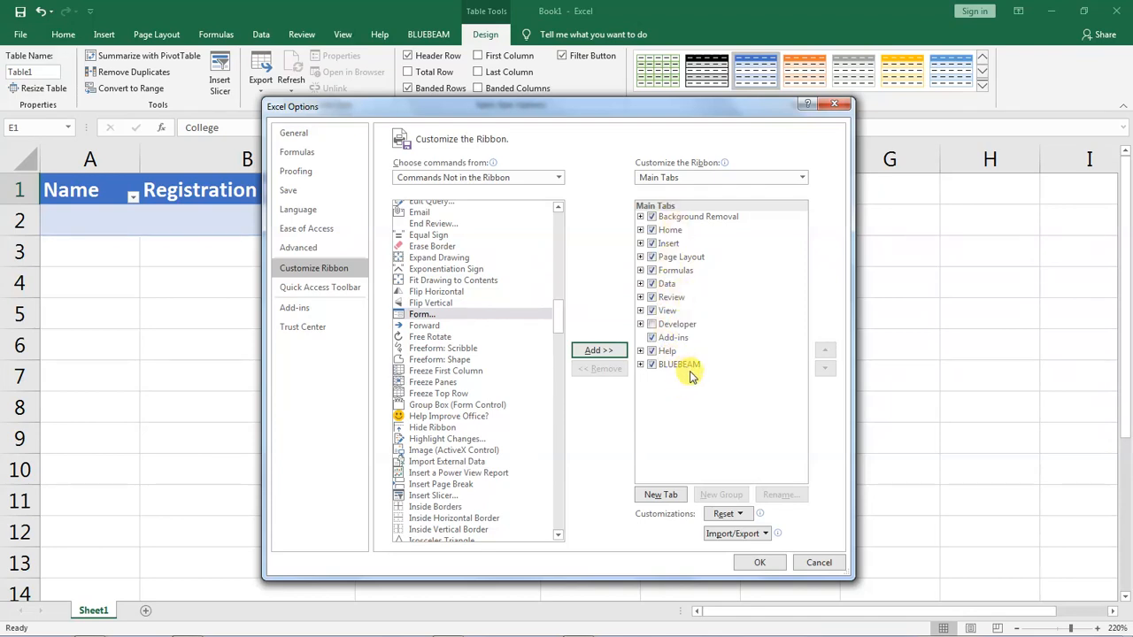
pyautogui.moveTo(724, 341)
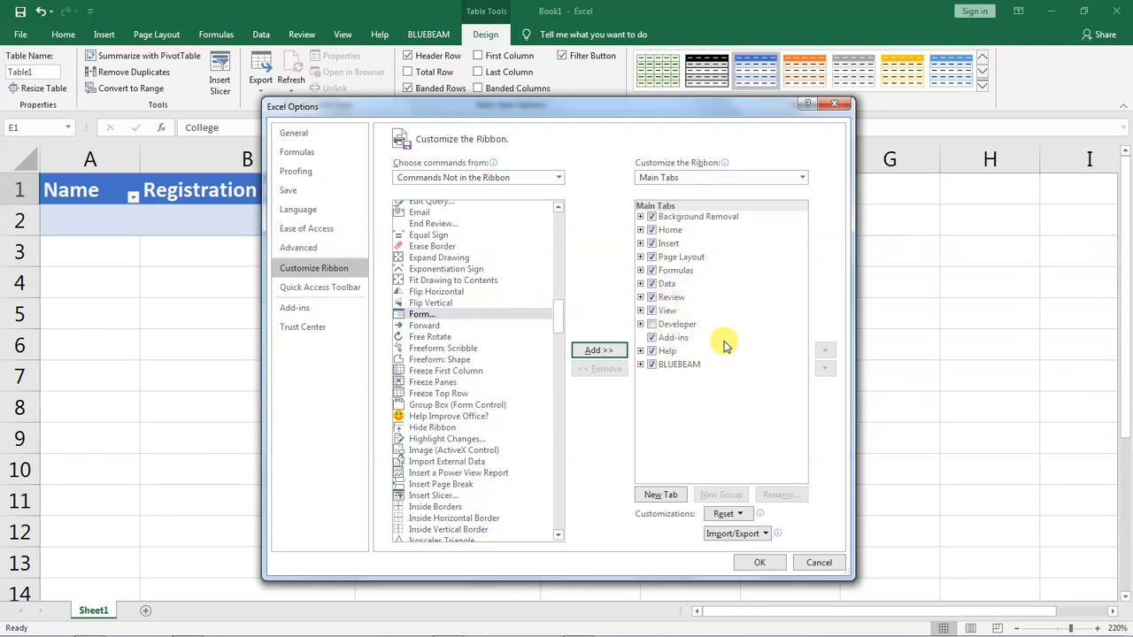
pyautogui.moveTo(660, 494)
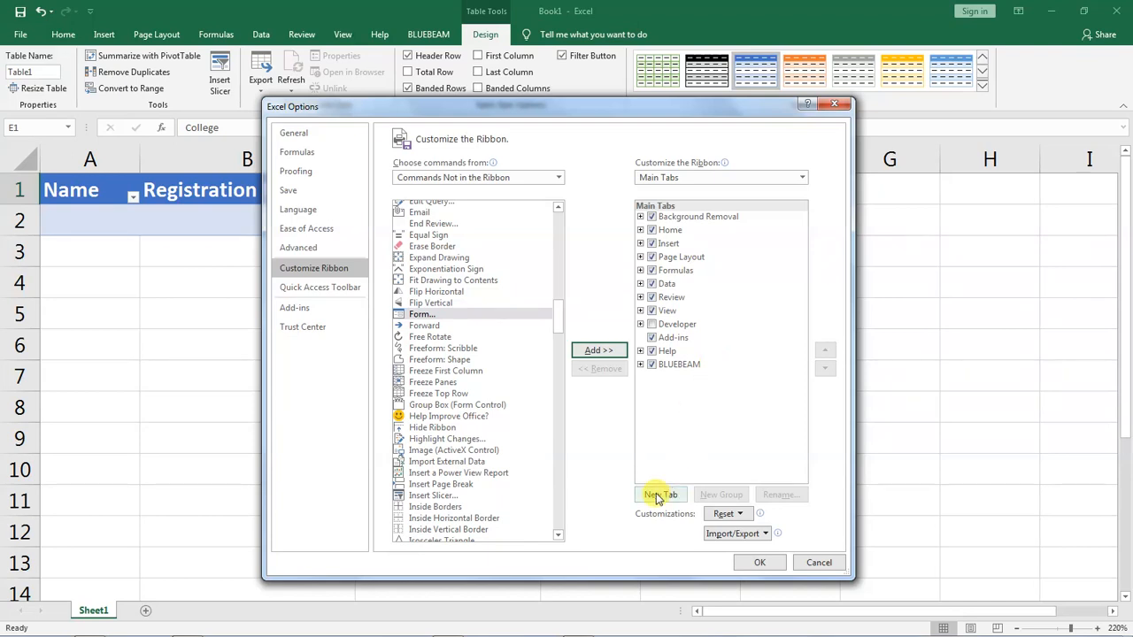
# Create a new custom ribbon tab named 'Data Entry'.
pyautogui.click(659, 494)
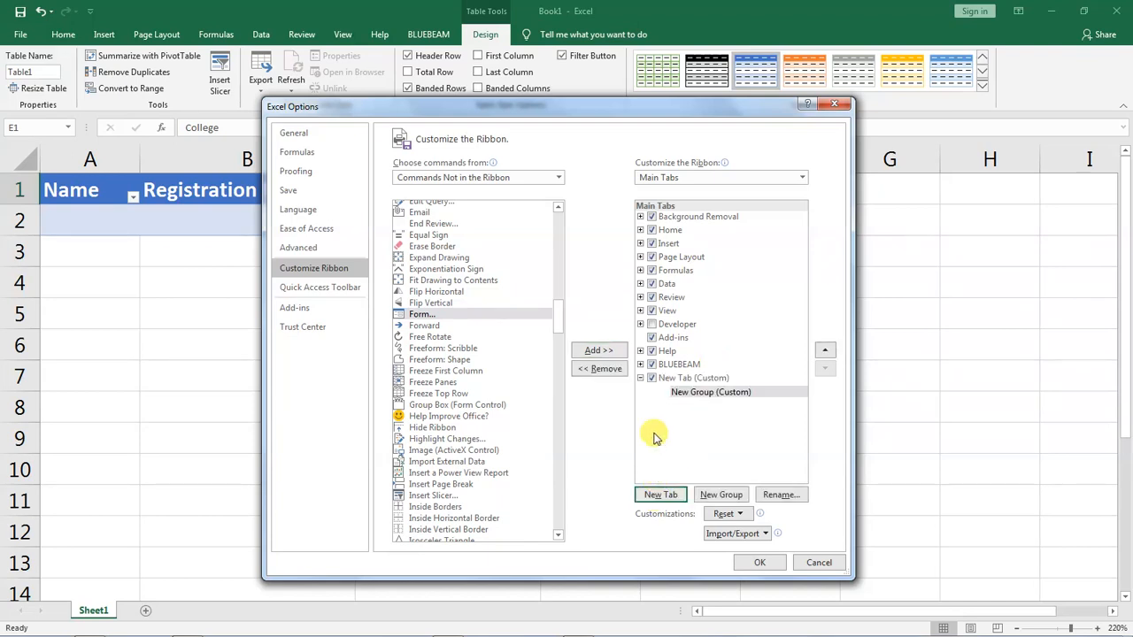
pyautogui.rightClick(693, 378)
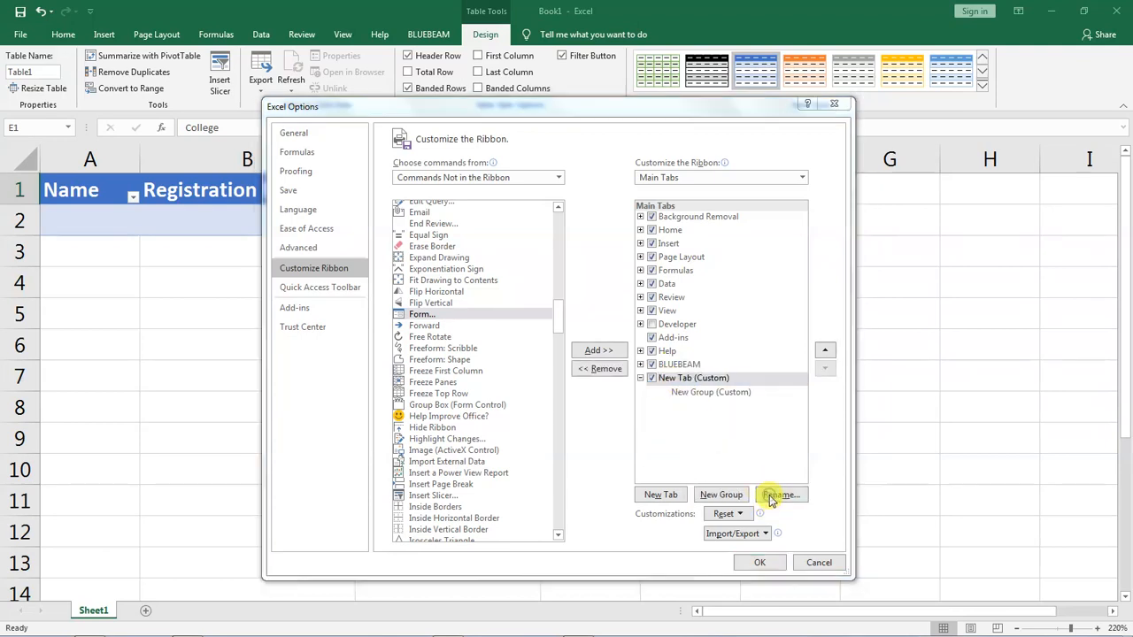
pyautogui.click(781, 495)
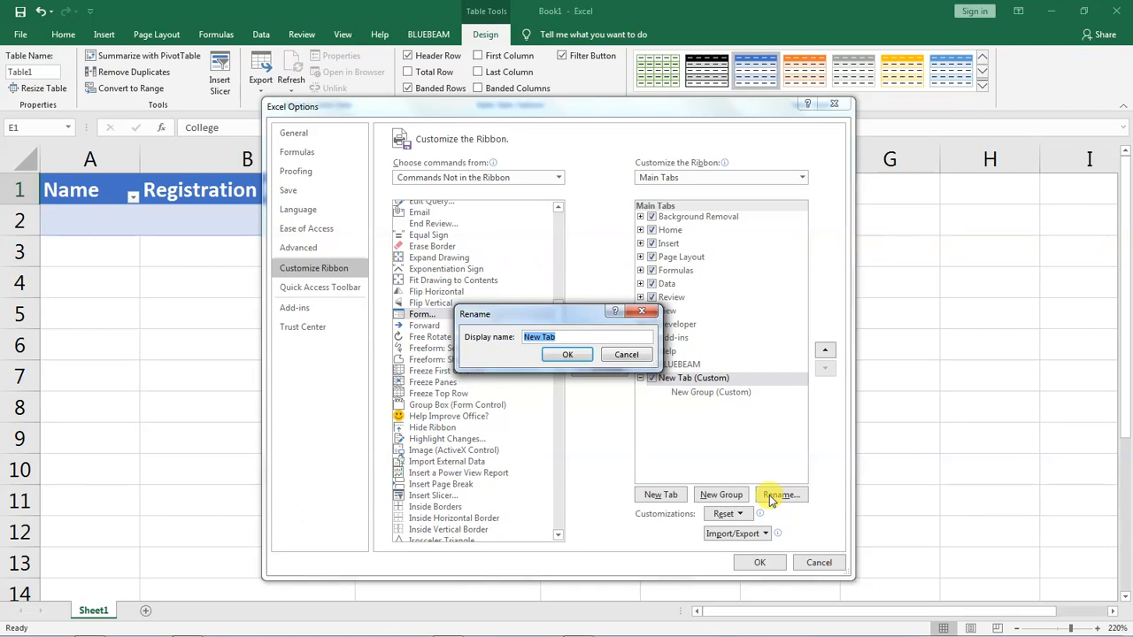
pyautogui.write('Data')
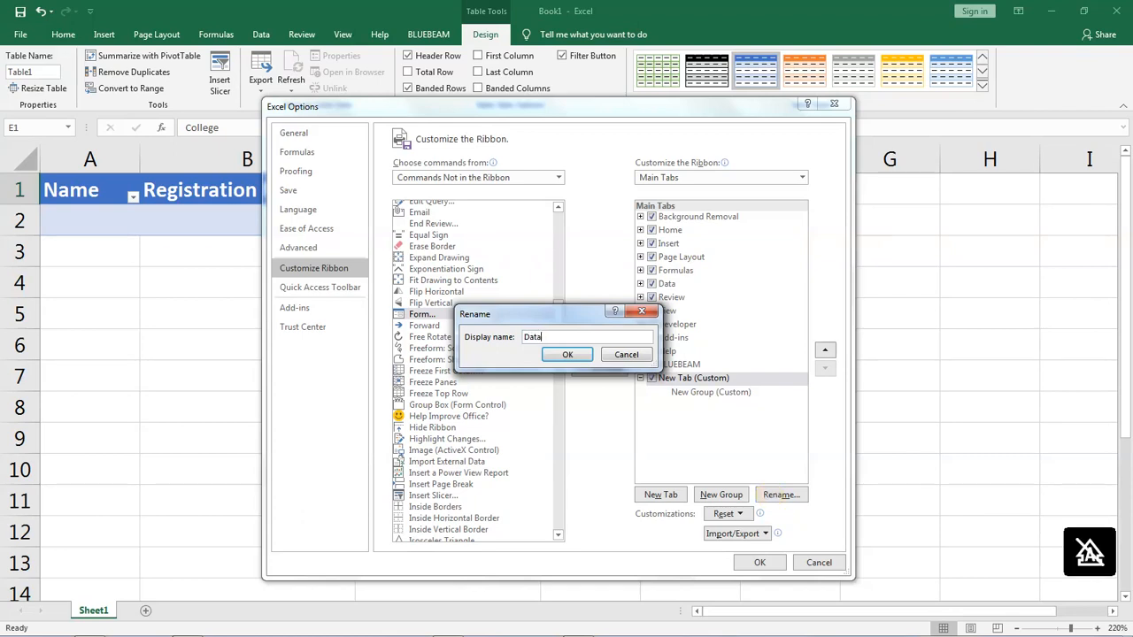
pyautogui.write('Entr')
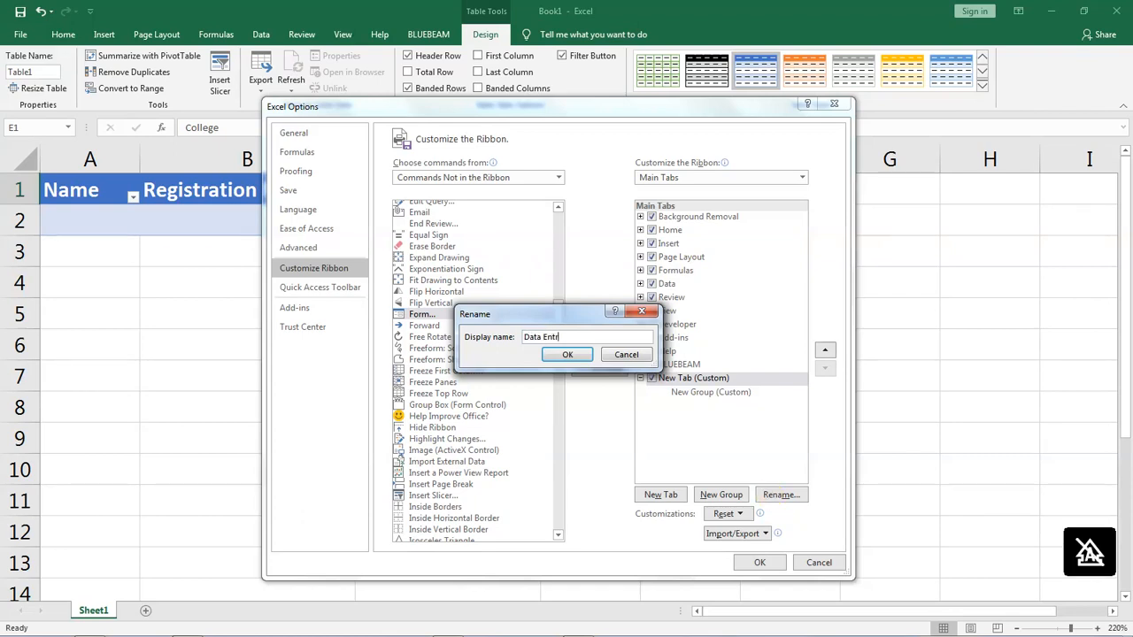
pyautogui.moveTo(567, 354)
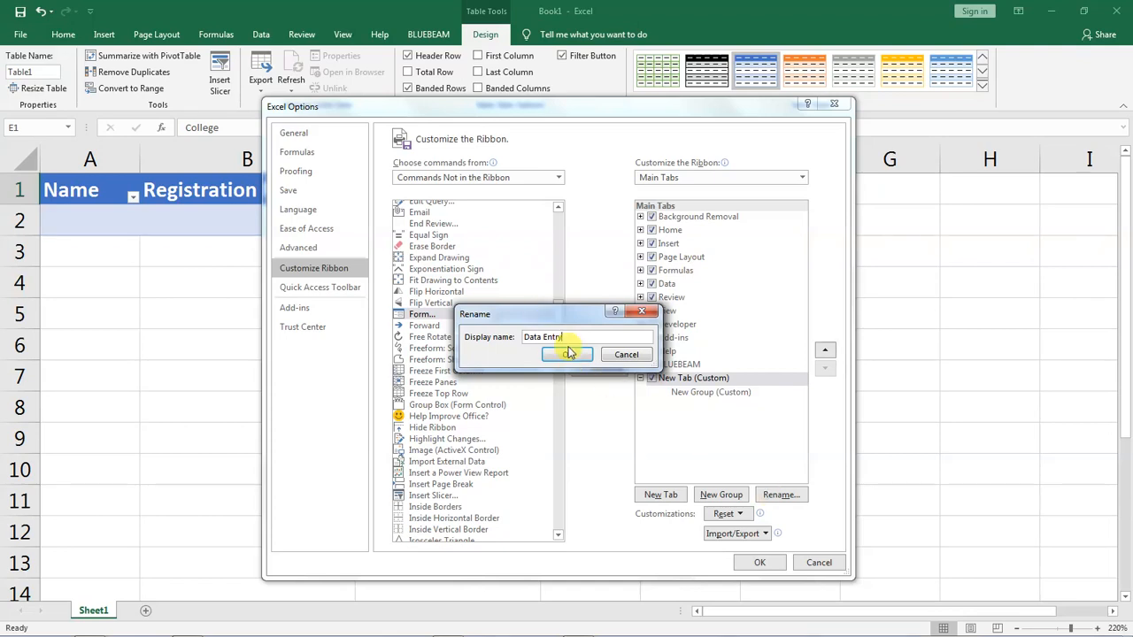
pyautogui.click(567, 354)
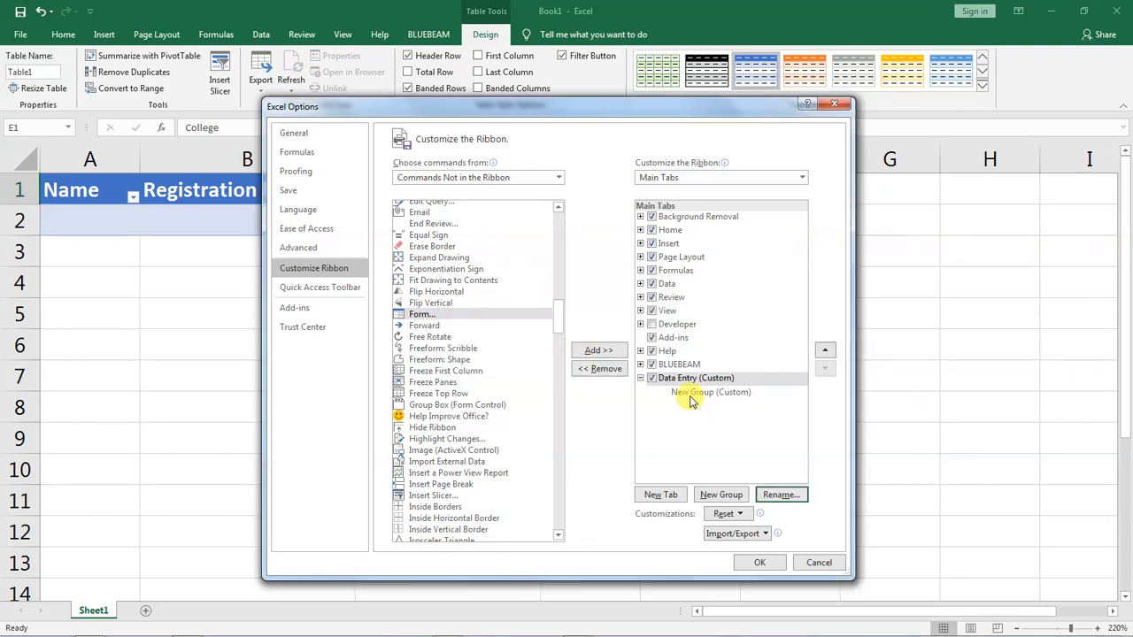
# Add the Form command to the tab's New Group (Custom) and apply with OK.
pyautogui.click(710, 392)
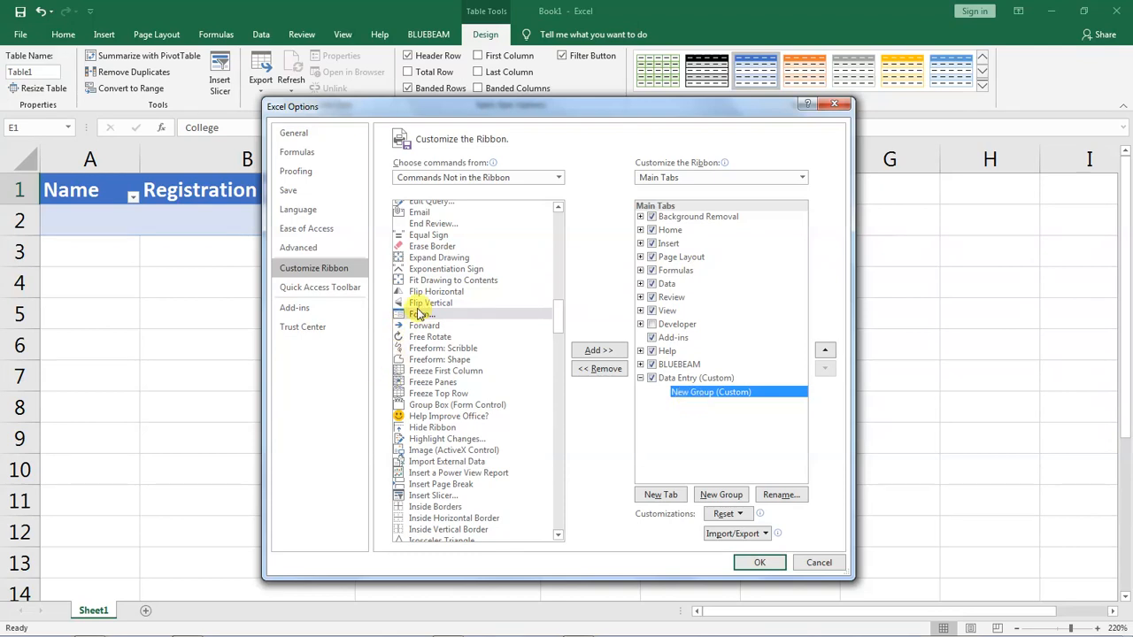
pyautogui.click(423, 313)
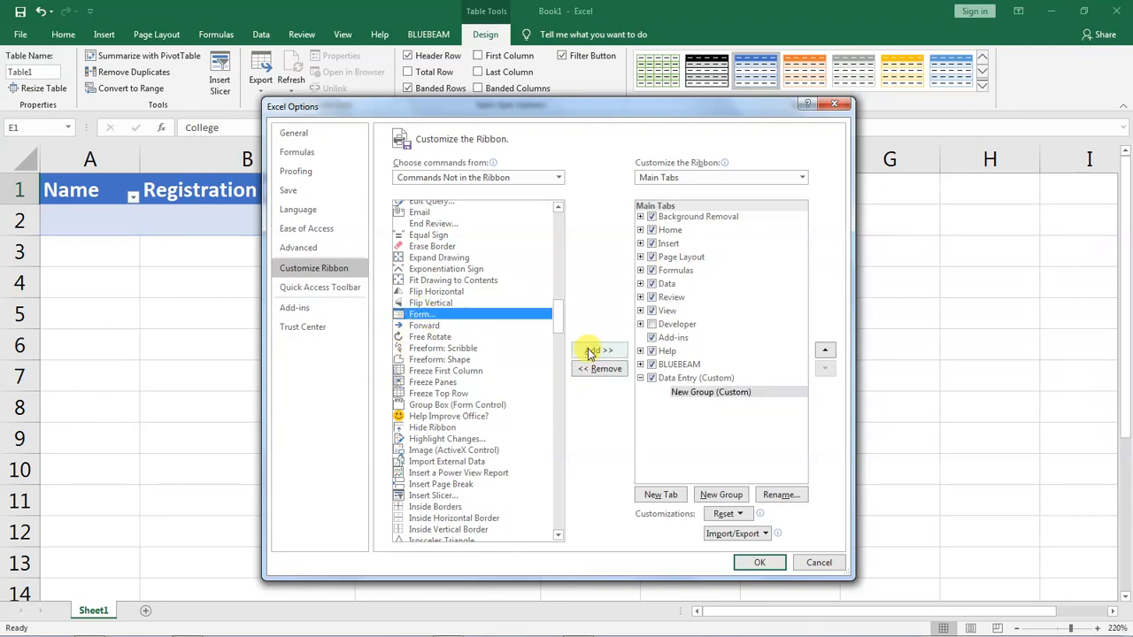
pyautogui.click(599, 349)
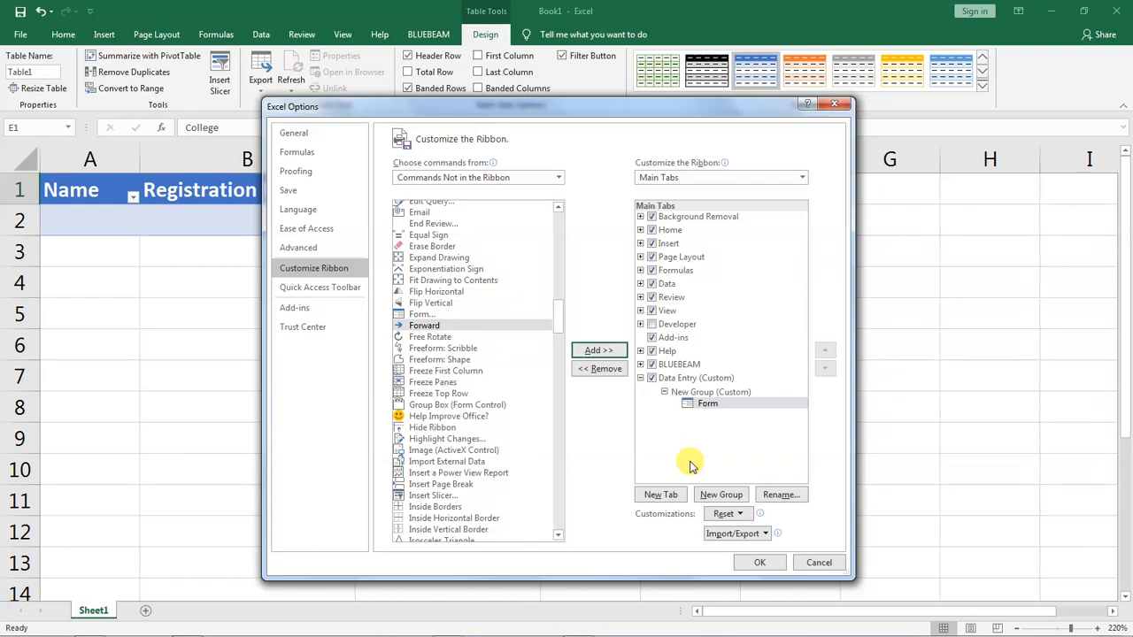
pyautogui.moveTo(746, 574)
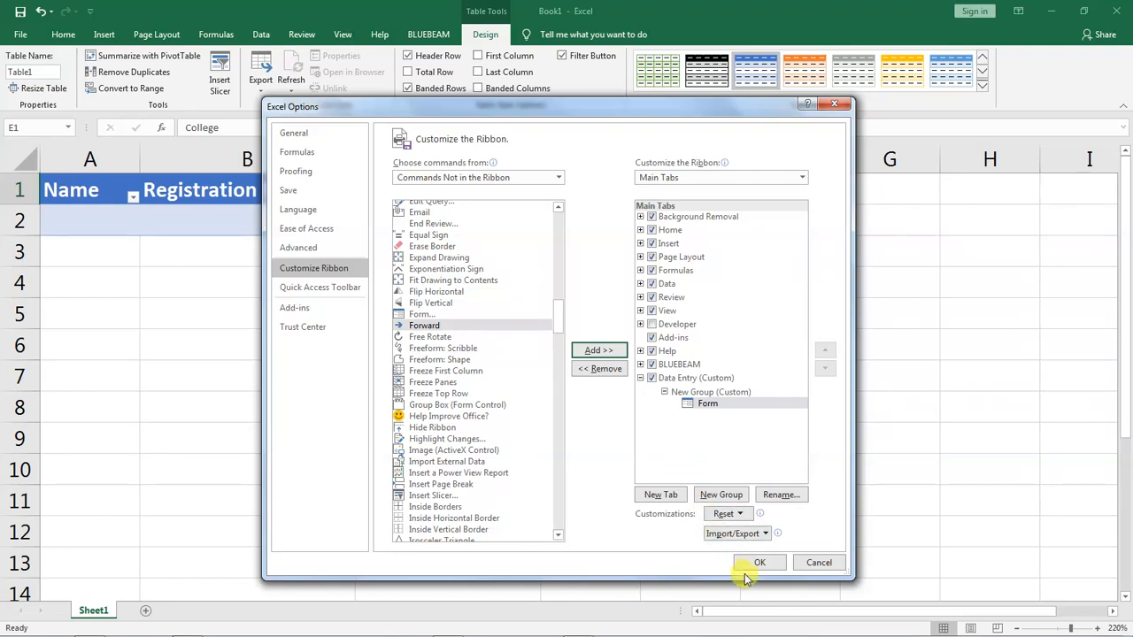
pyautogui.click(759, 562)
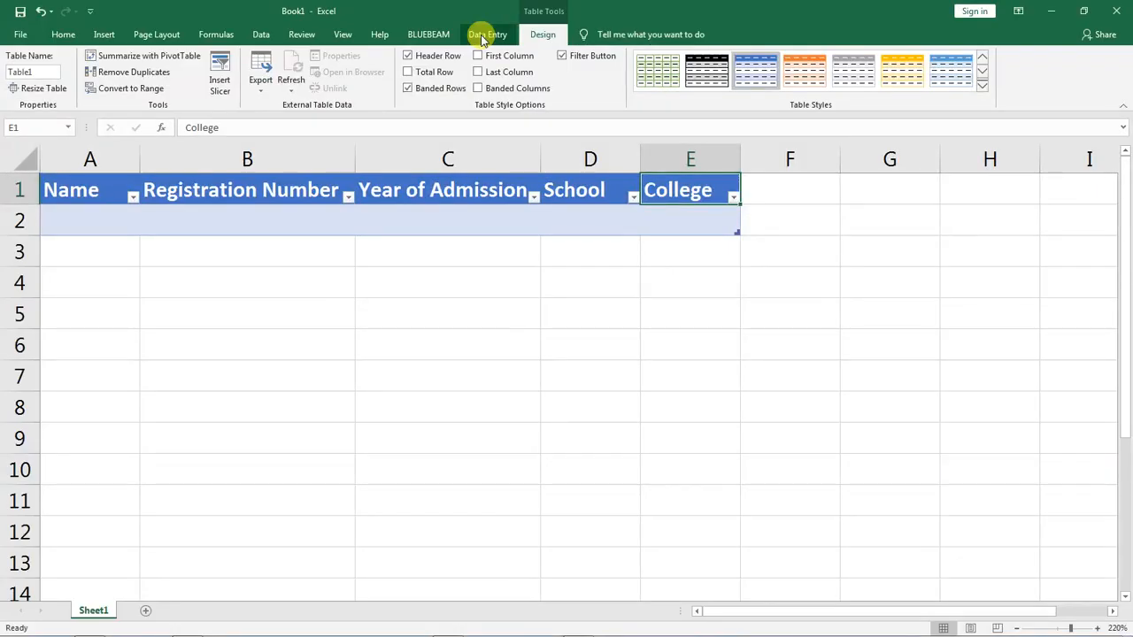
pyautogui.moveTo(366, 225)
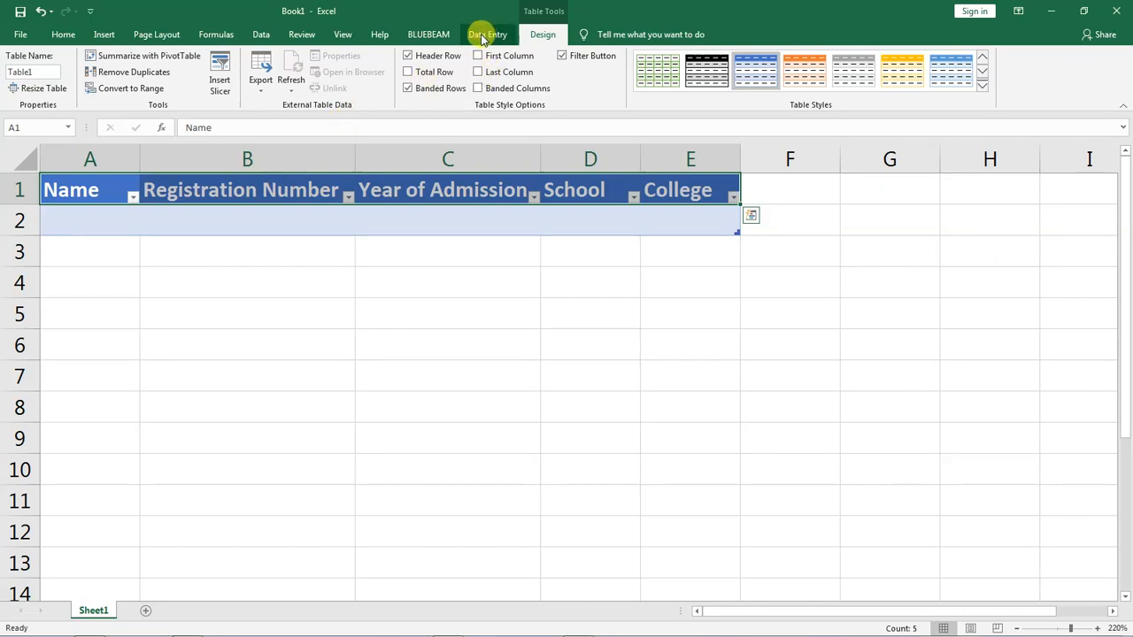
# Switch to the Data Entry ribbon tab to reveal its Form command.
pyautogui.click(488, 33)
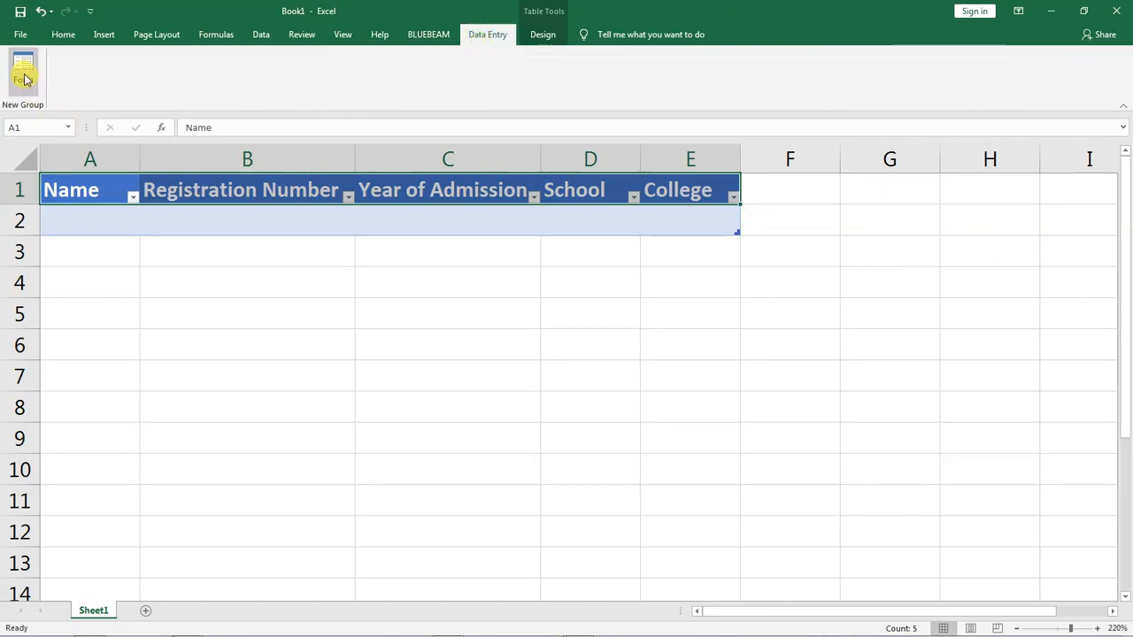
# Launch Form to open the Sheet1 data form with empty student fields.
pyautogui.click(23, 69)
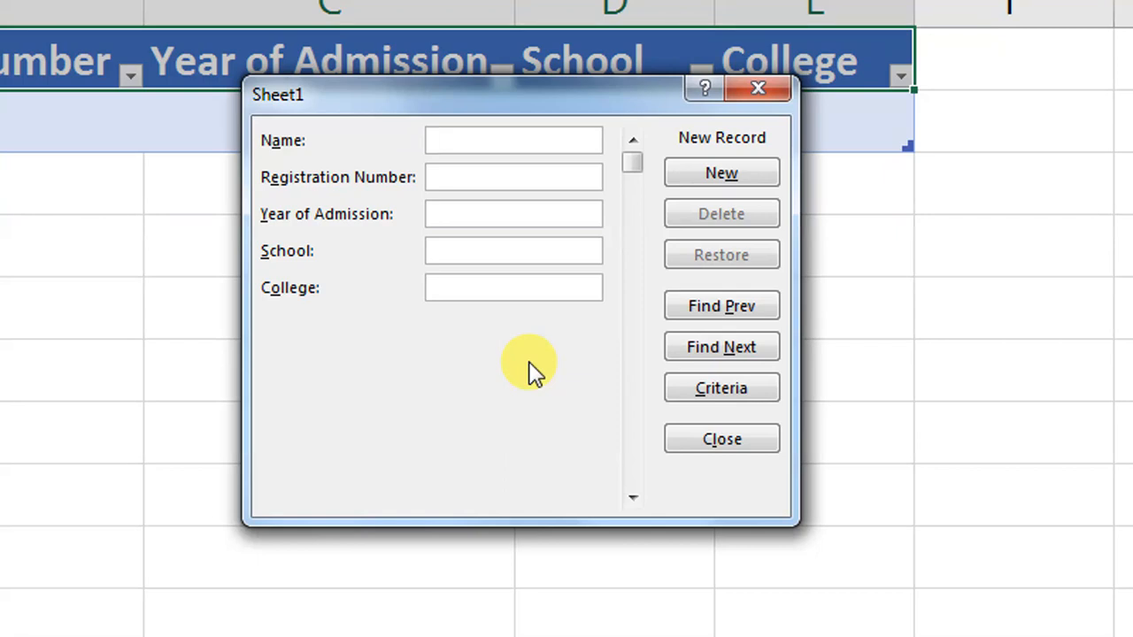
pyautogui.click(514, 140)
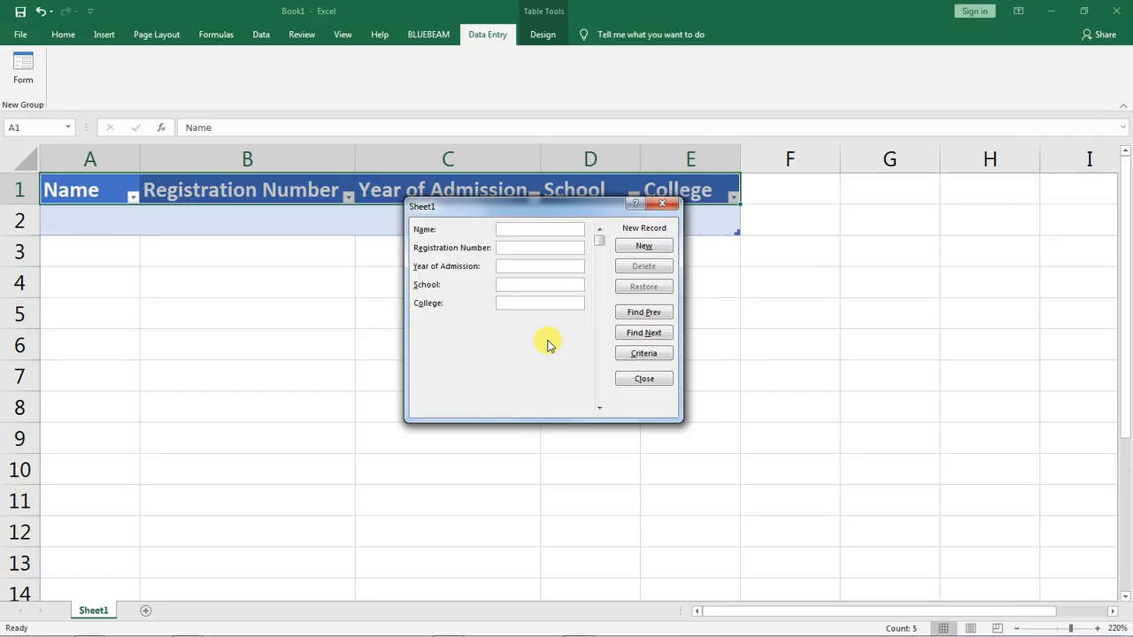
pyautogui.click(540, 228)
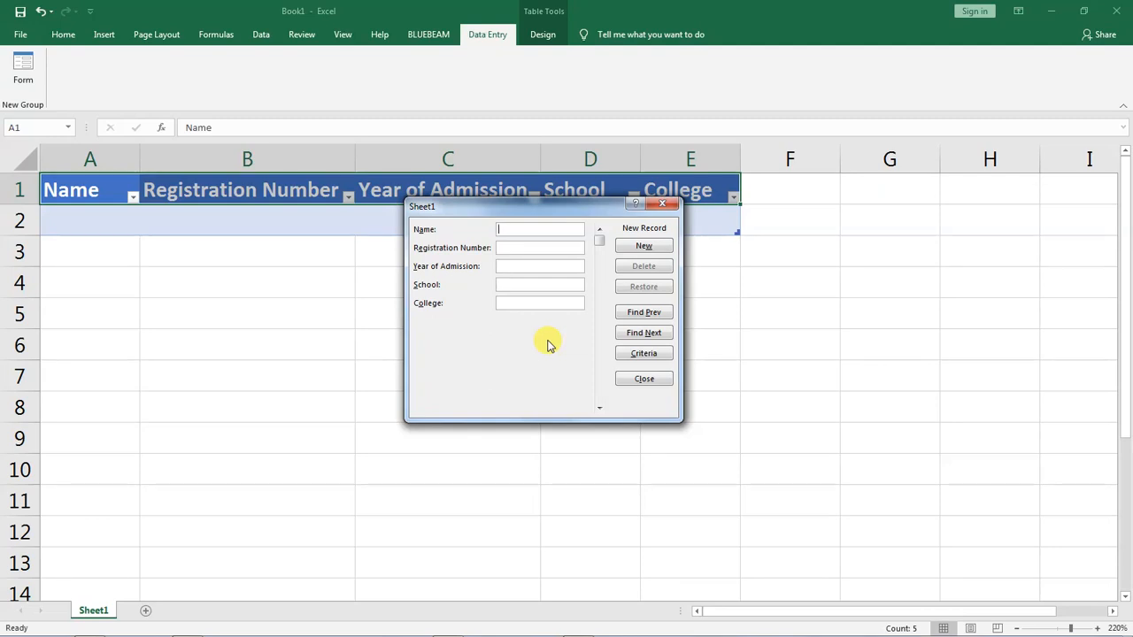
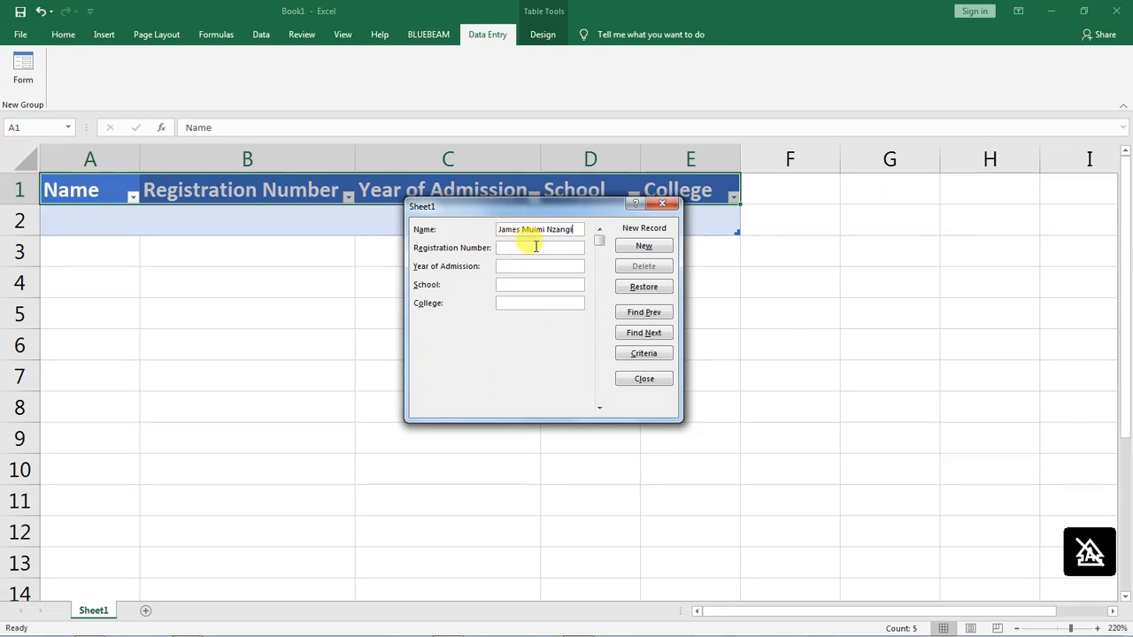
pyautogui.write('1234567890')
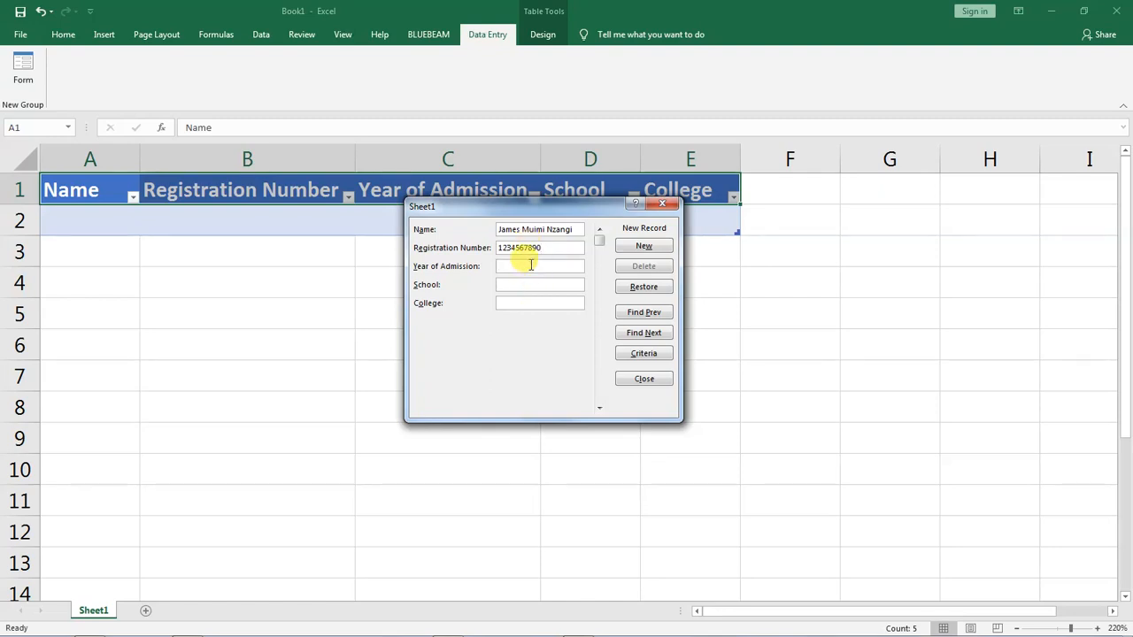
# Enter admission year 2020, School of Architecture, and Architecture & Engineering college.
pyautogui.write('2020')
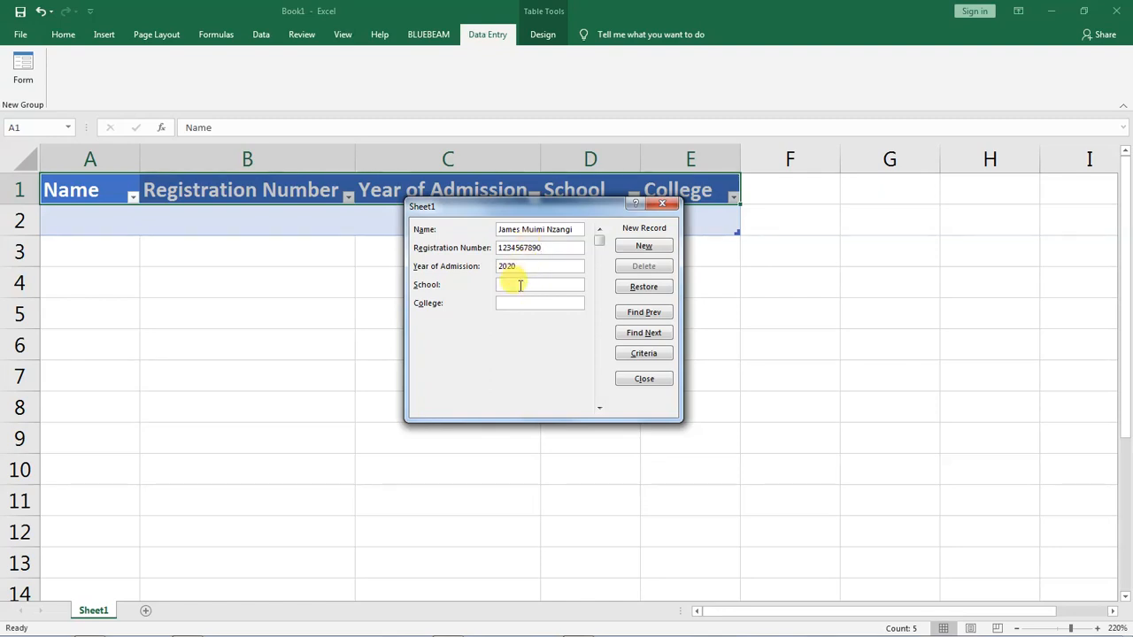
pyautogui.write('School')
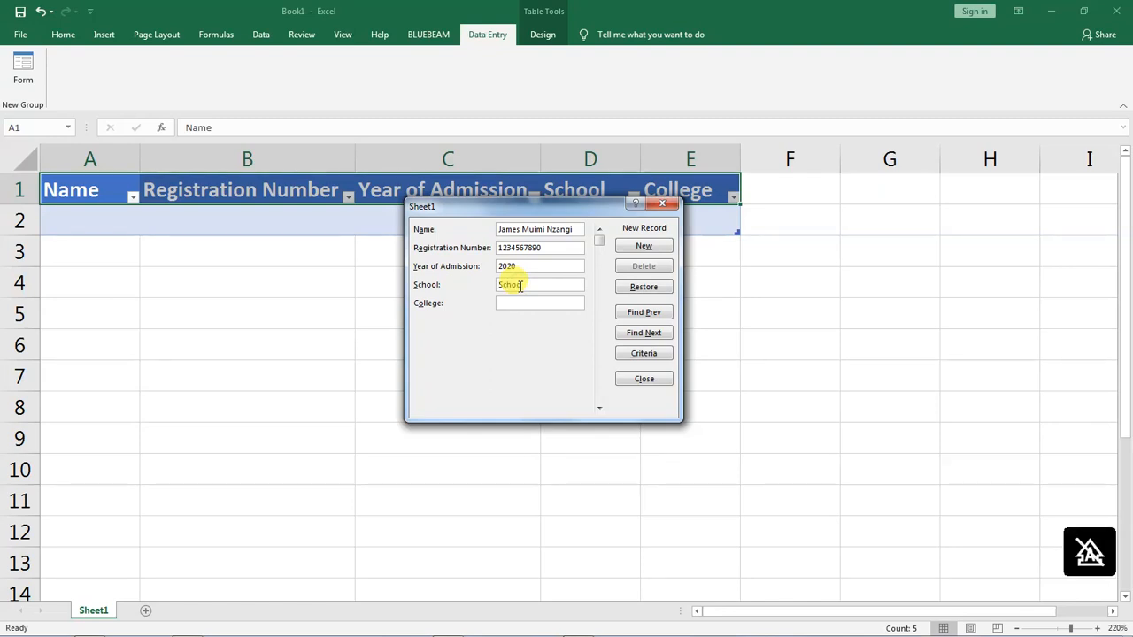
pyautogui.write('of')
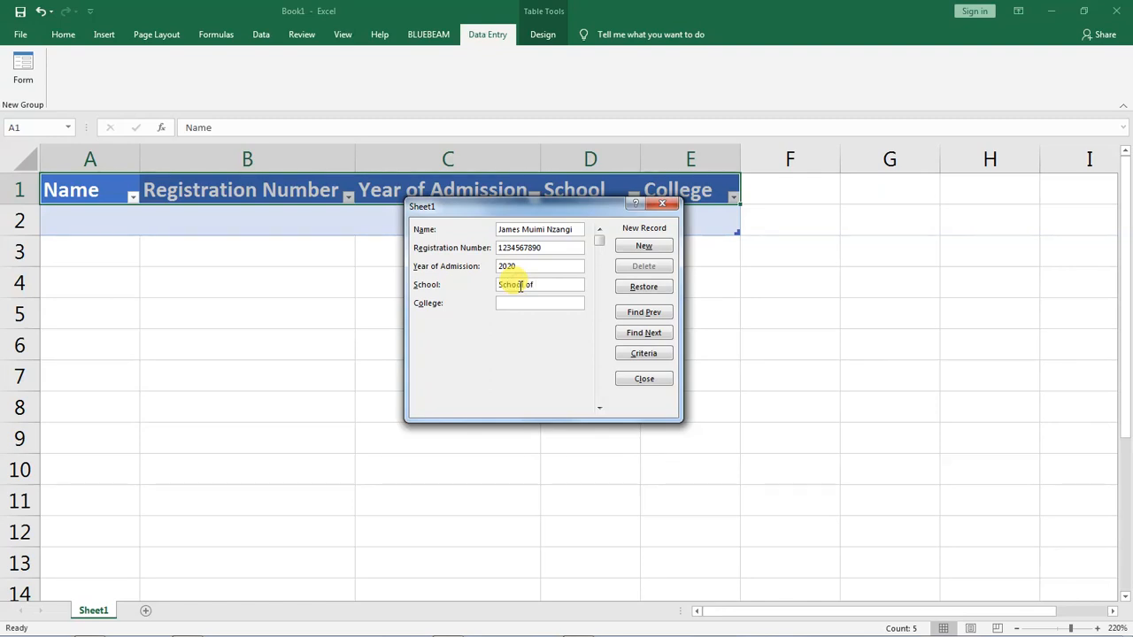
pyautogui.write('Architecture')
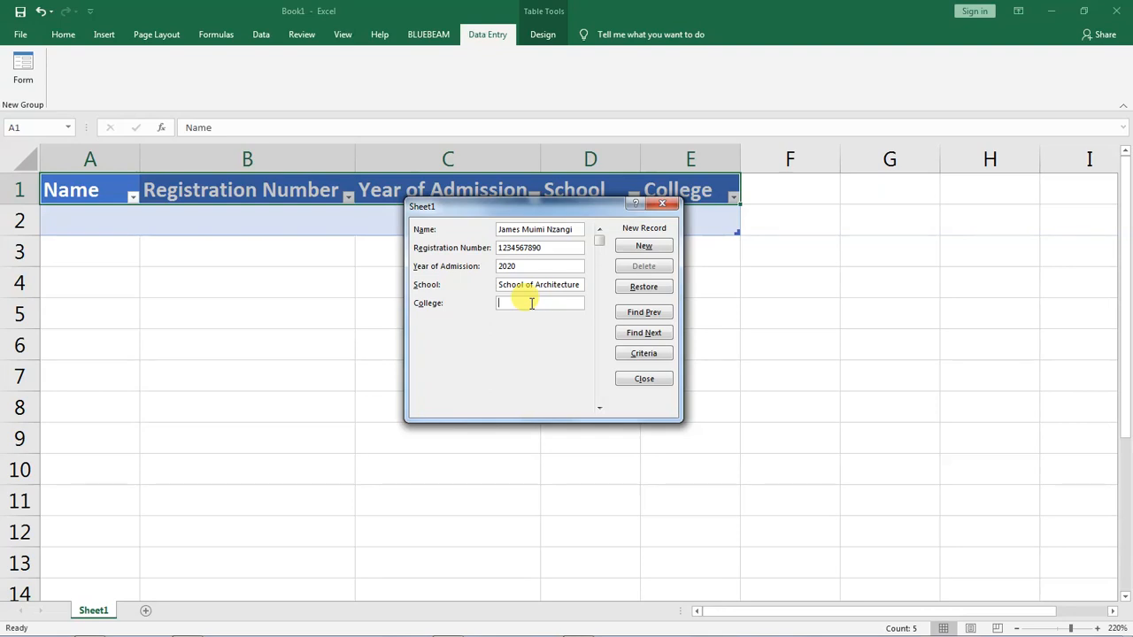
pyautogui.write('Archite')
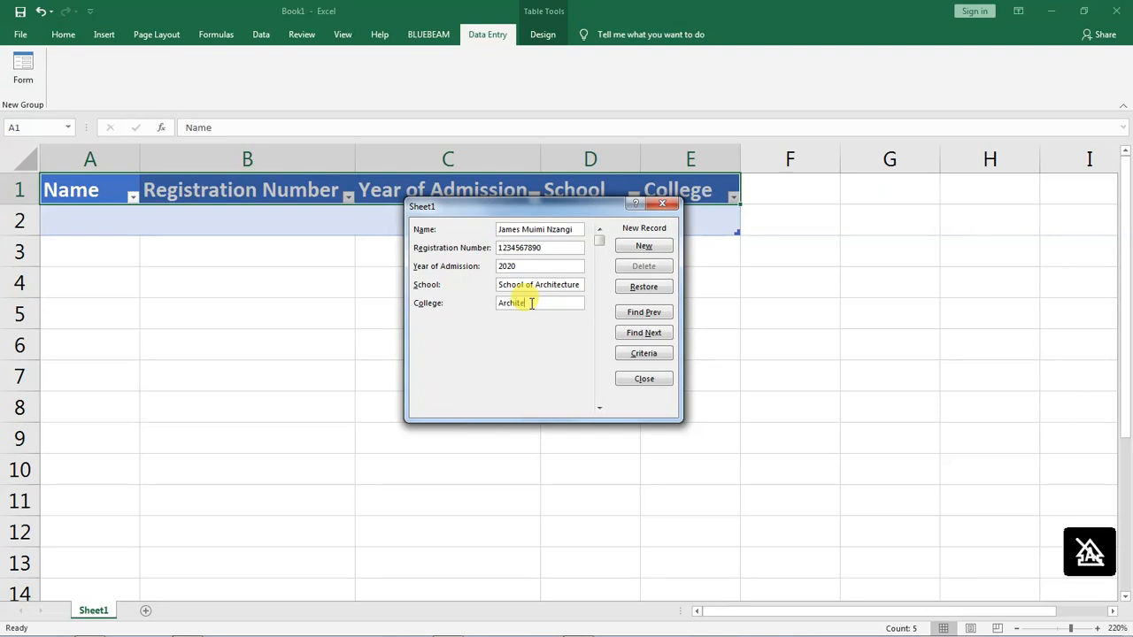
pyautogui.write('ure &')
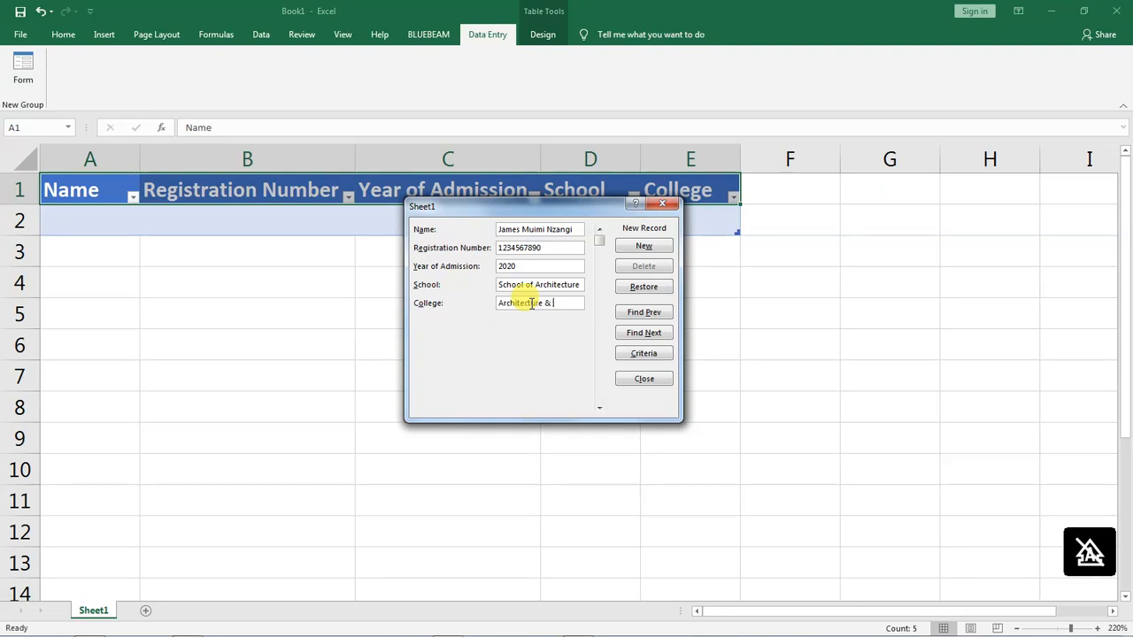
pyautogui.write('Engineering')
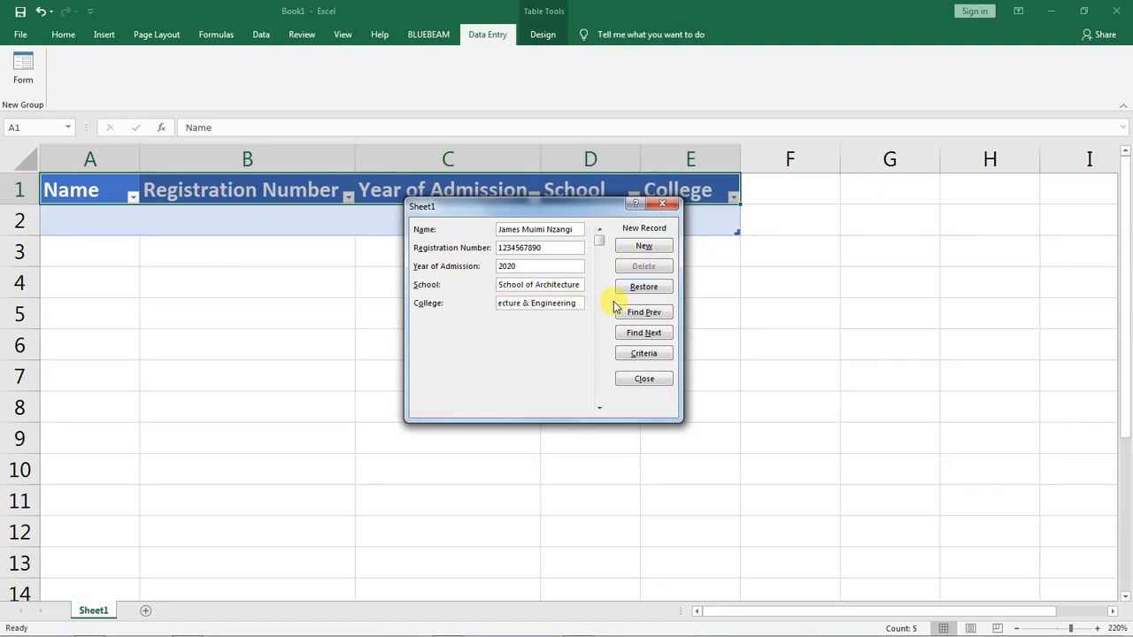
pyautogui.moveTo(643, 246)
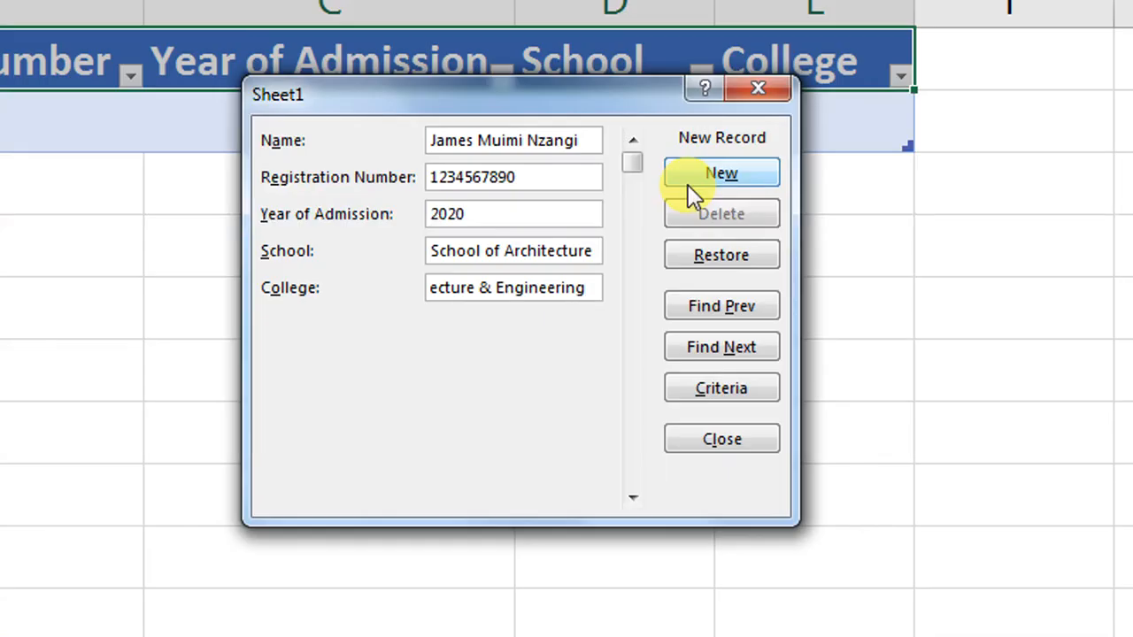
# Save the first student as a new table record, then move and close the data form.
pyautogui.click(720, 173)
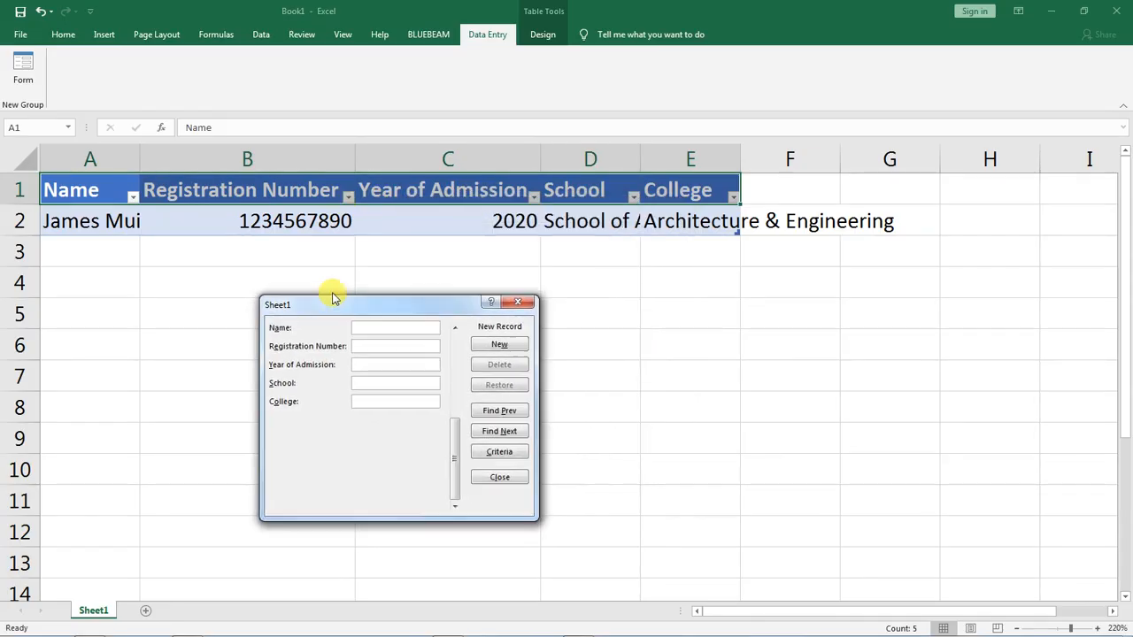
pyautogui.moveTo(332, 304); pyautogui.dragTo(335, 284)
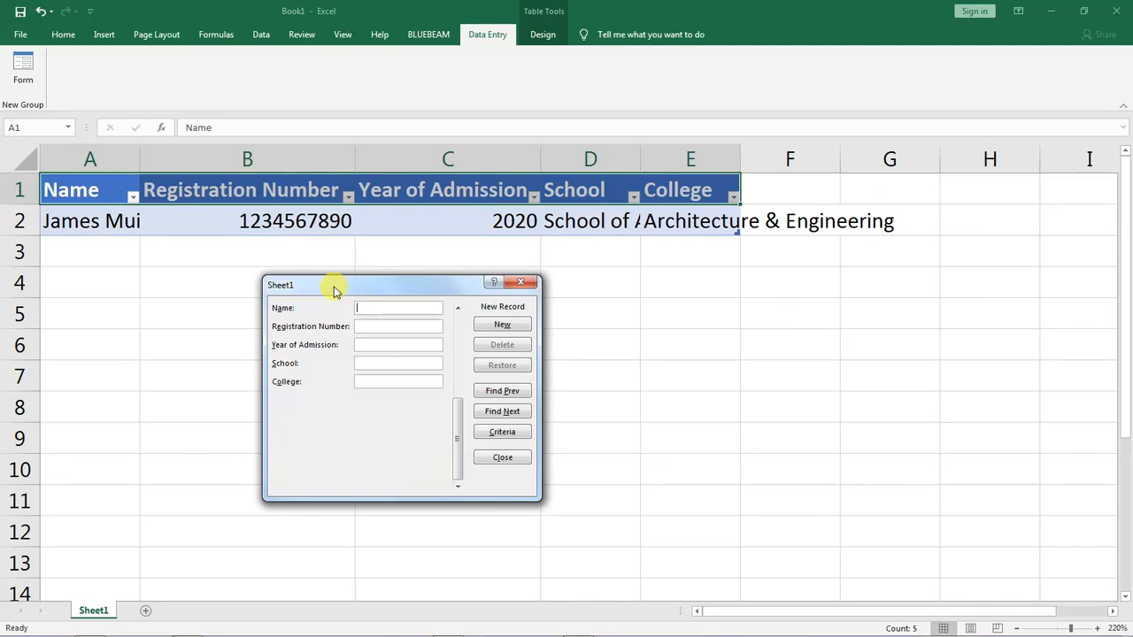
pyautogui.click(502, 457)
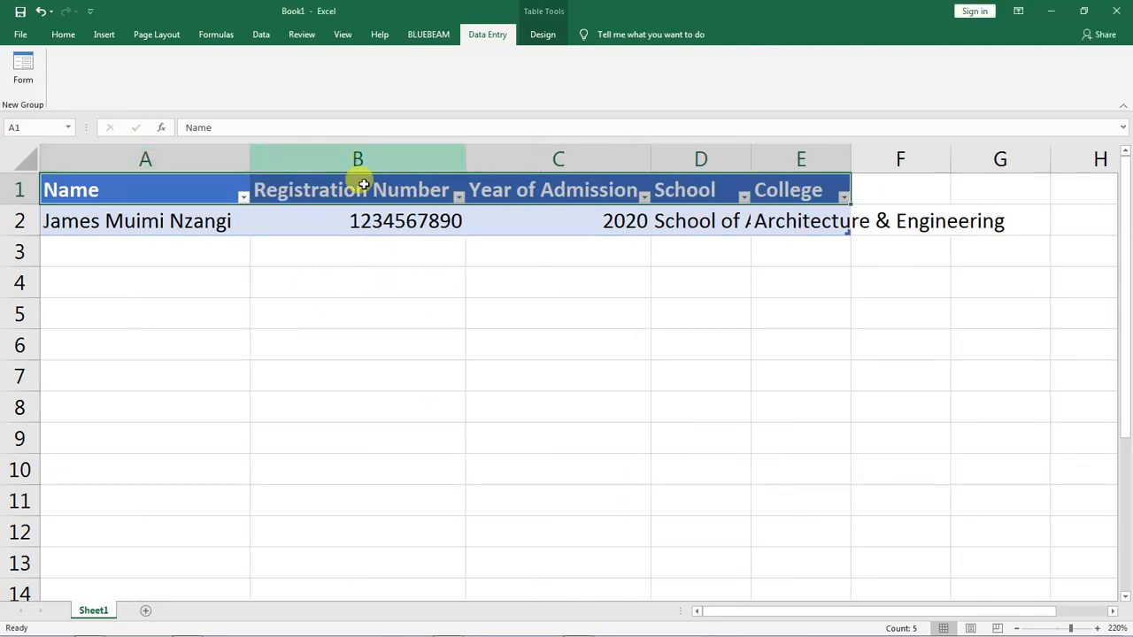
pyautogui.moveTo(700, 158)
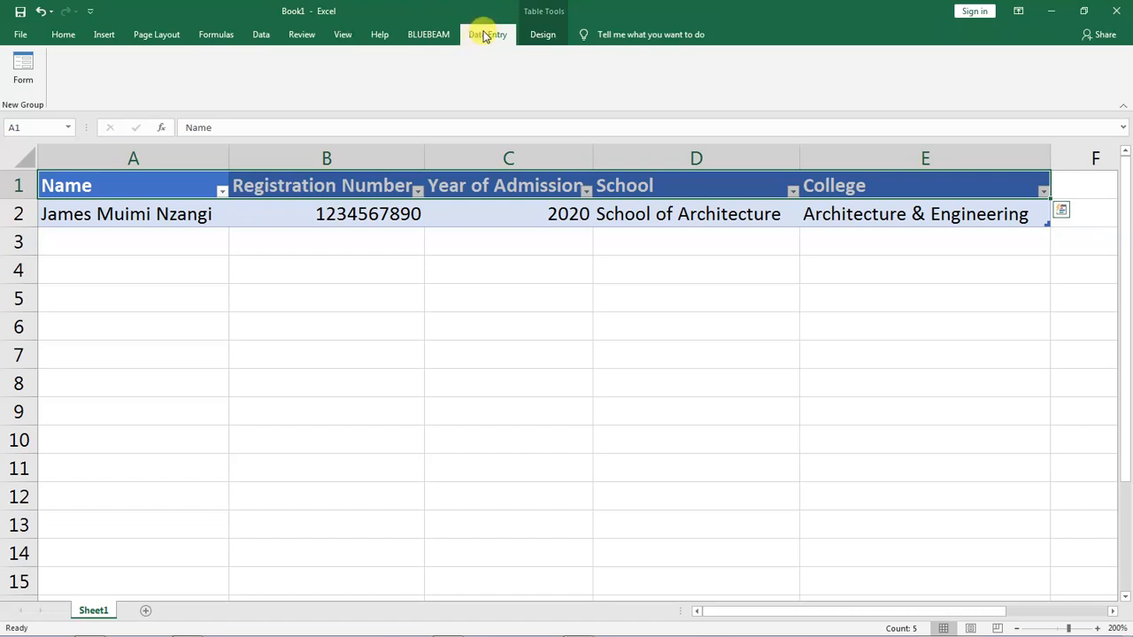
# Reopen the data form on a blank record and enter the name Cosamsarisa.
pyautogui.click(23, 69)
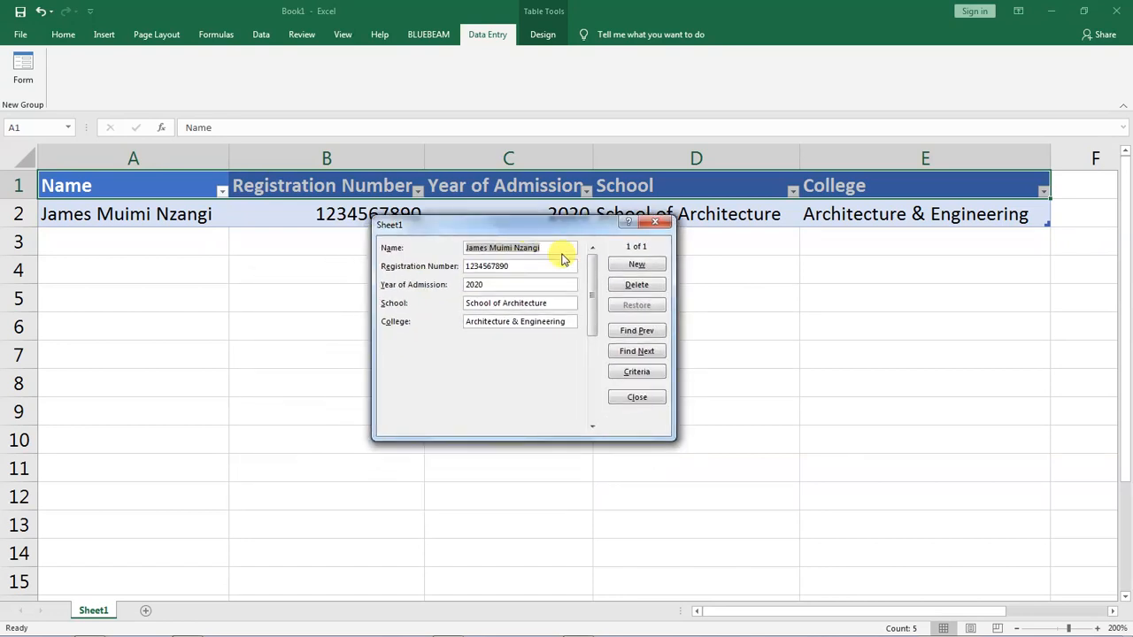
pyautogui.click(636, 264)
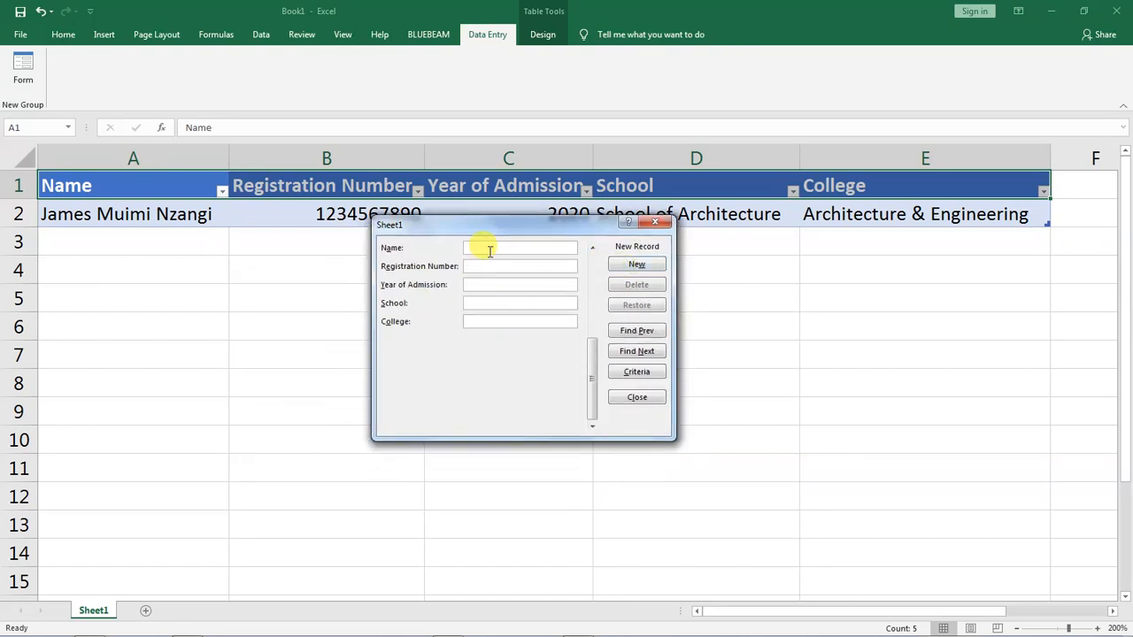
pyautogui.write('Cosams')
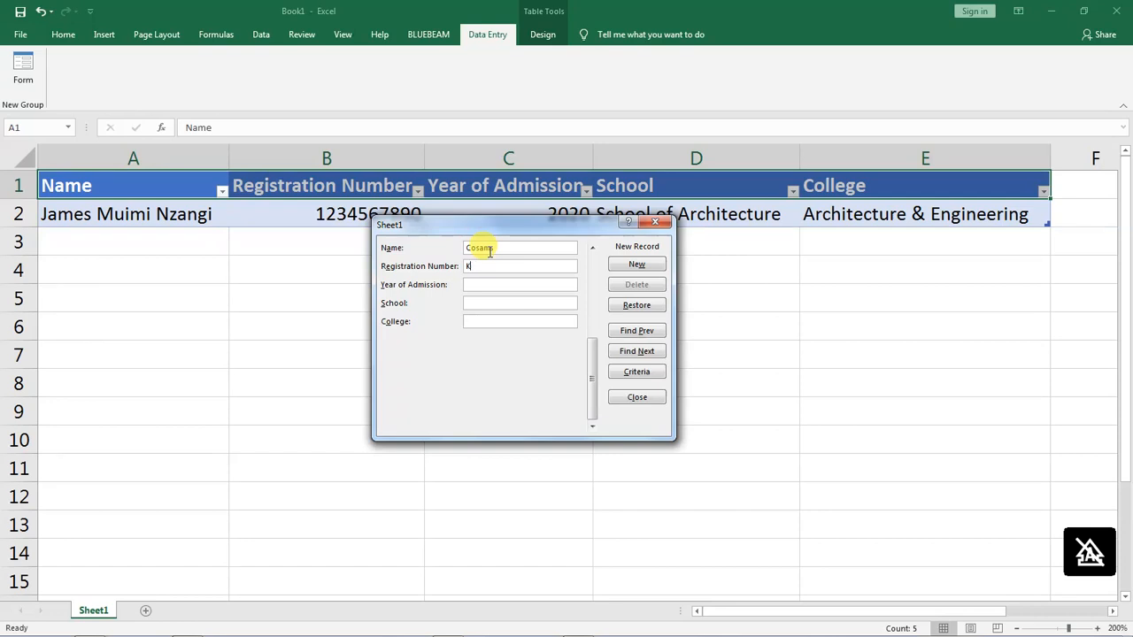
pyautogui.write('arisa')
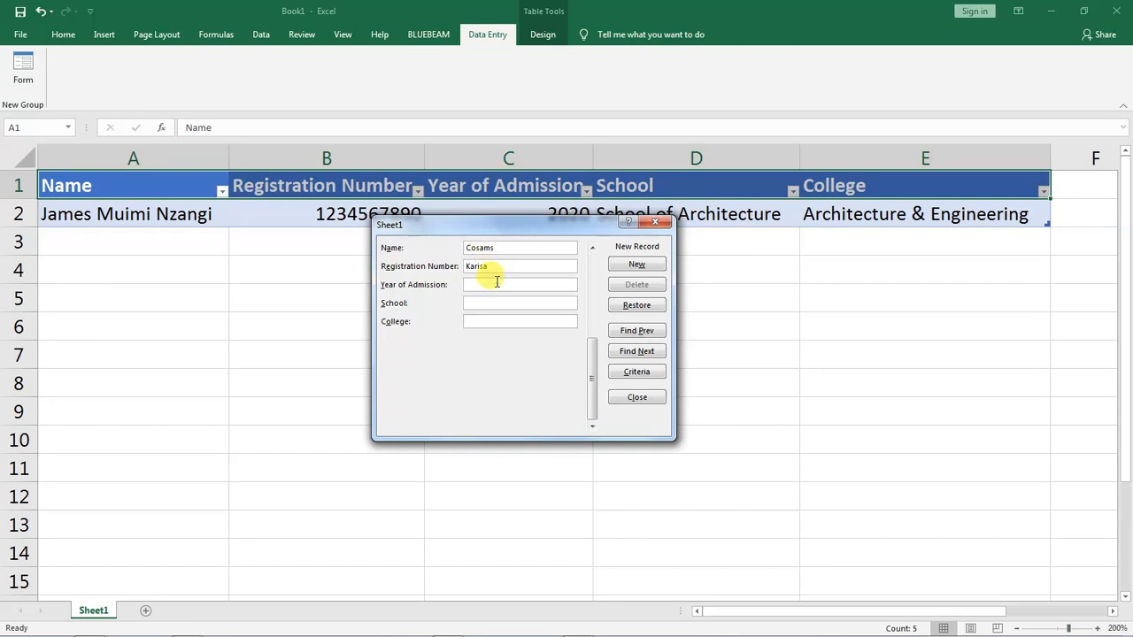
# Fill in admission year 2019 and the Engineering school, and add the record.
pyautogui.write('2019')
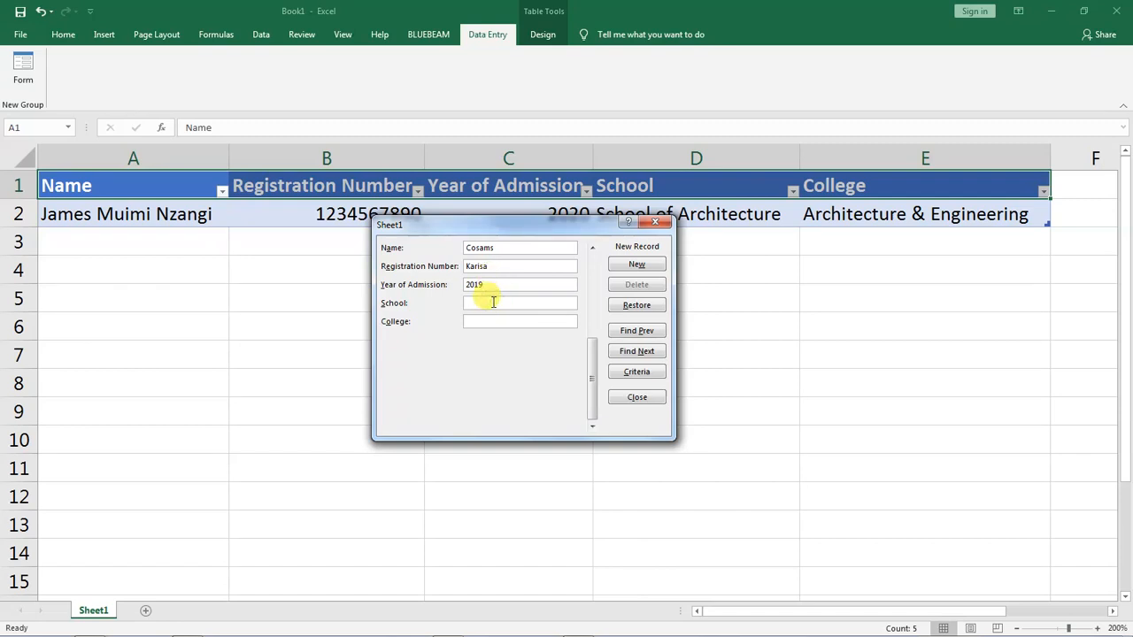
pyautogui.write('Engineering')
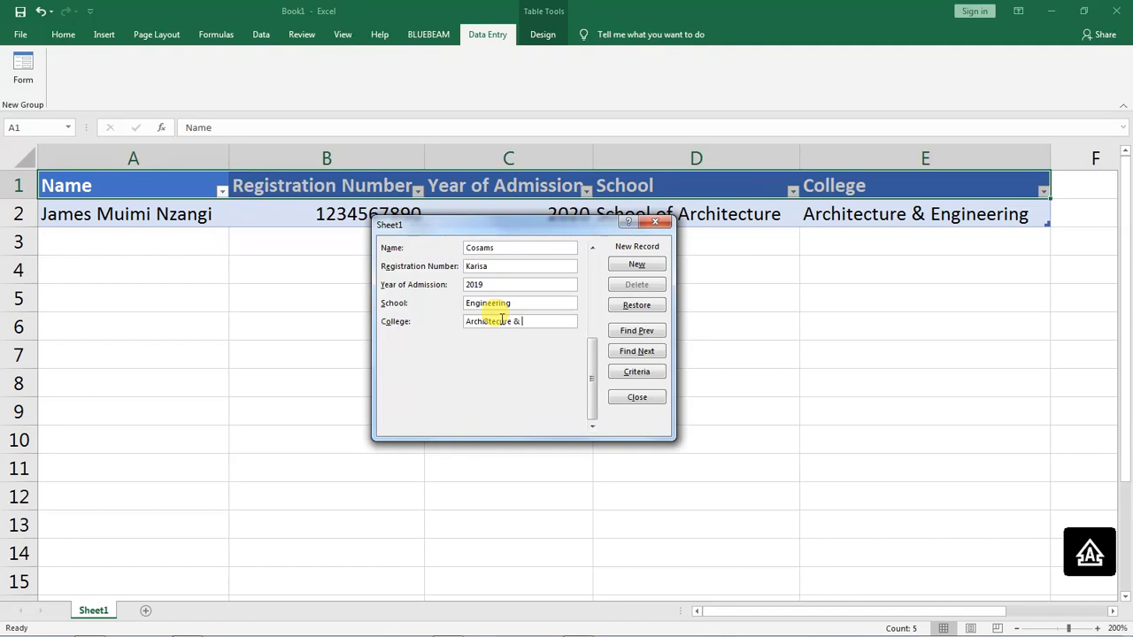
pyautogui.write('Pa')
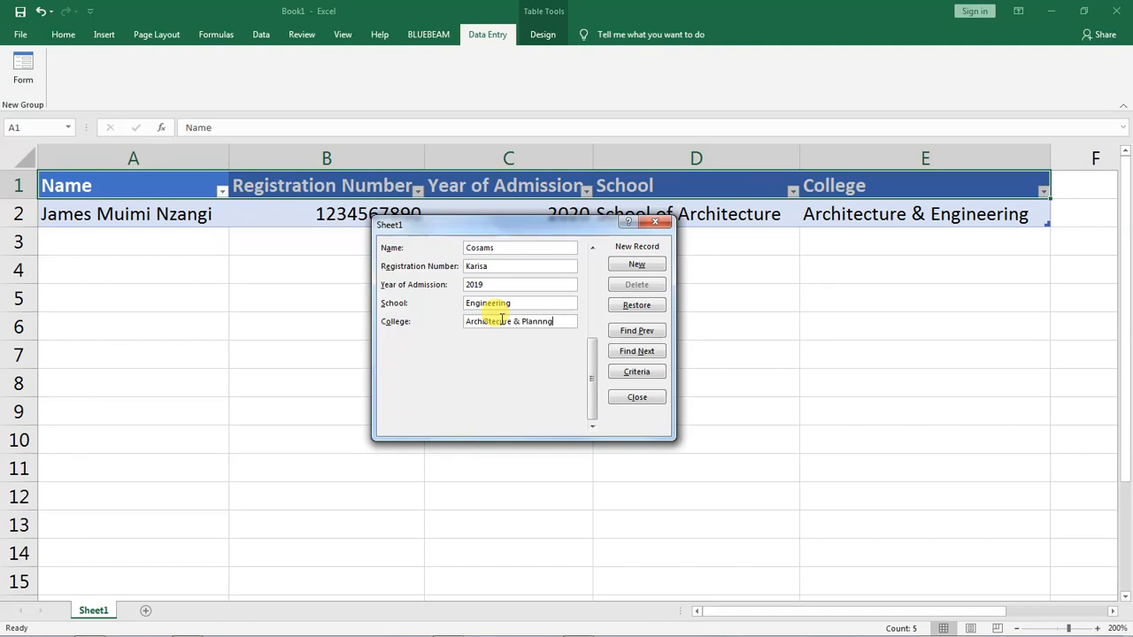
pyautogui.click(636, 264)
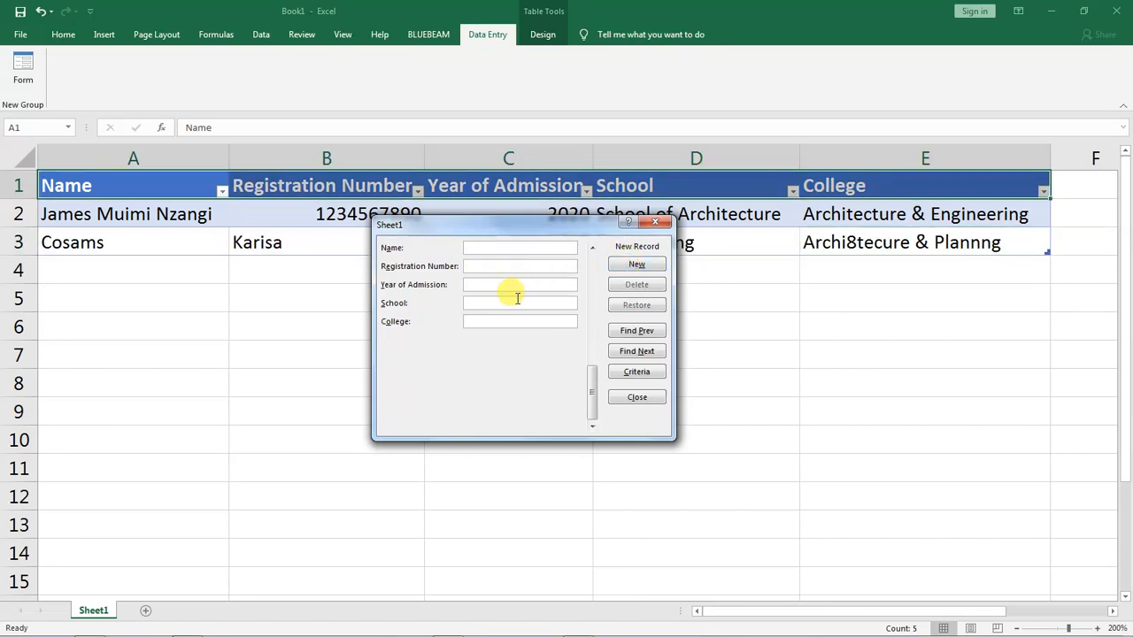